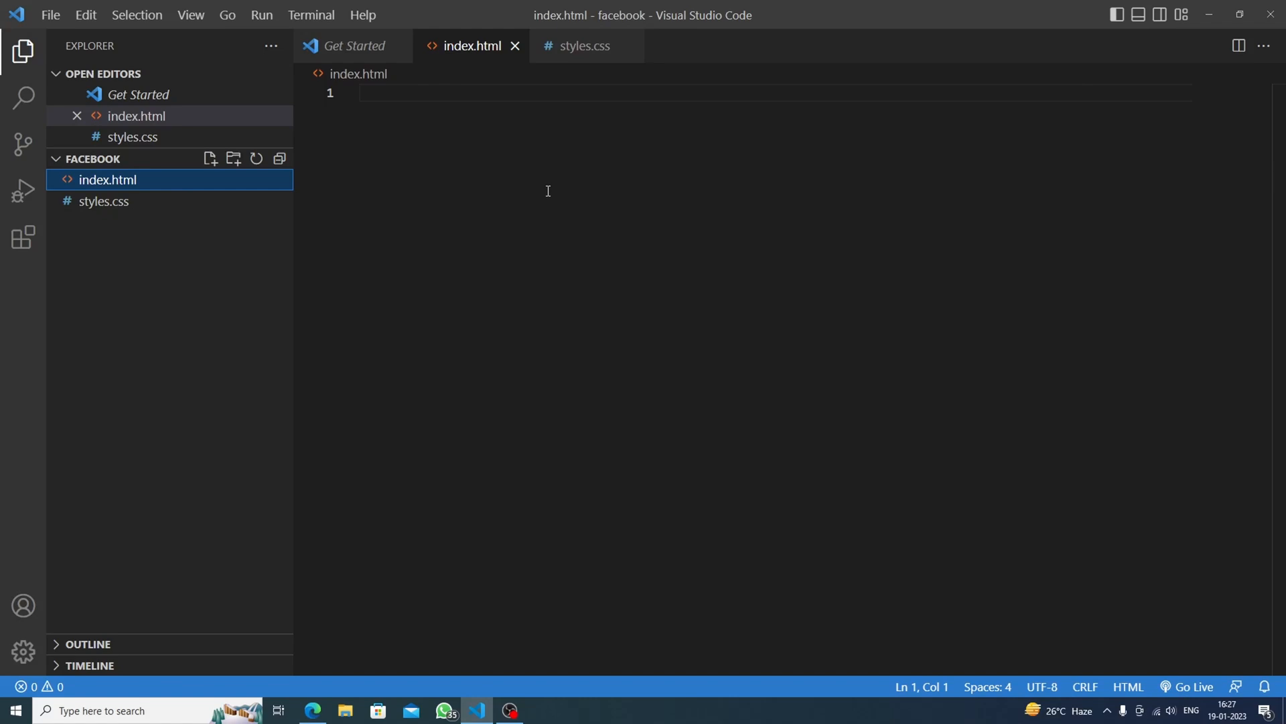
mouse_move(455, 261)
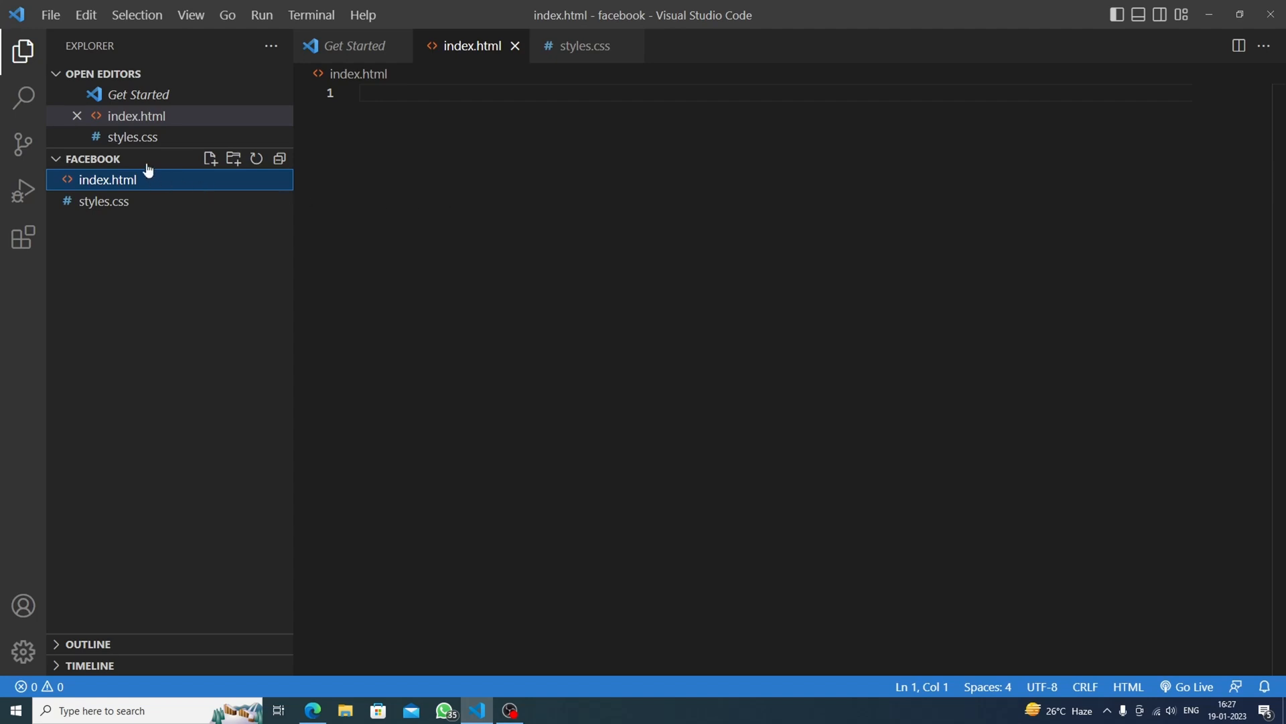
mouse_move(151, 185)
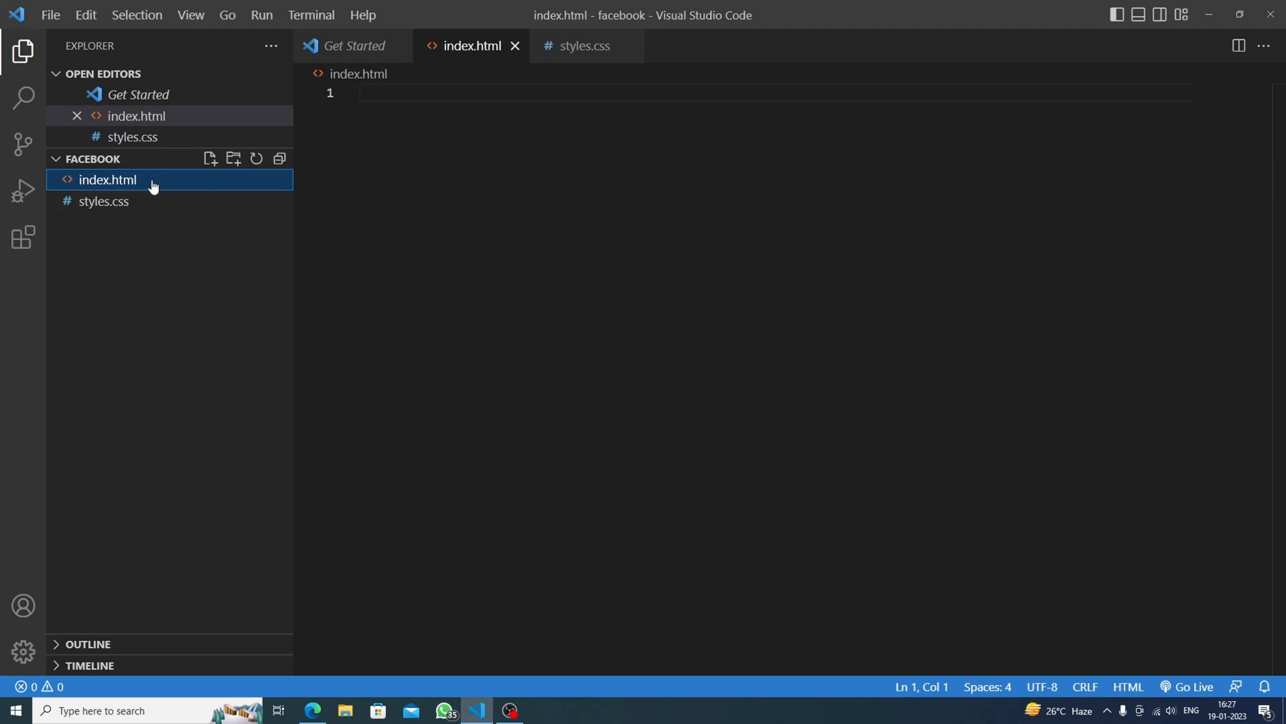
mouse_move(131, 206)
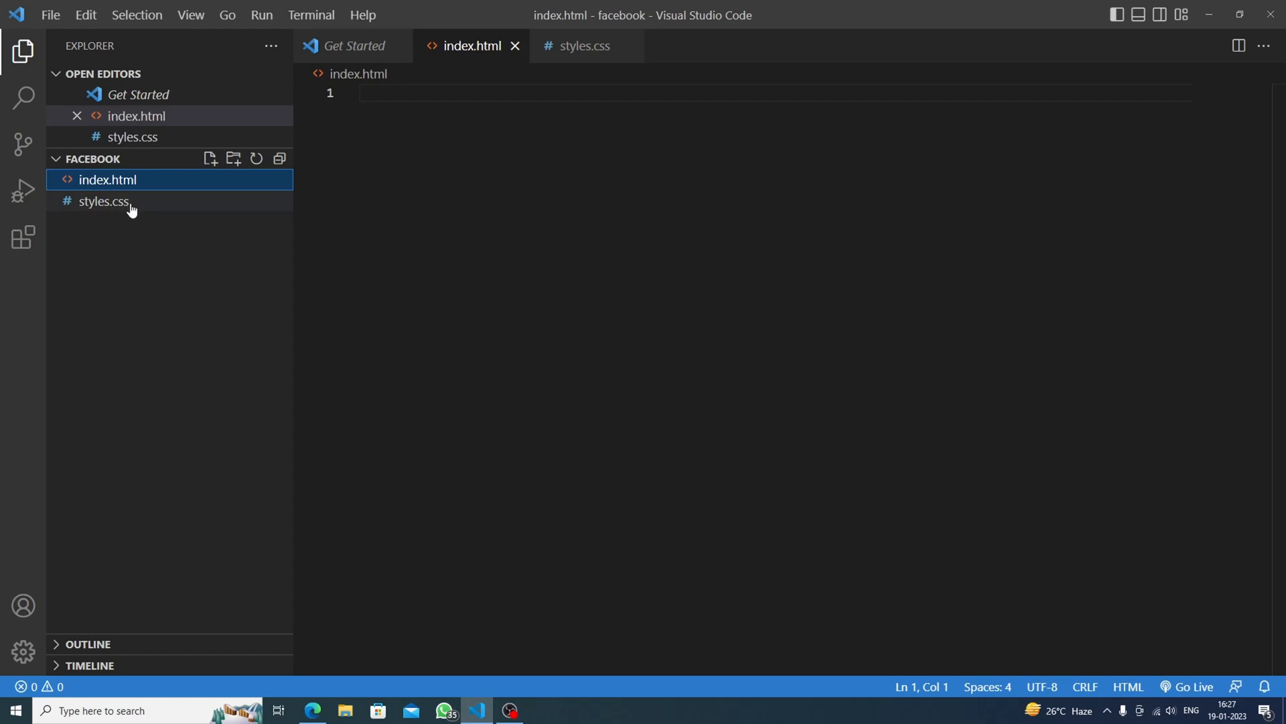
Open the project's empty styles.css file next to index.html
left_click(104, 201)
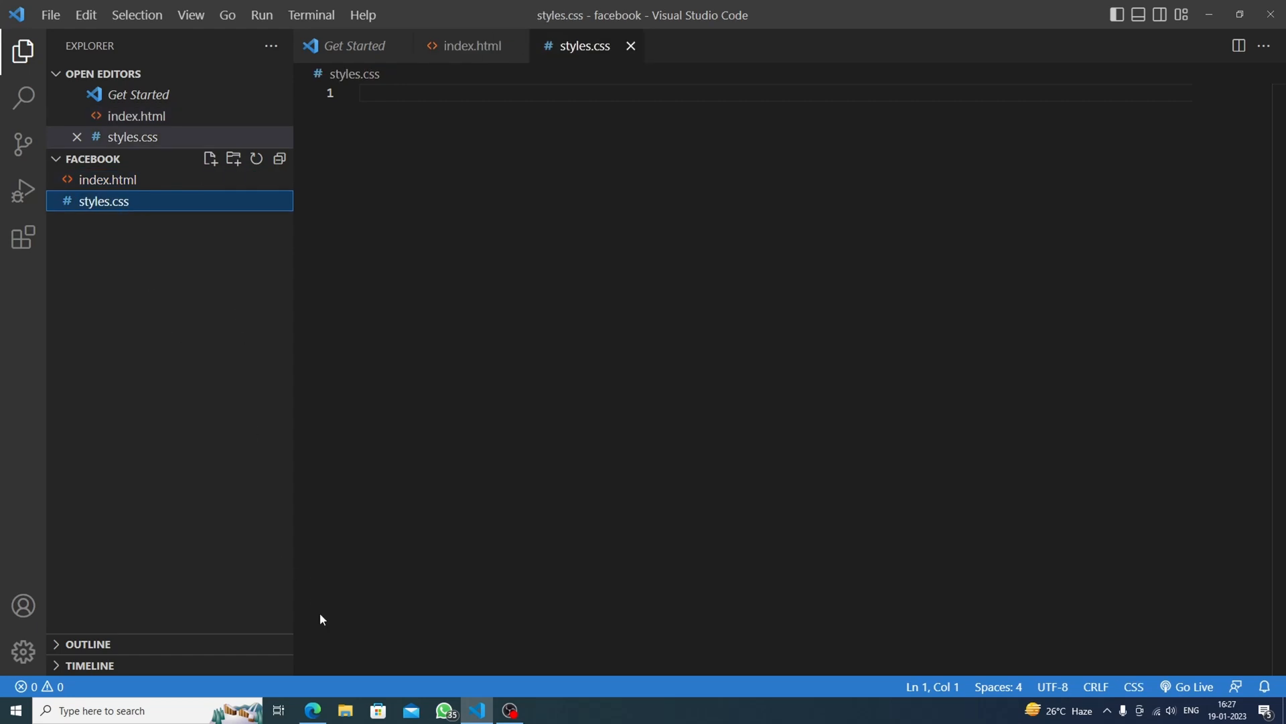
mouse_move(313, 710)
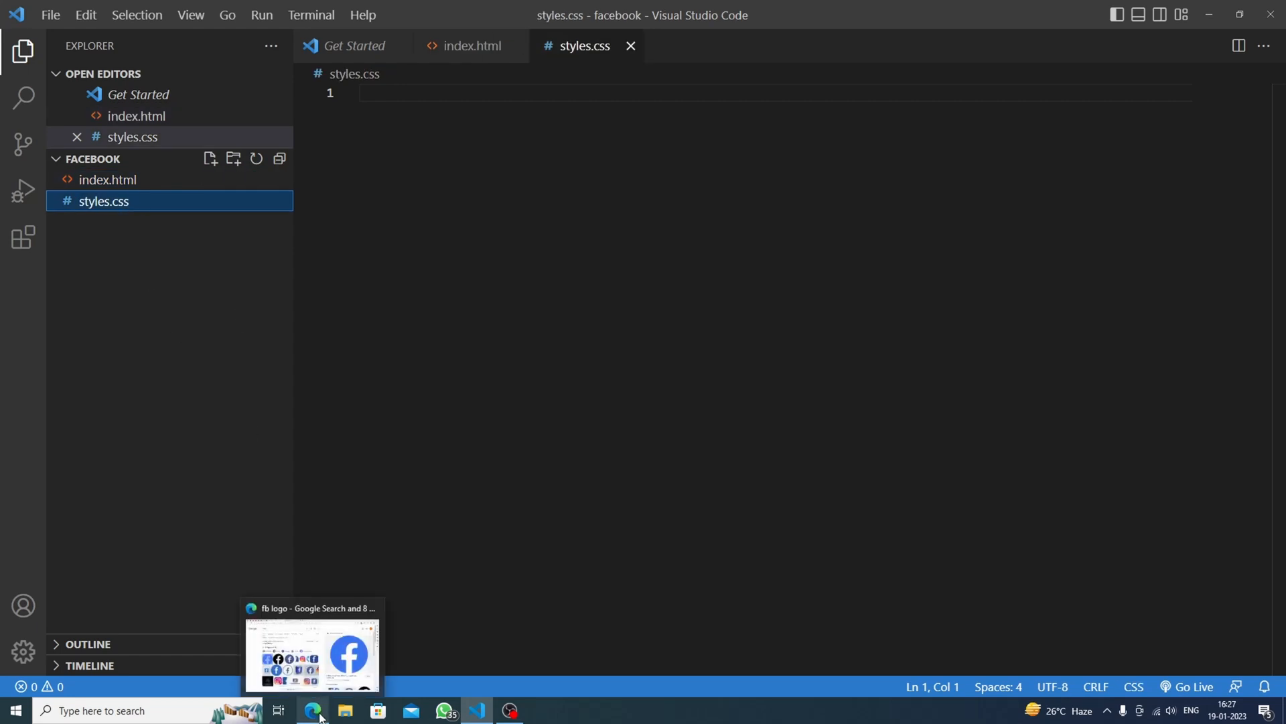
Switch to the Edge tab with the fb logo Google image results for reference
left_click(314, 711)
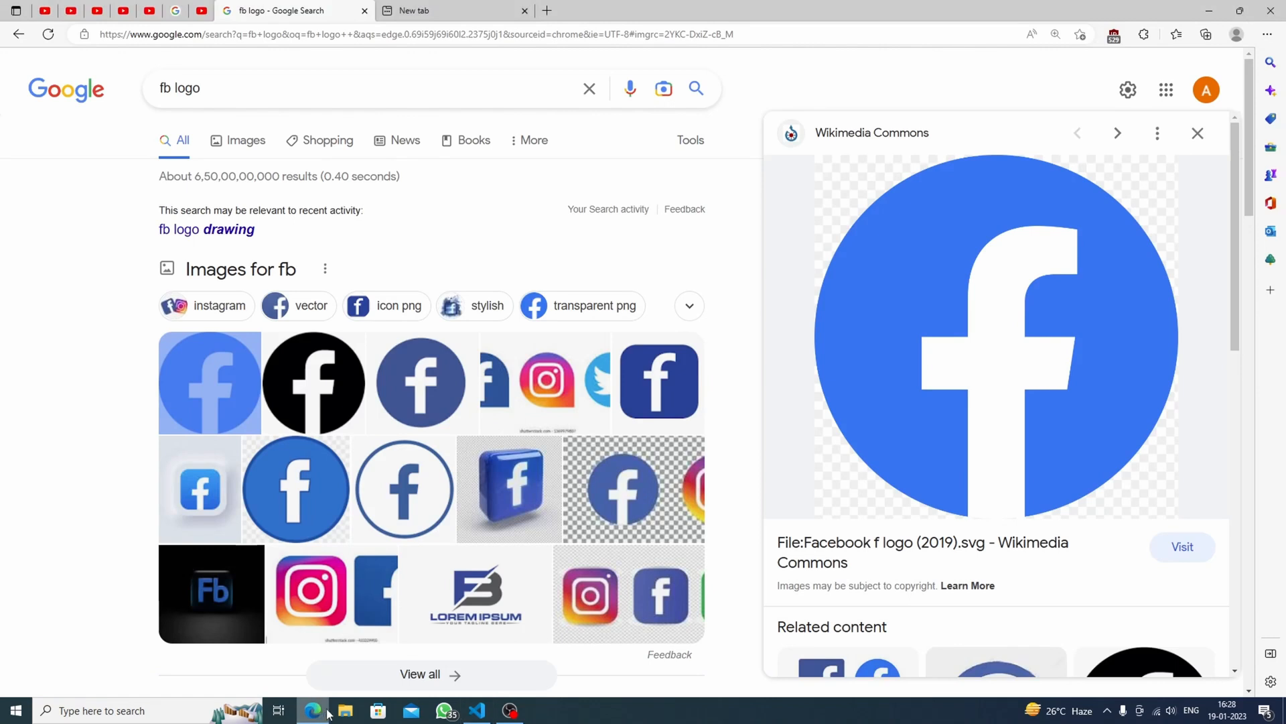
mouse_move(1012, 252)
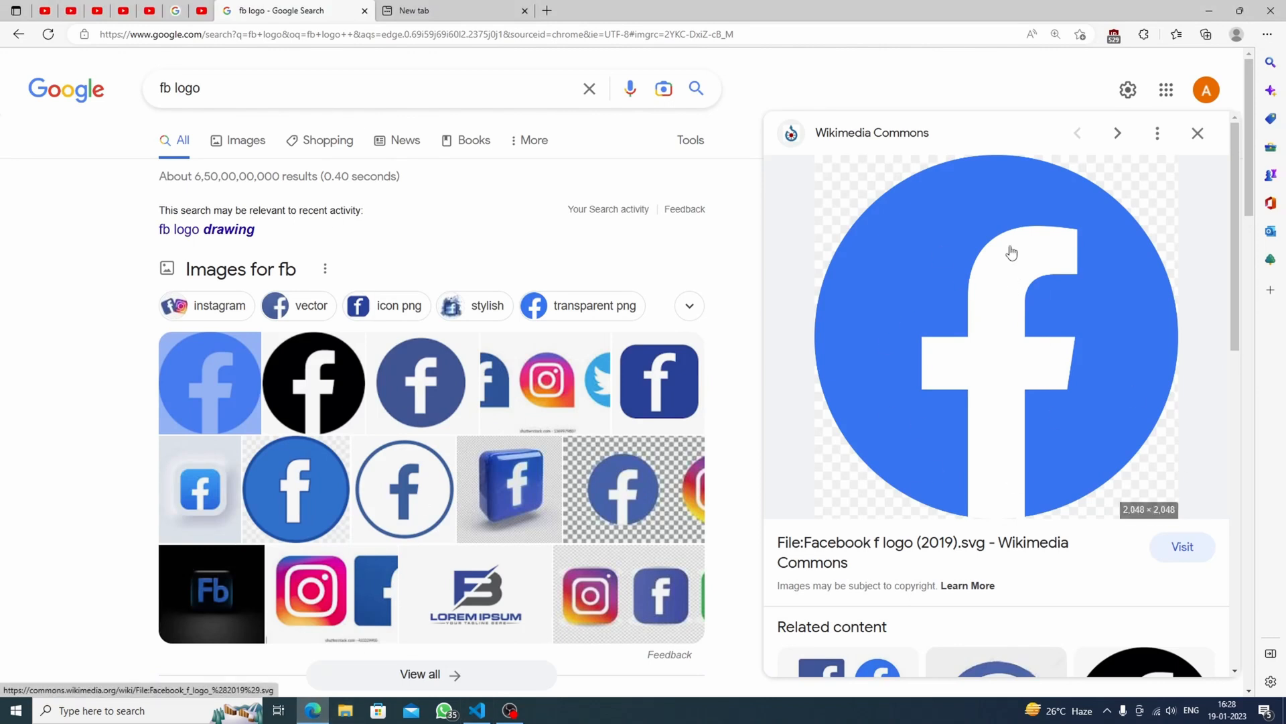
mouse_move(833, 258)
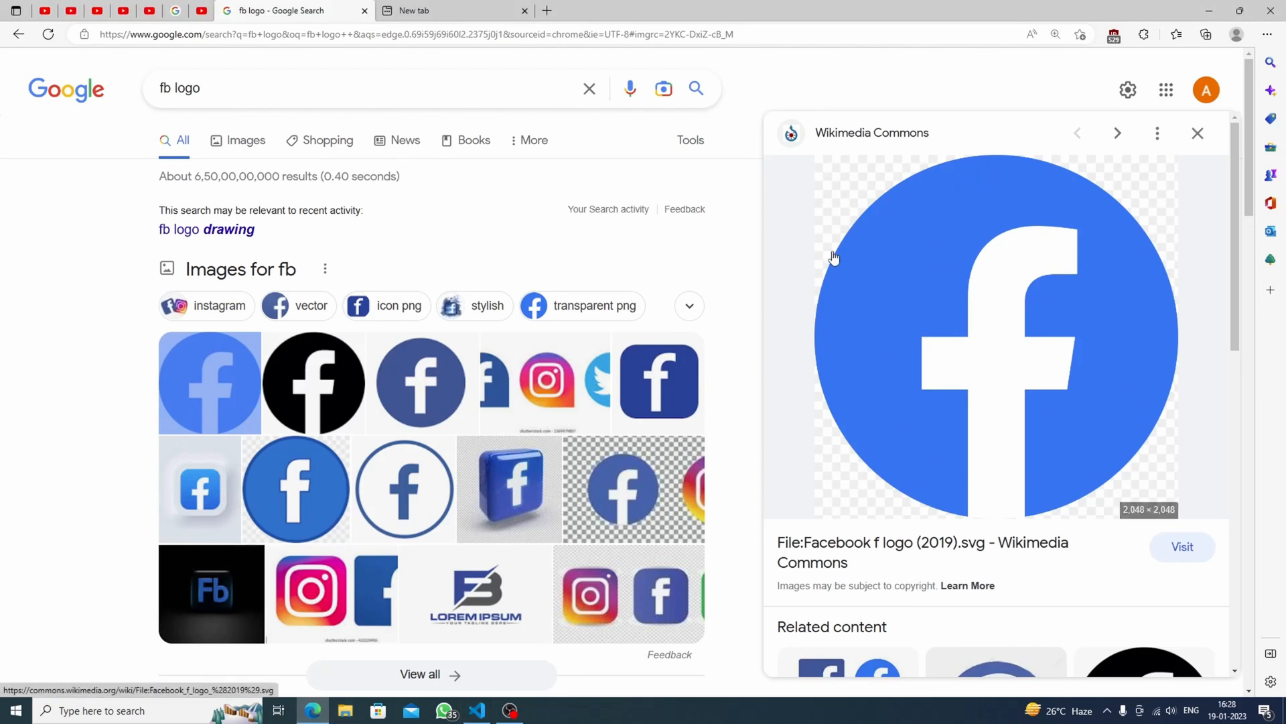
mouse_move(1007, 296)
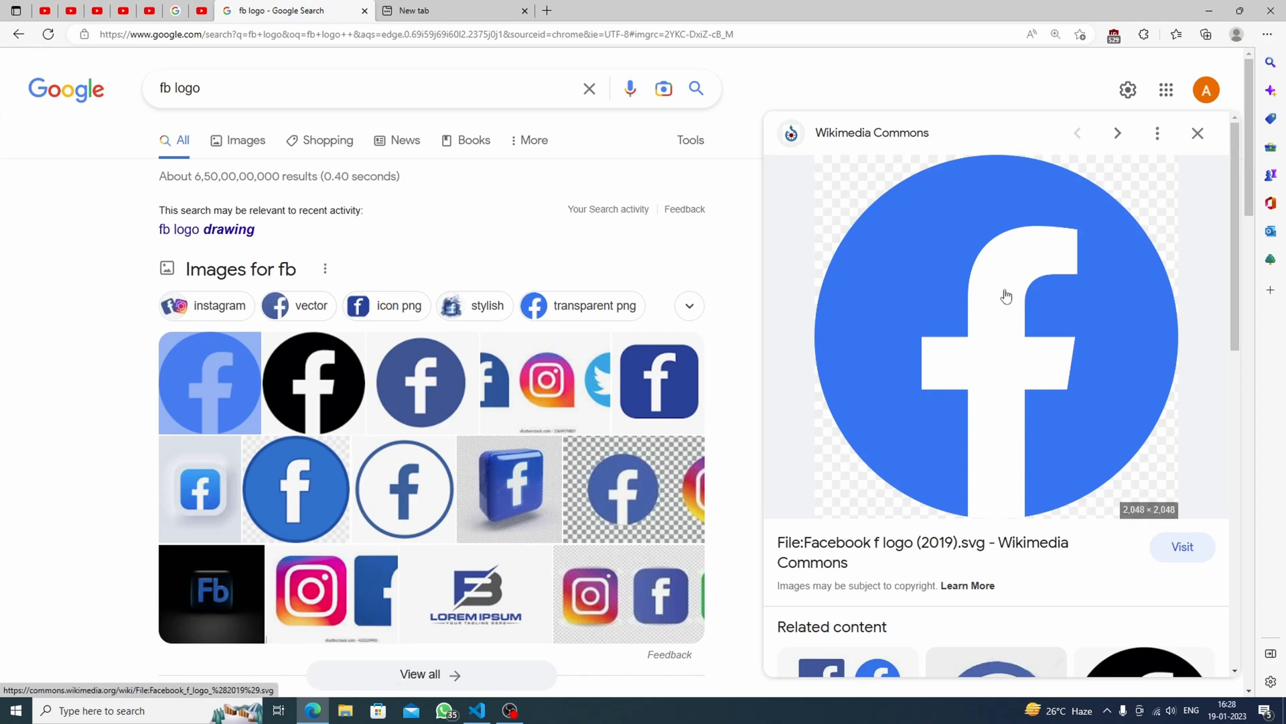
mouse_move(1029, 265)
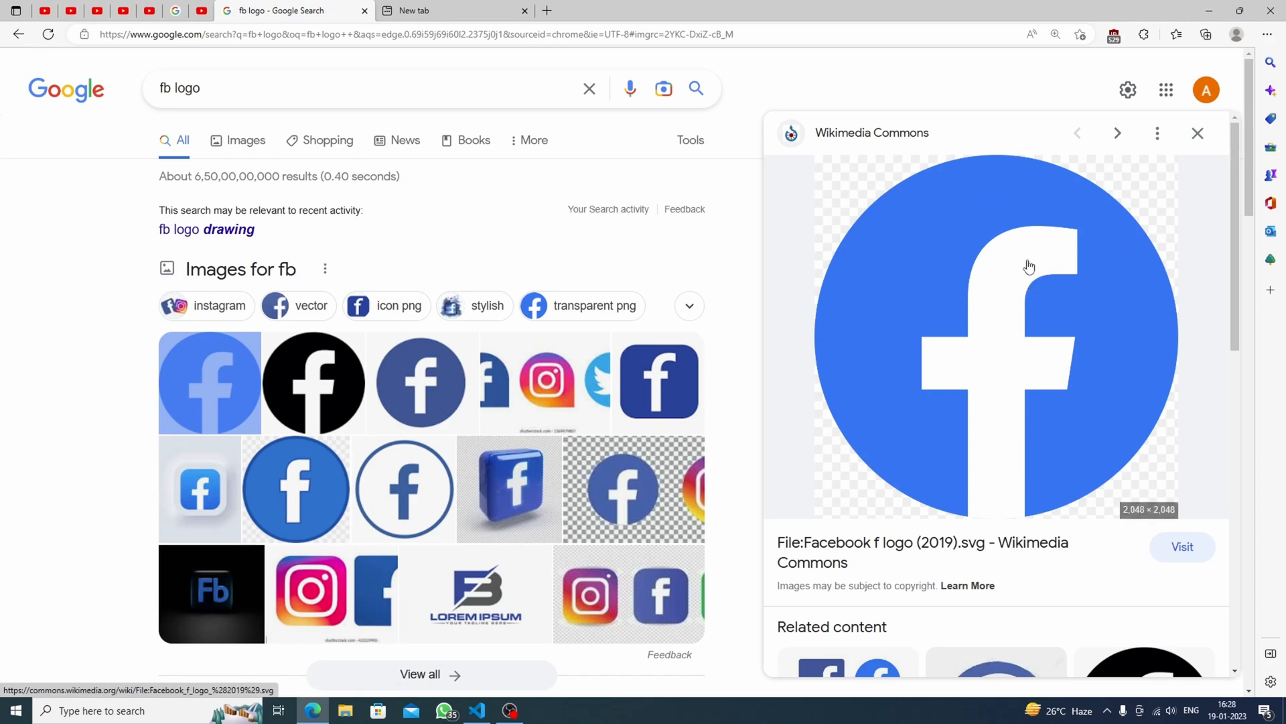
mouse_move(939, 61)
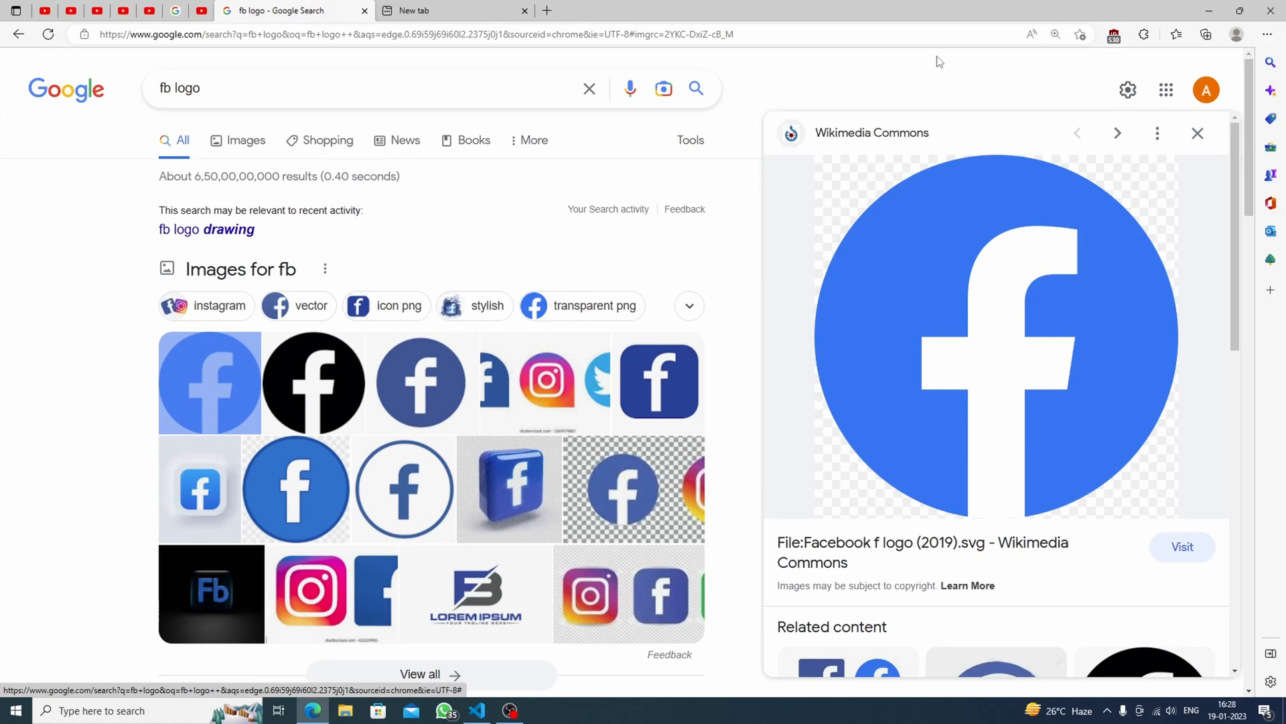
mouse_move(494, 676)
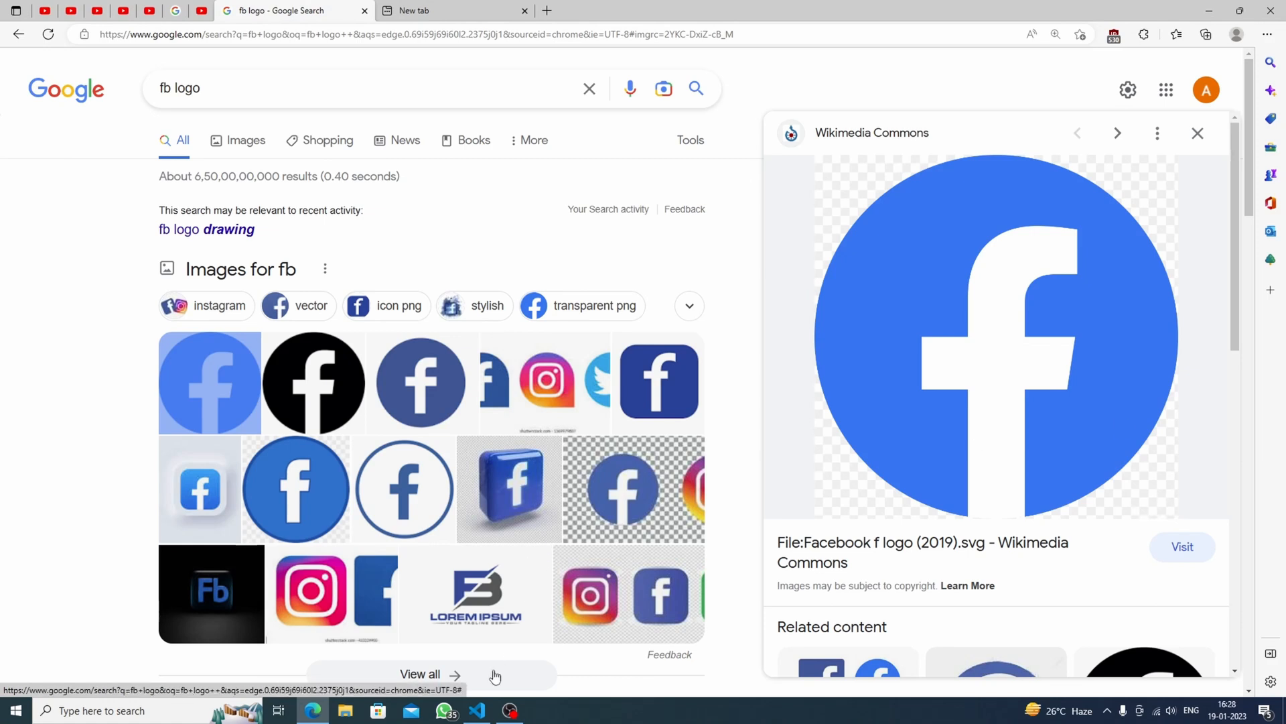
Build index.html with title 'facebook Logo', the styles.css link and a .main-logo div holding <h1>f</h1>, then go live
left_click(475, 710)
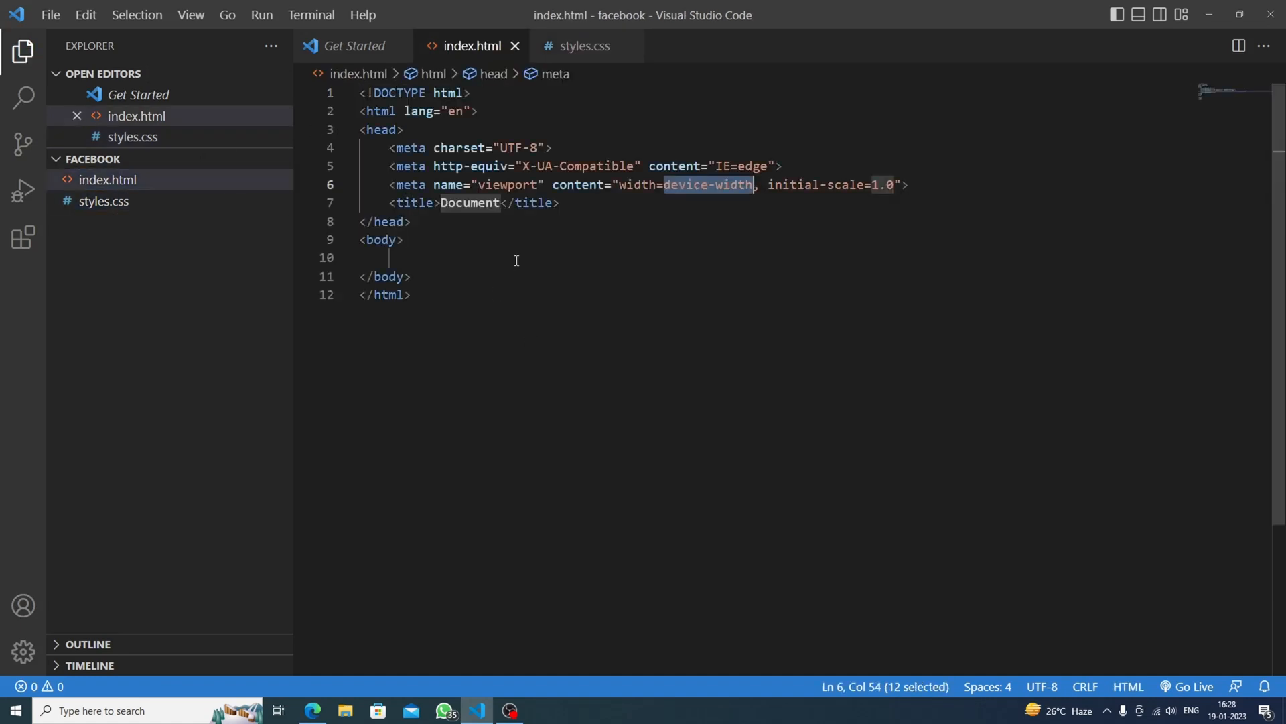
double_click(470, 202)
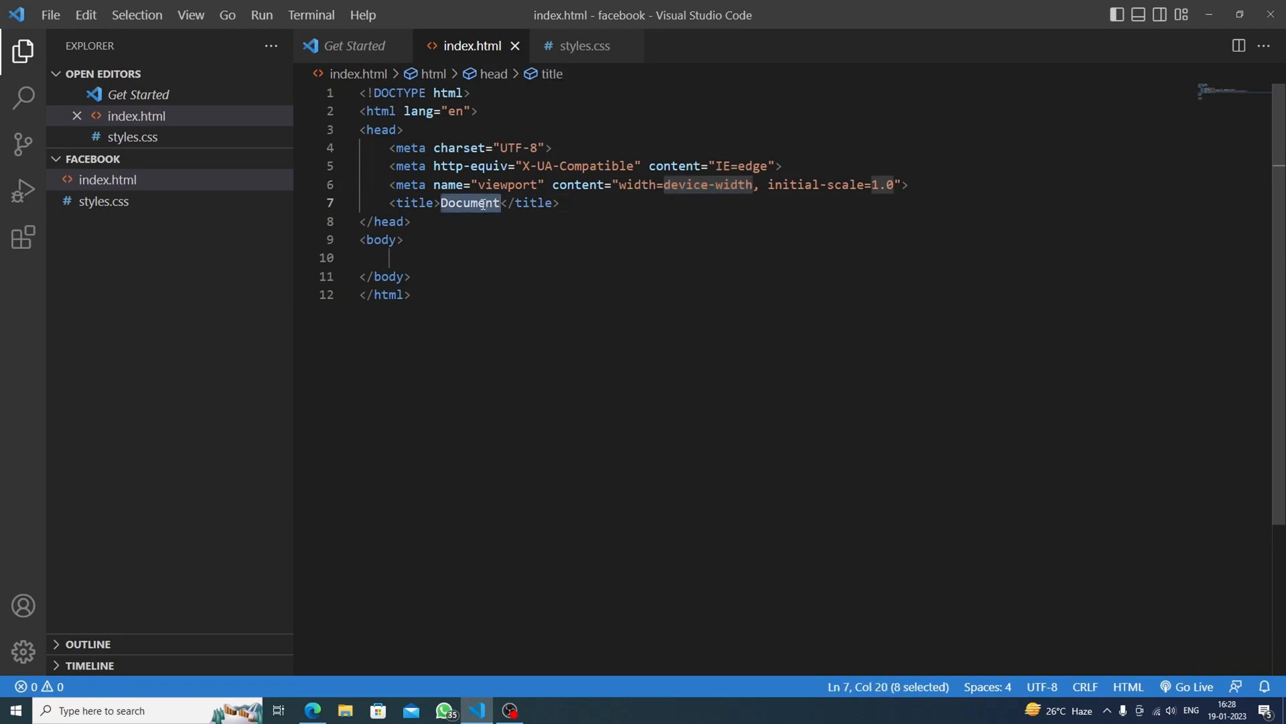
type("facebook Logo")
type("<link rel=\"stylesheet\" href=\"styles.css\">")
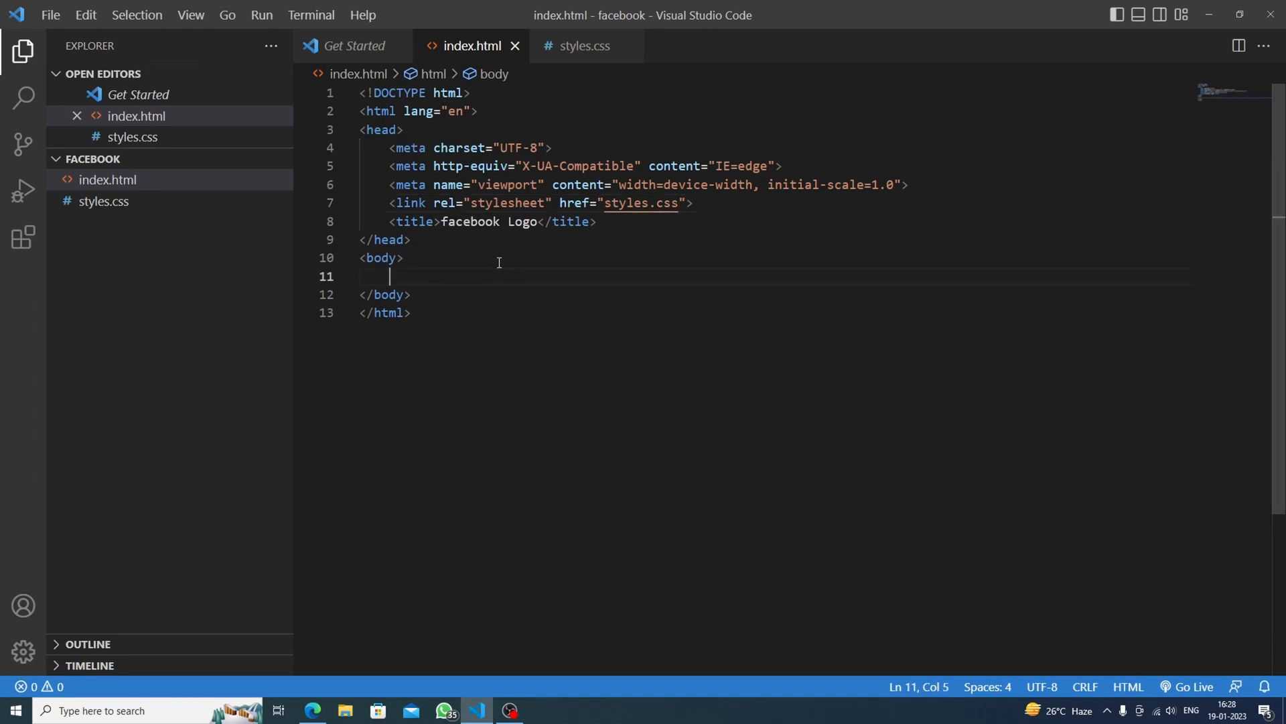
mouse_move(387, 506)
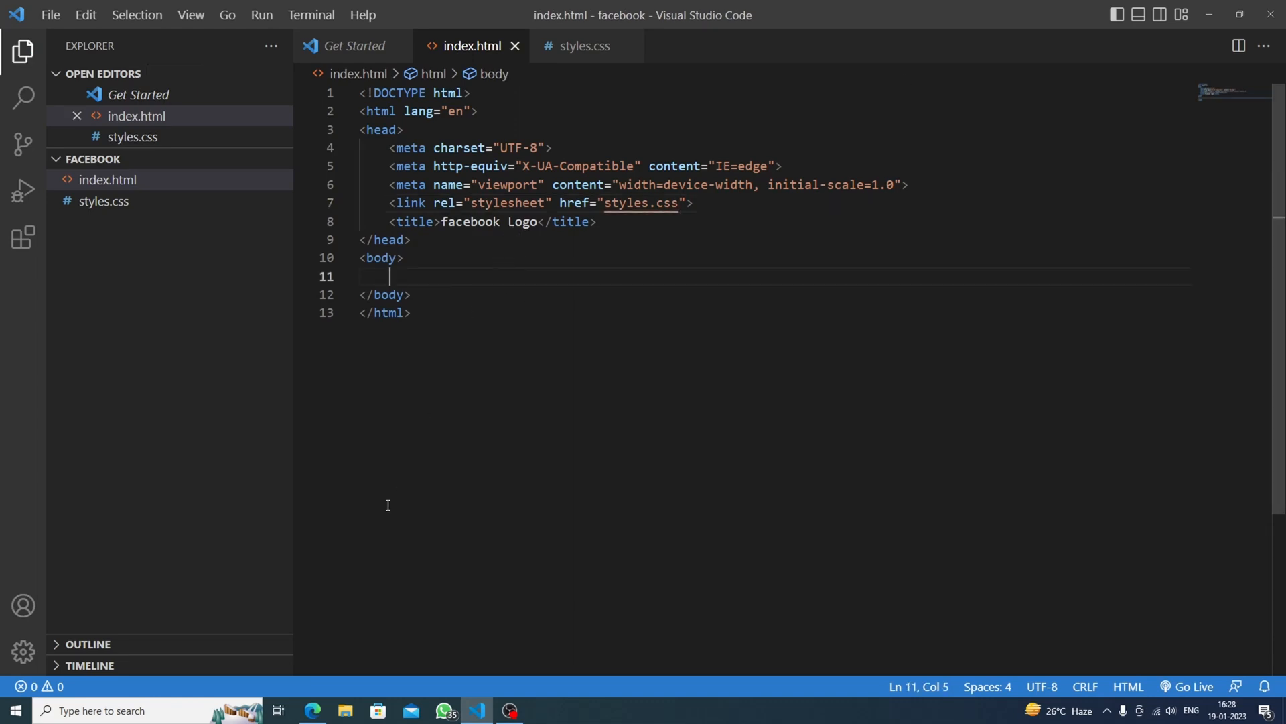
mouse_move(491, 296)
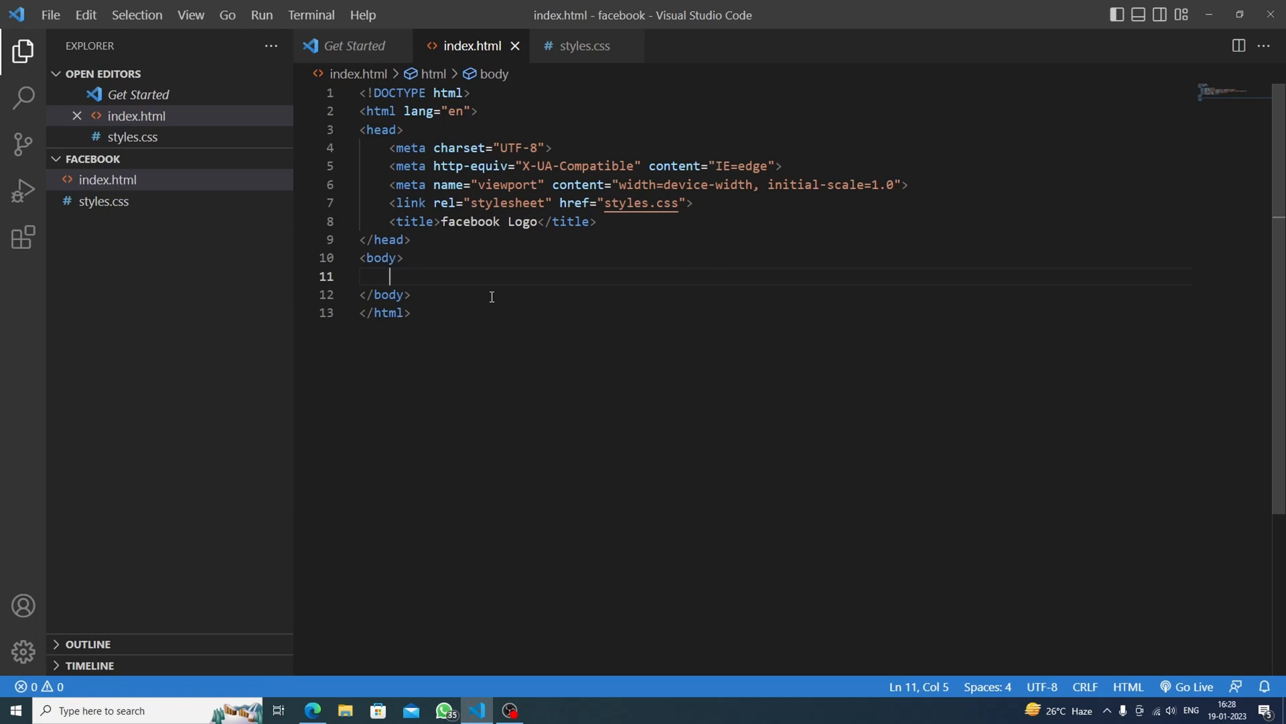
type(".main-logo\"></div>")
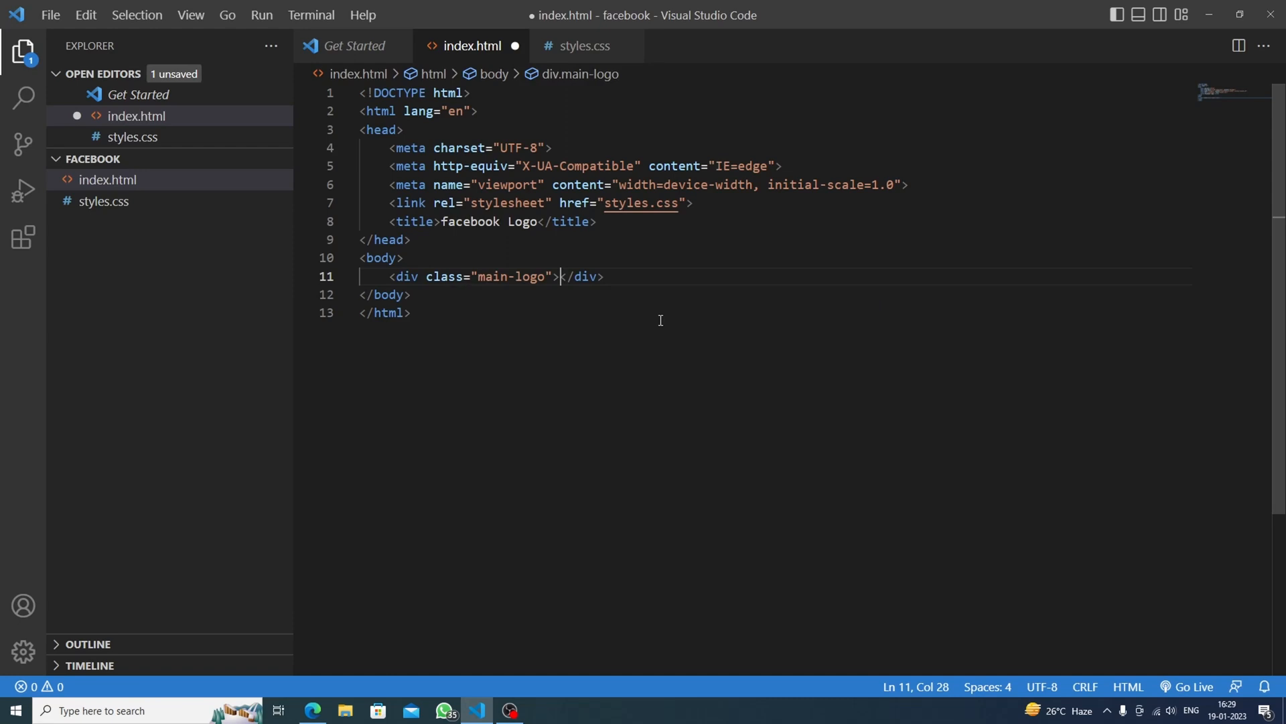
key("Enter")
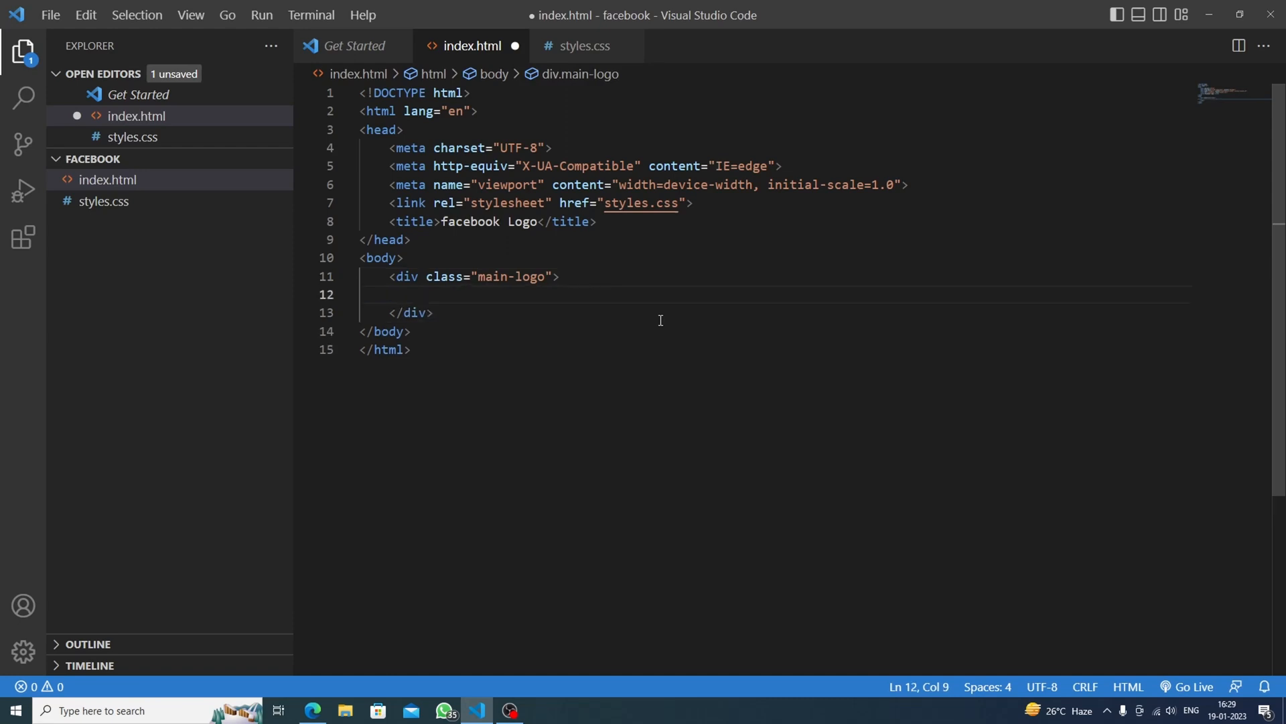
type("h1")
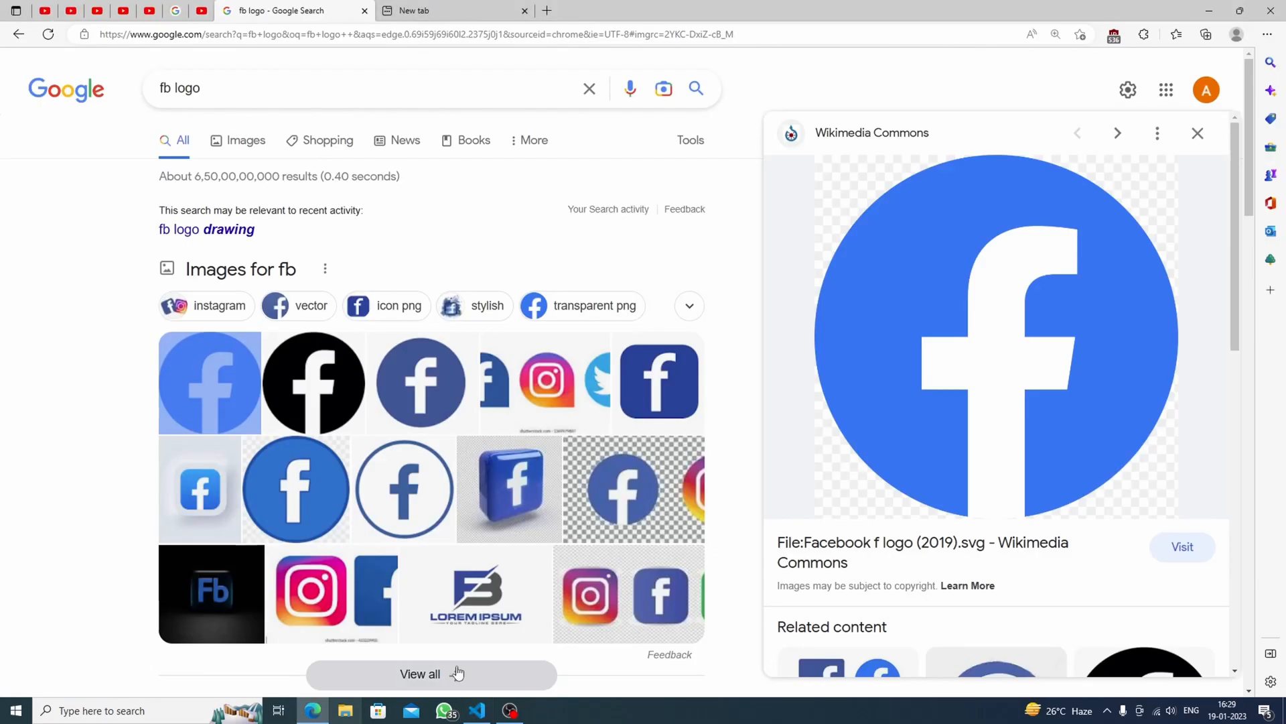
left_click(477, 710)
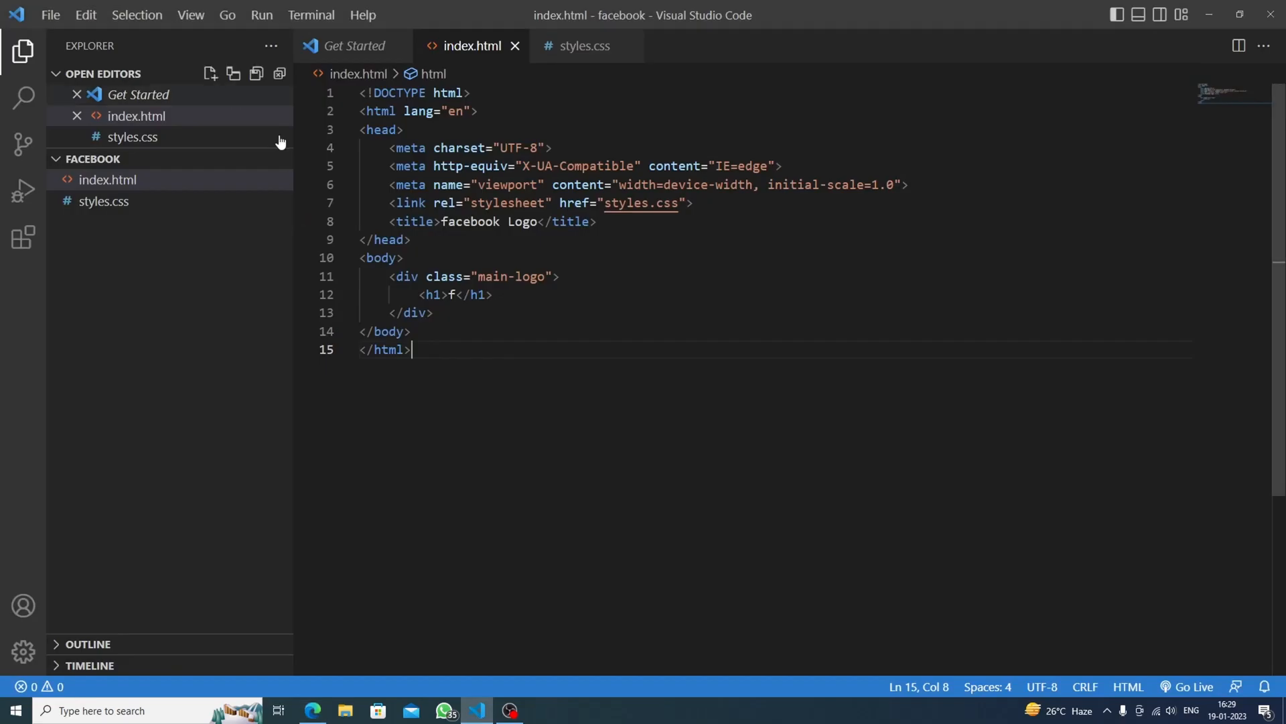
mouse_move(989, 470)
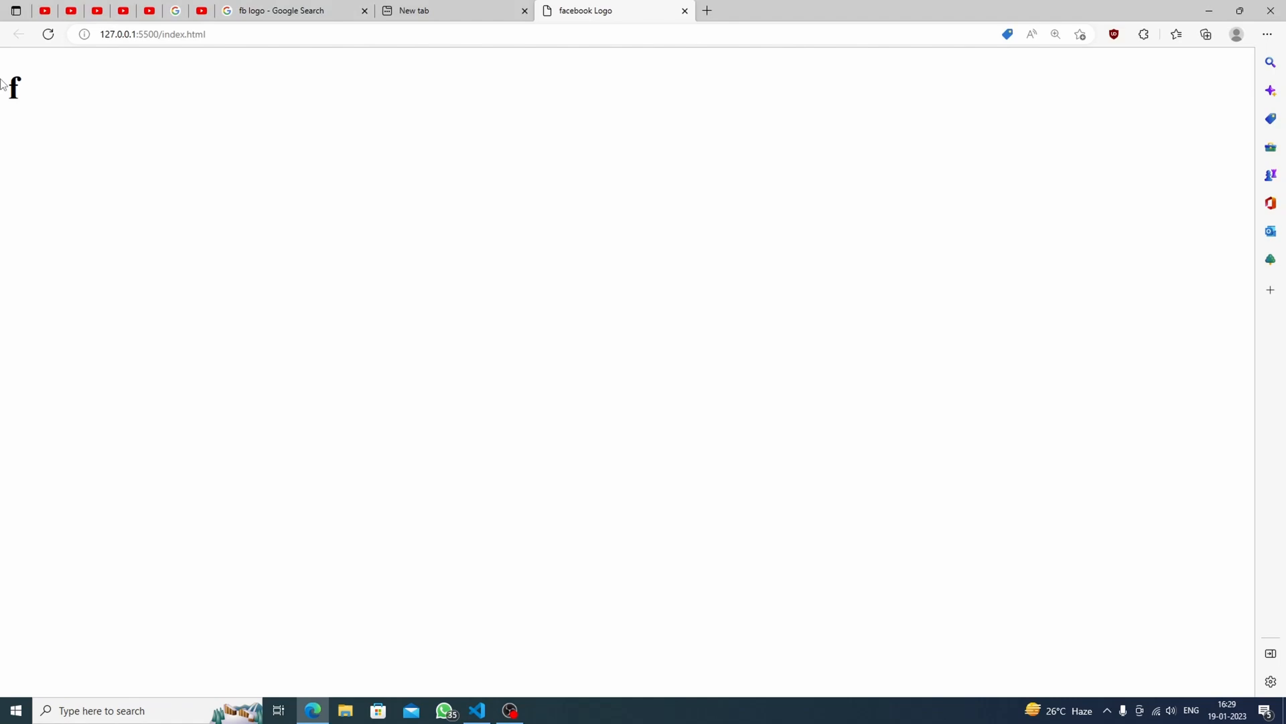
Give .main-logo width and height 300px and background rgb(46, 46, 253), and save
left_click(476, 710)
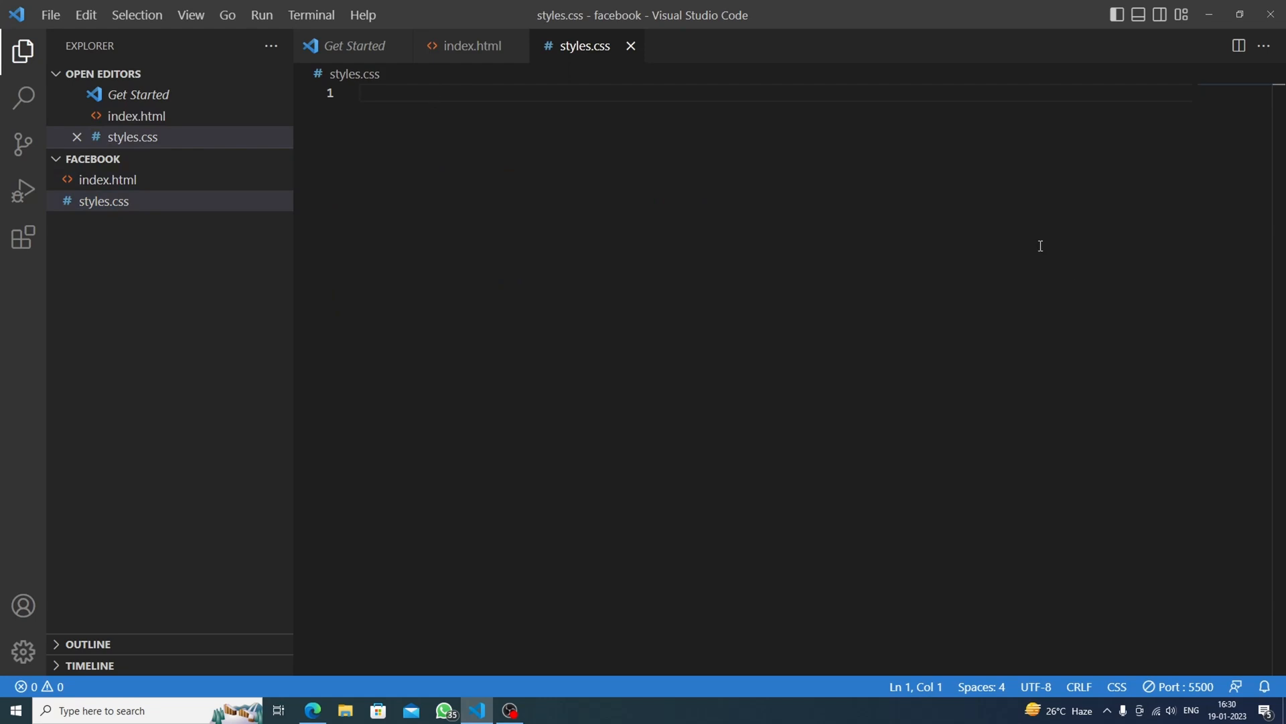
type(".m")
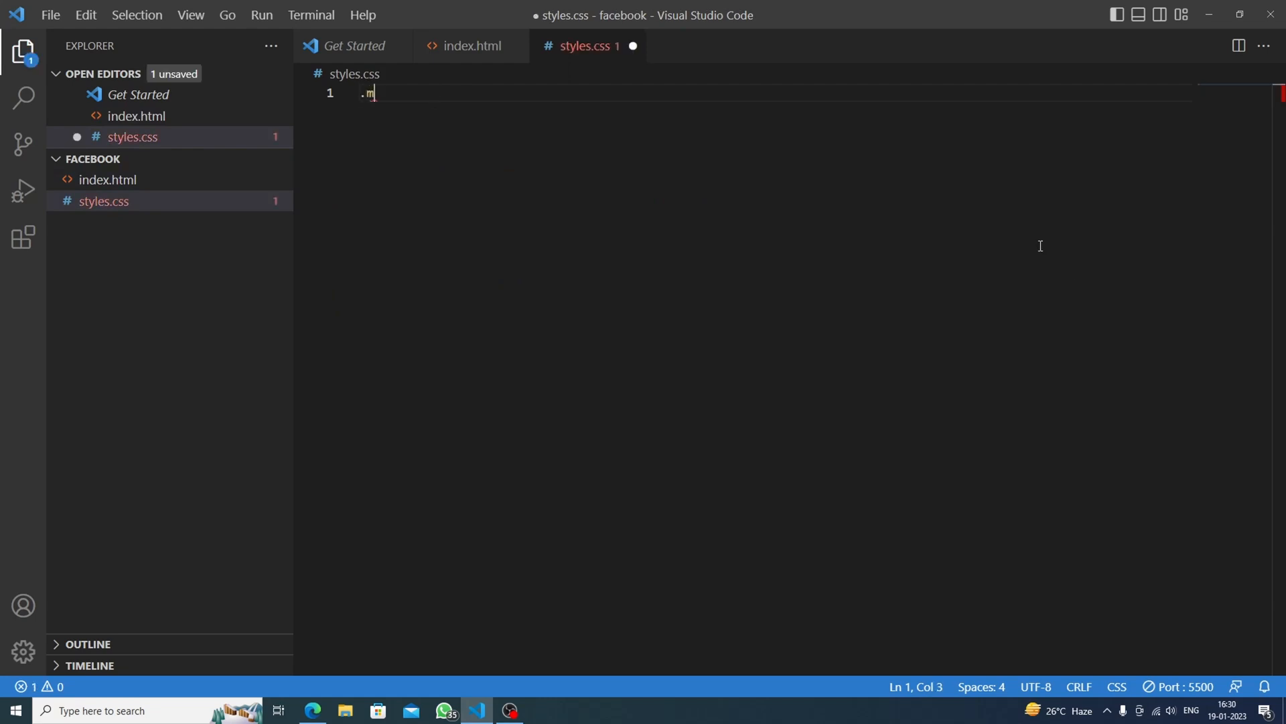
type("ain-logo{")
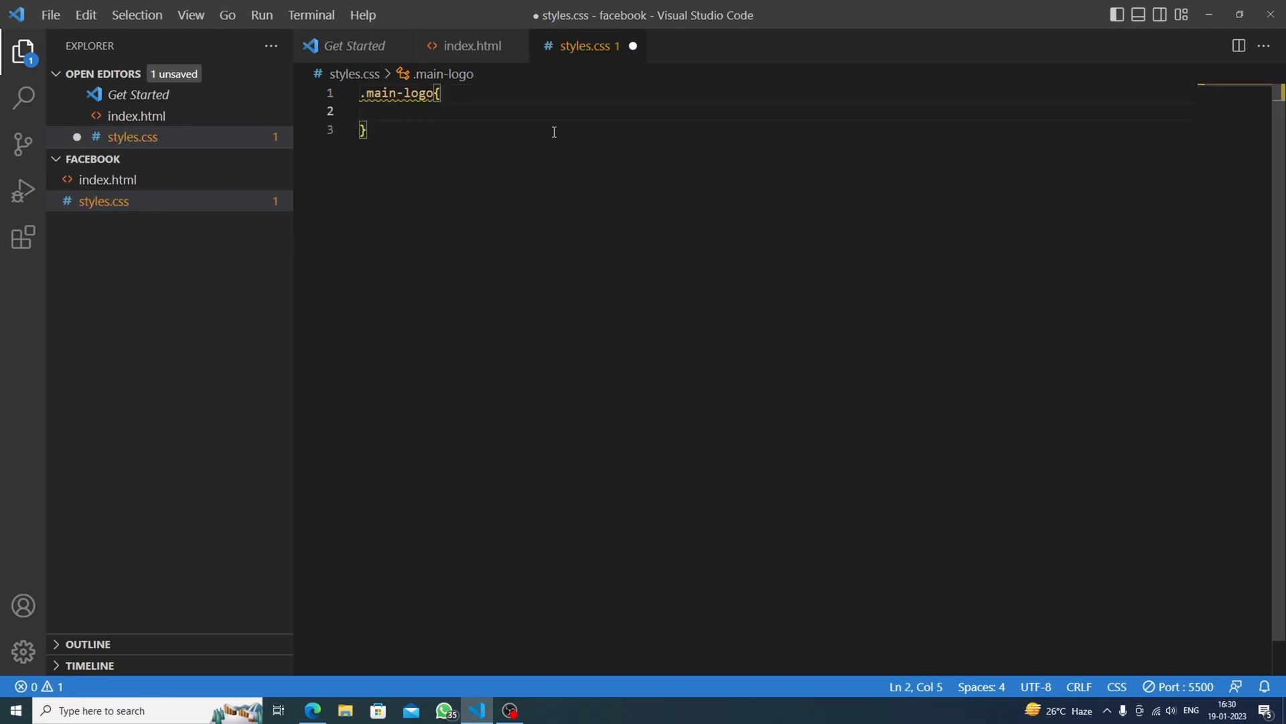
type("width: ;")
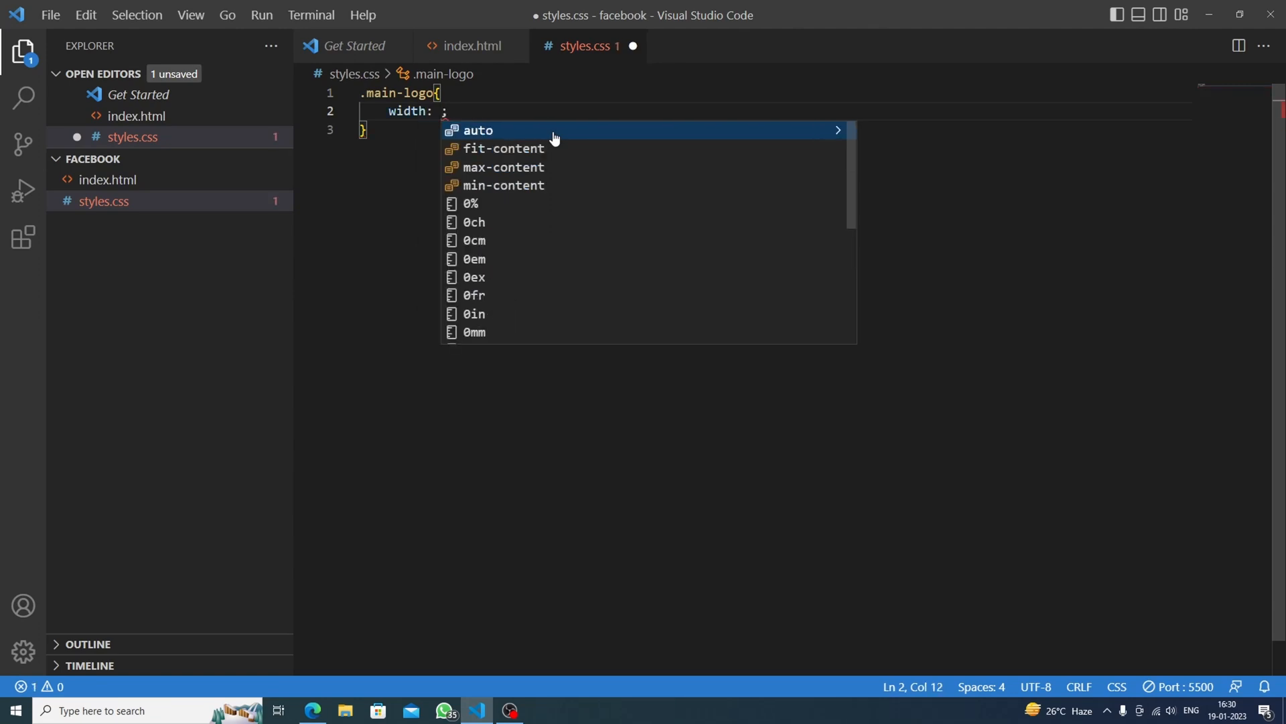
type("300px")
type("height: ;")
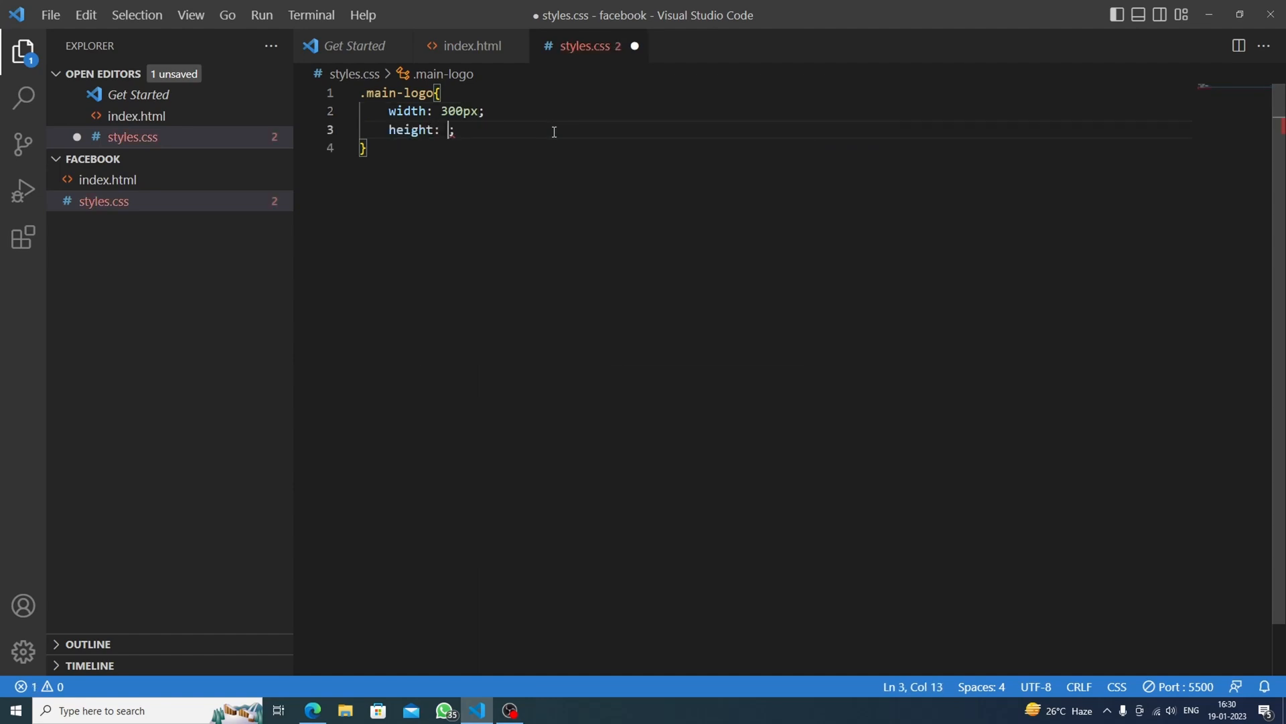
type("300px")
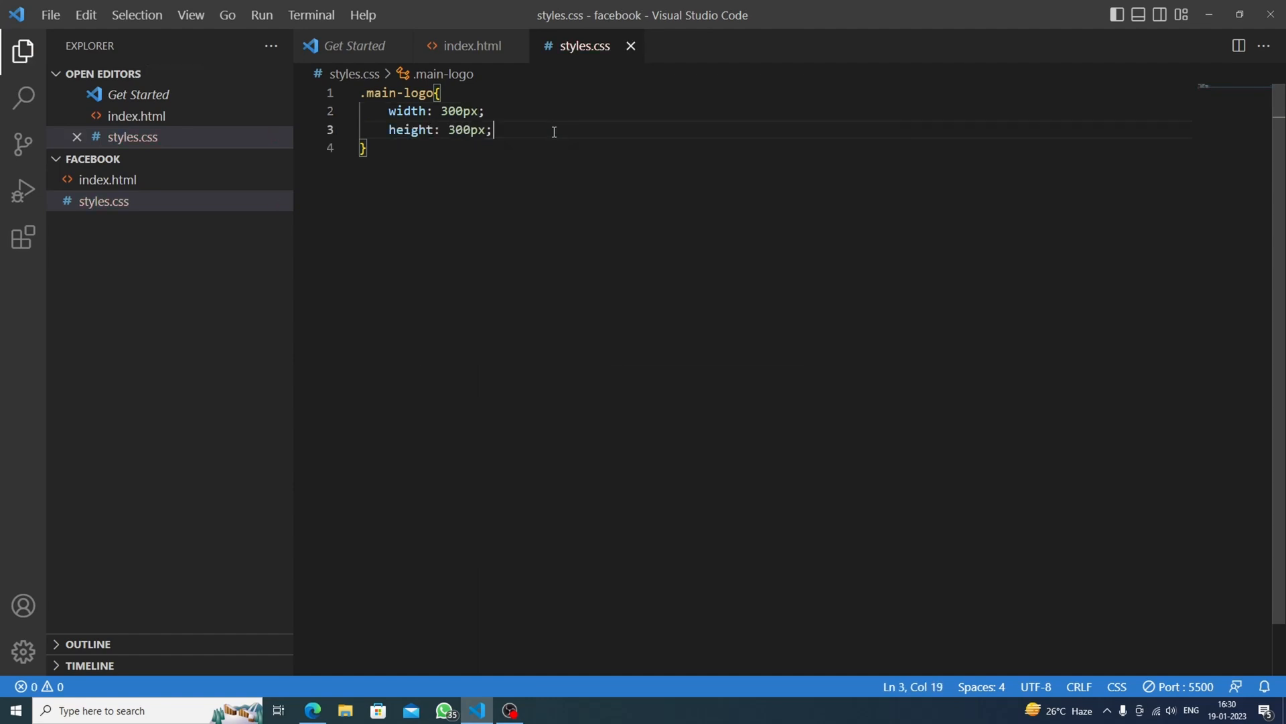
type("b")
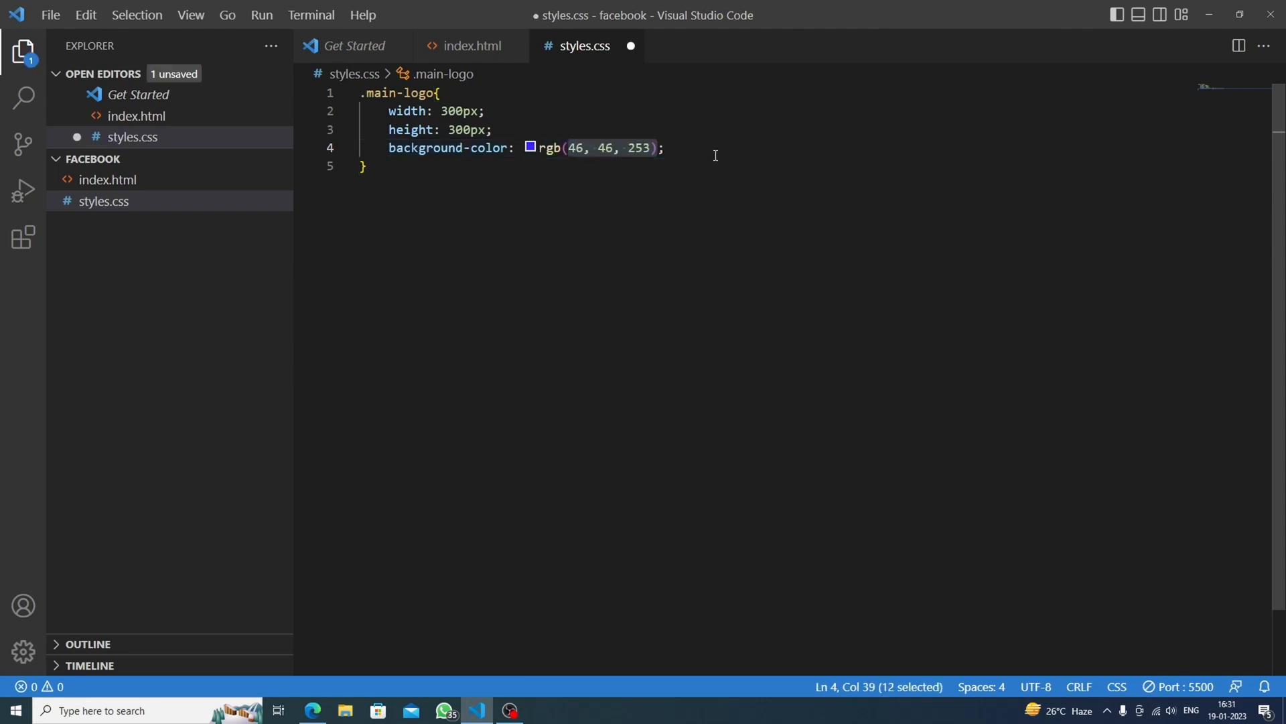
mouse_move(529, 267)
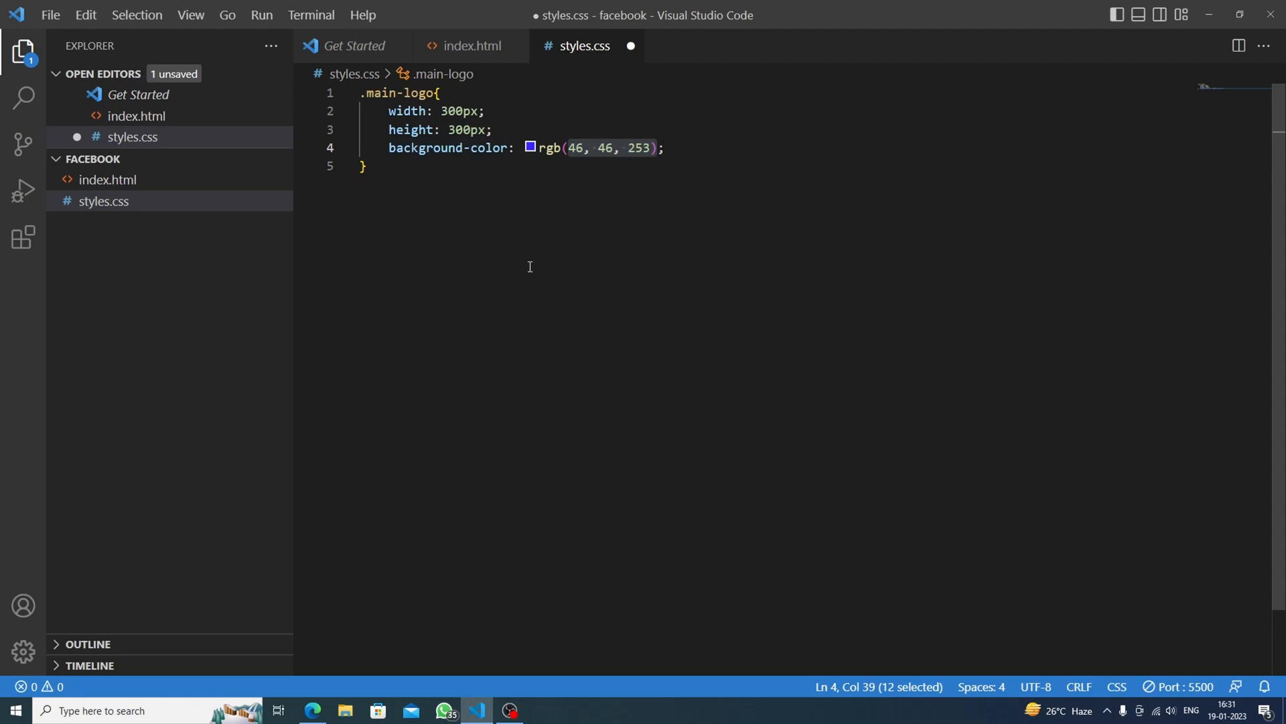
key("ctrl+s")
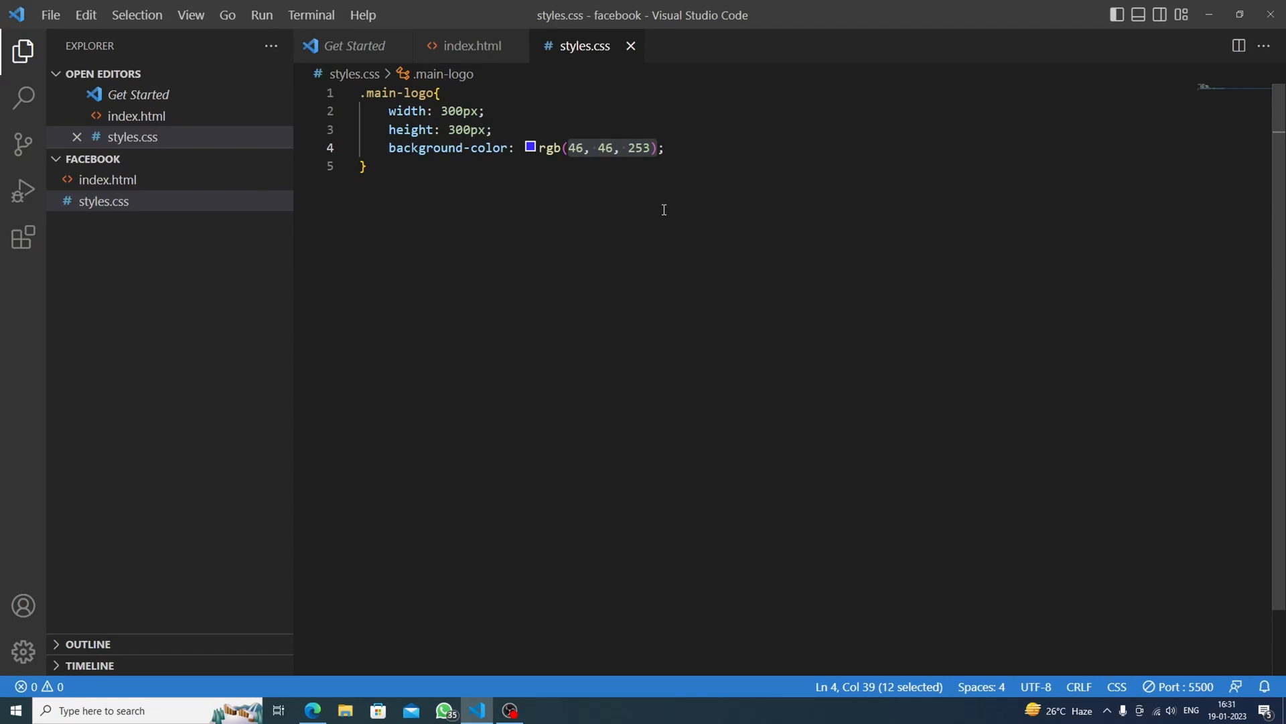
Round .main-logo into a circle with border-radius 100%
type("border-radius: 1;")
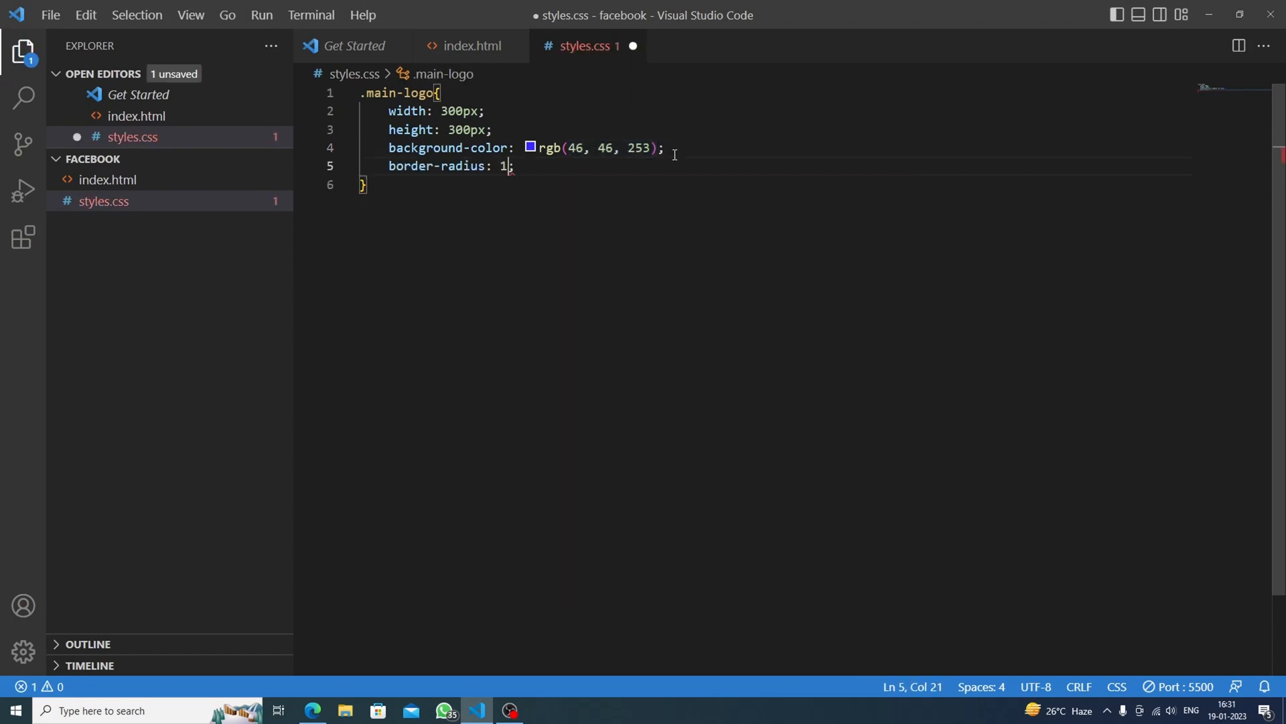
type("00%")
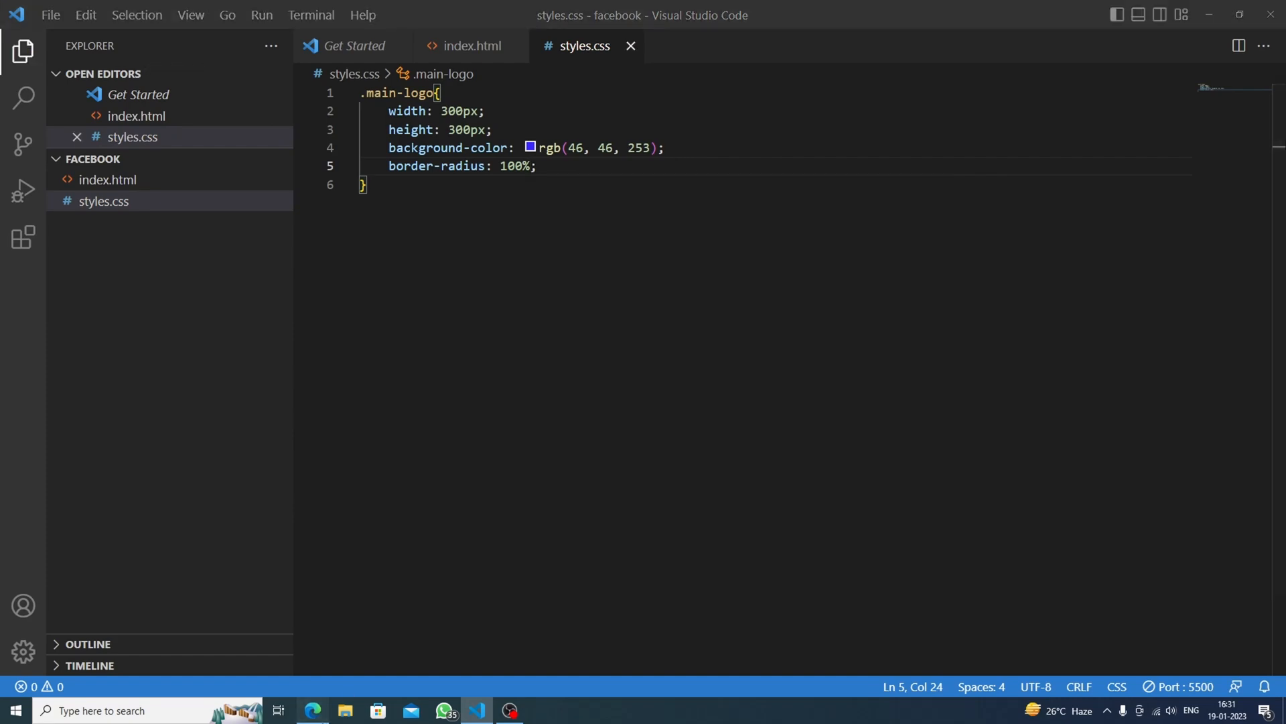
Offset .main-logo with margin-top 130px and margin-left 450px and check the preview
type("m")
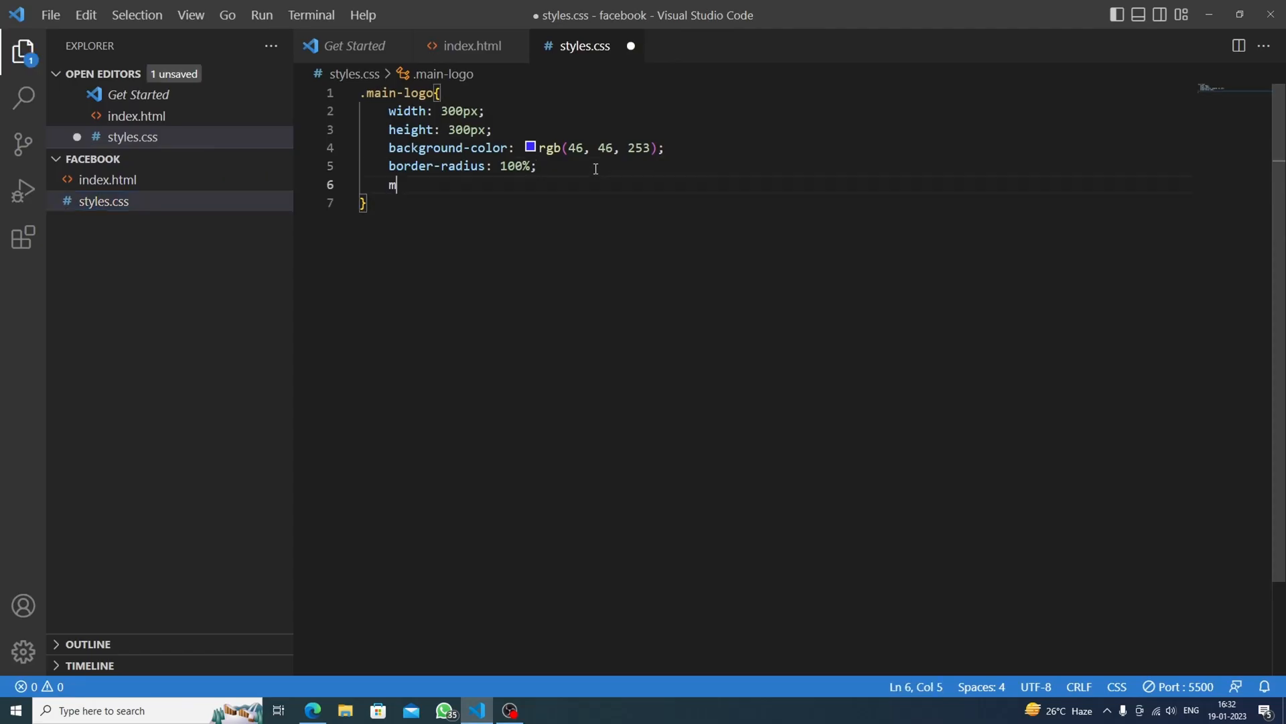
type("argin-top: 1;")
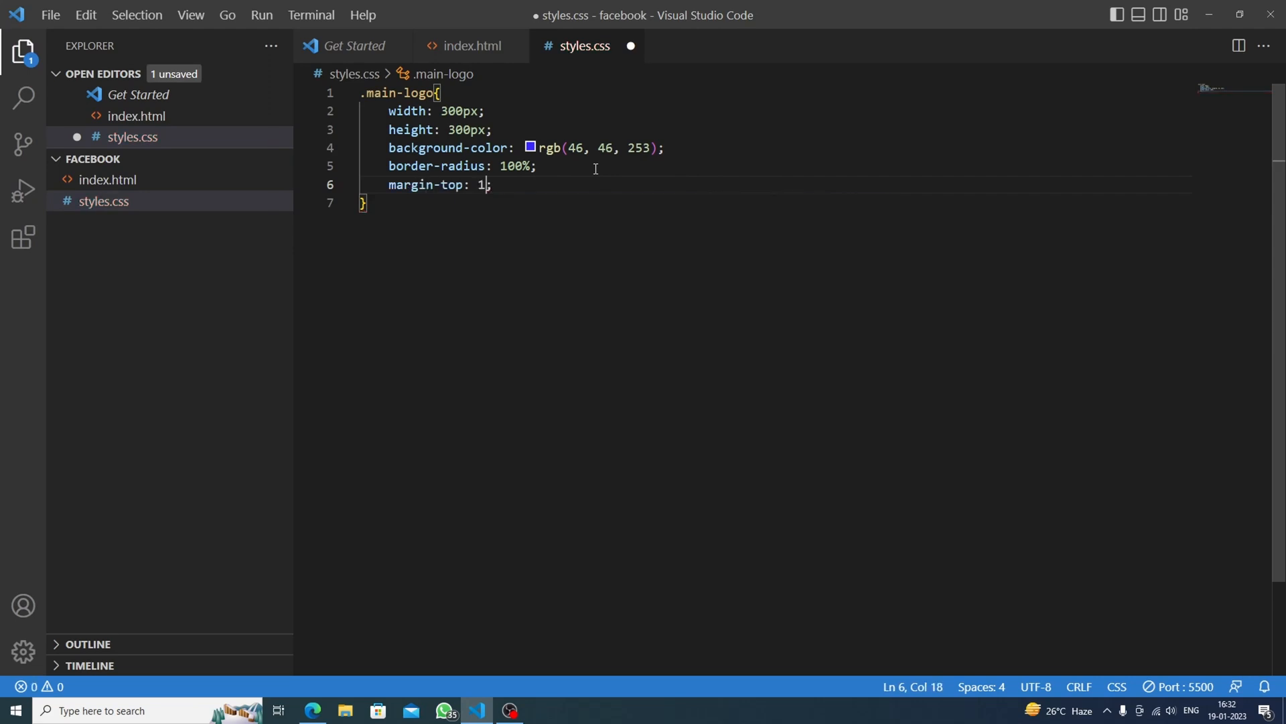
type("30px")
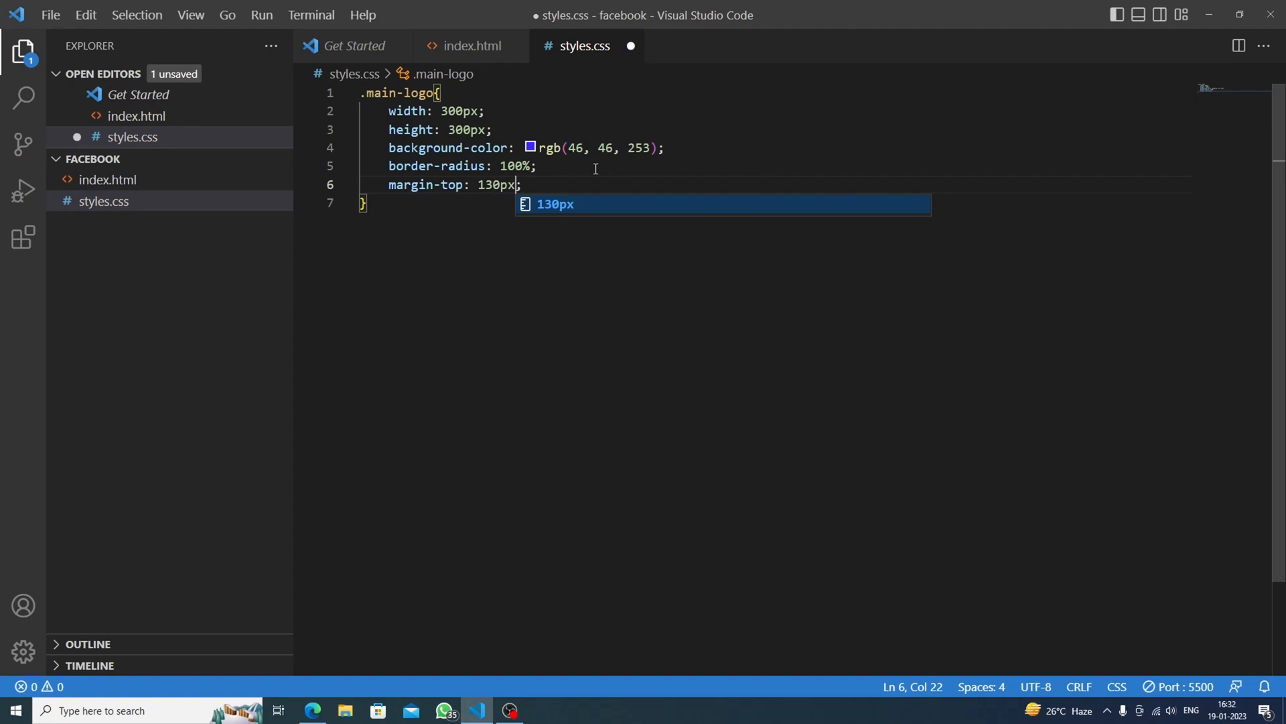
type("margin-left: ;")
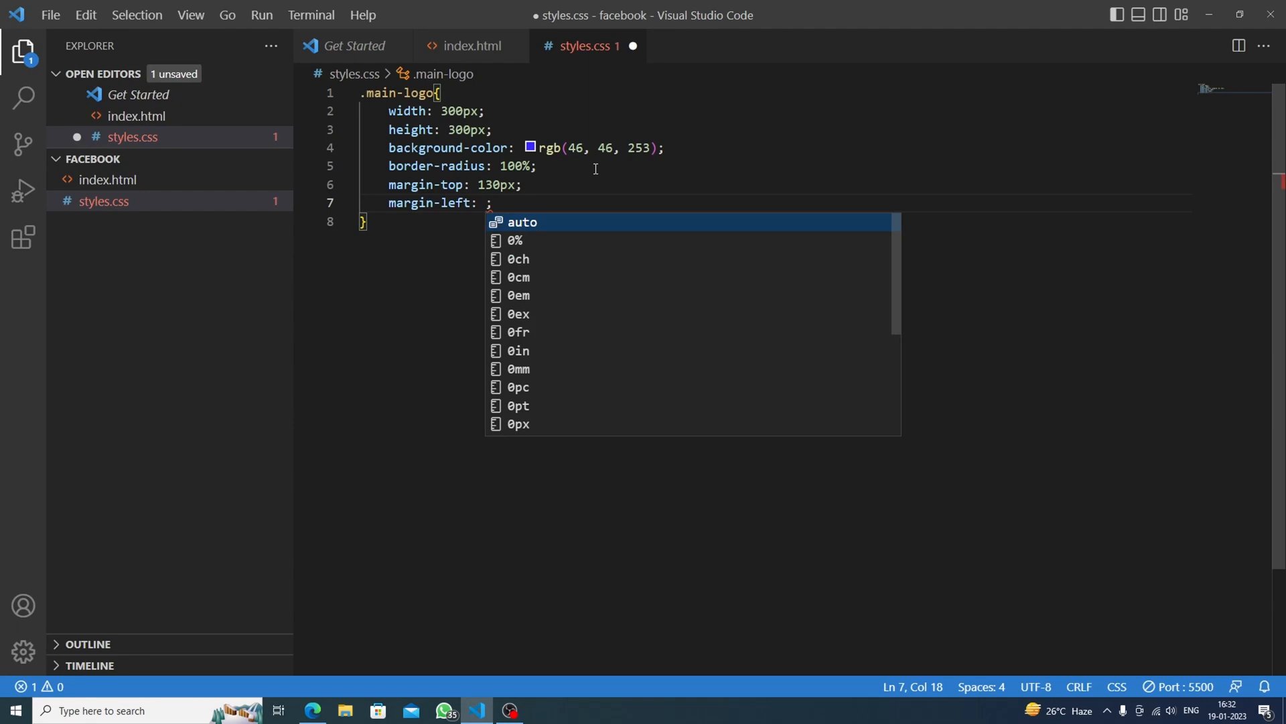
type("450px")
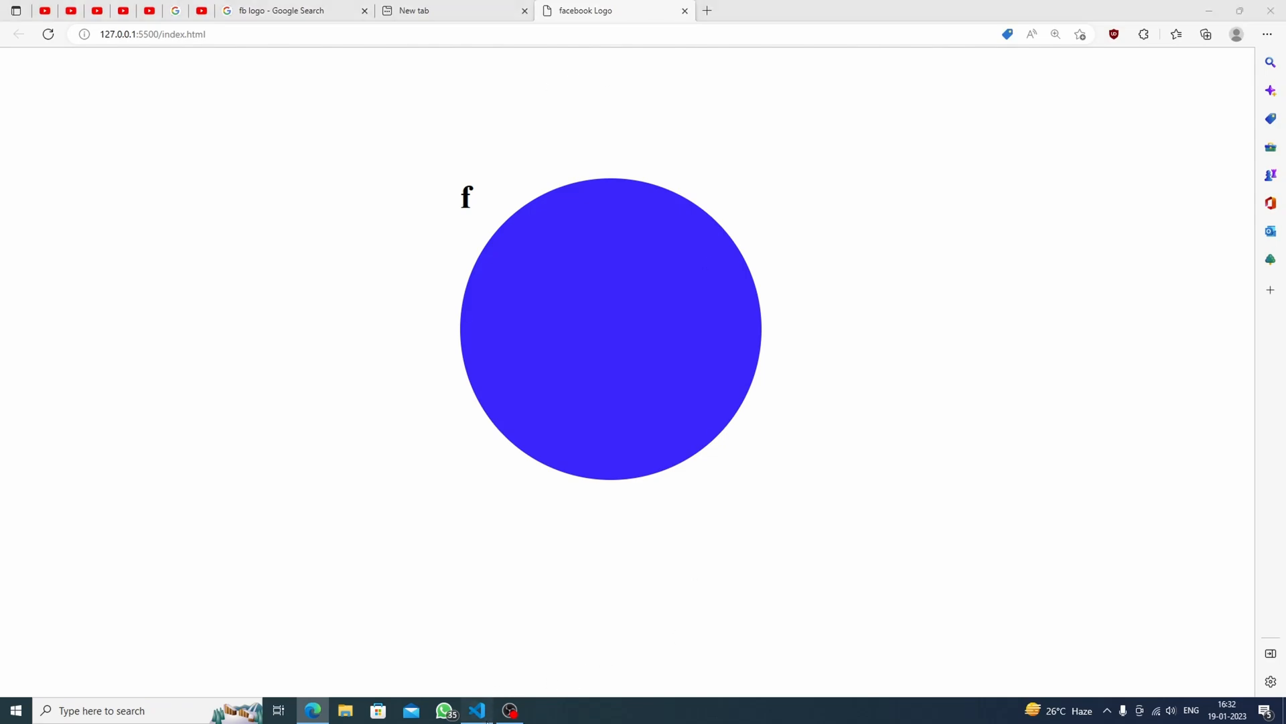
left_click(476, 710)
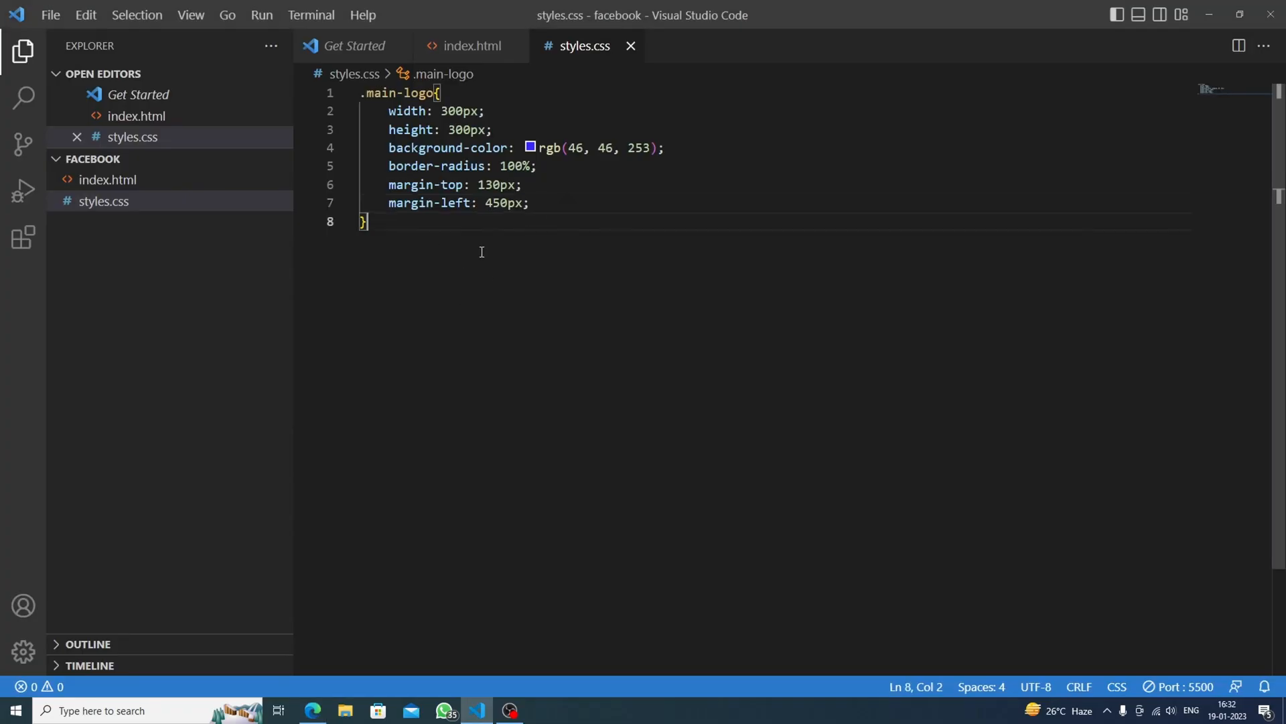
left_click(509, 203)
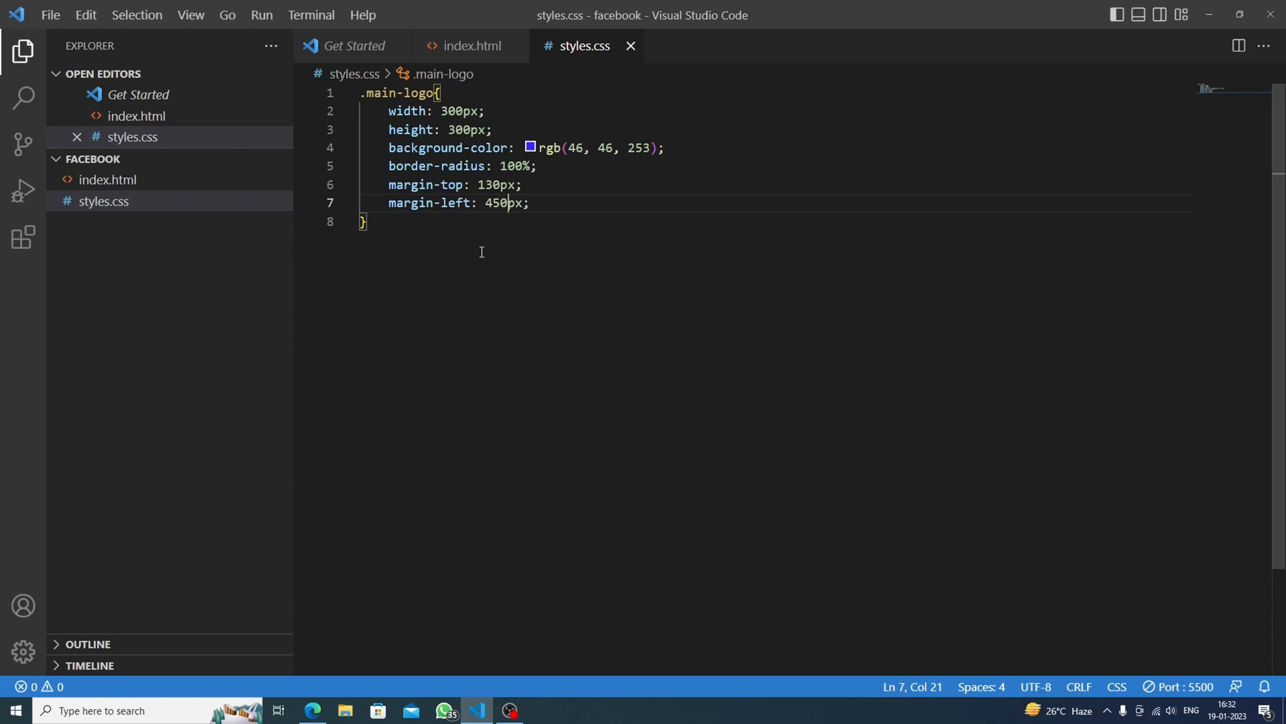
key("Enter")
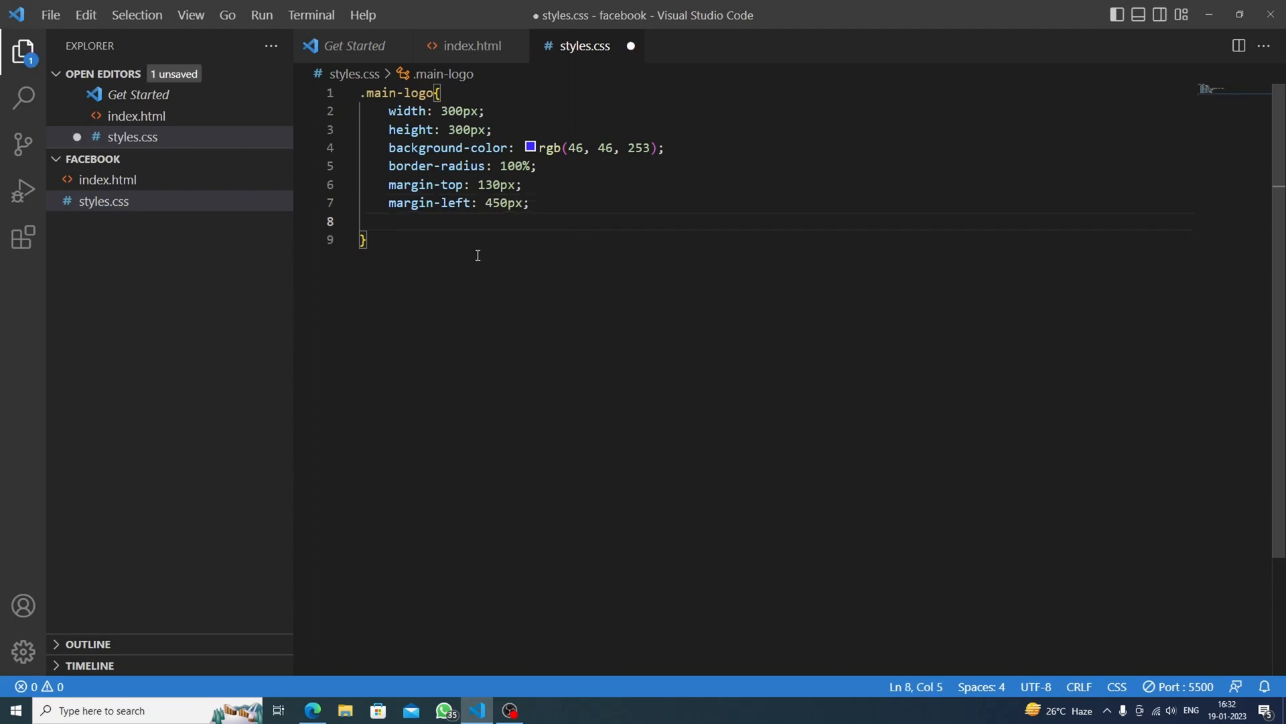
left_click(312, 711)
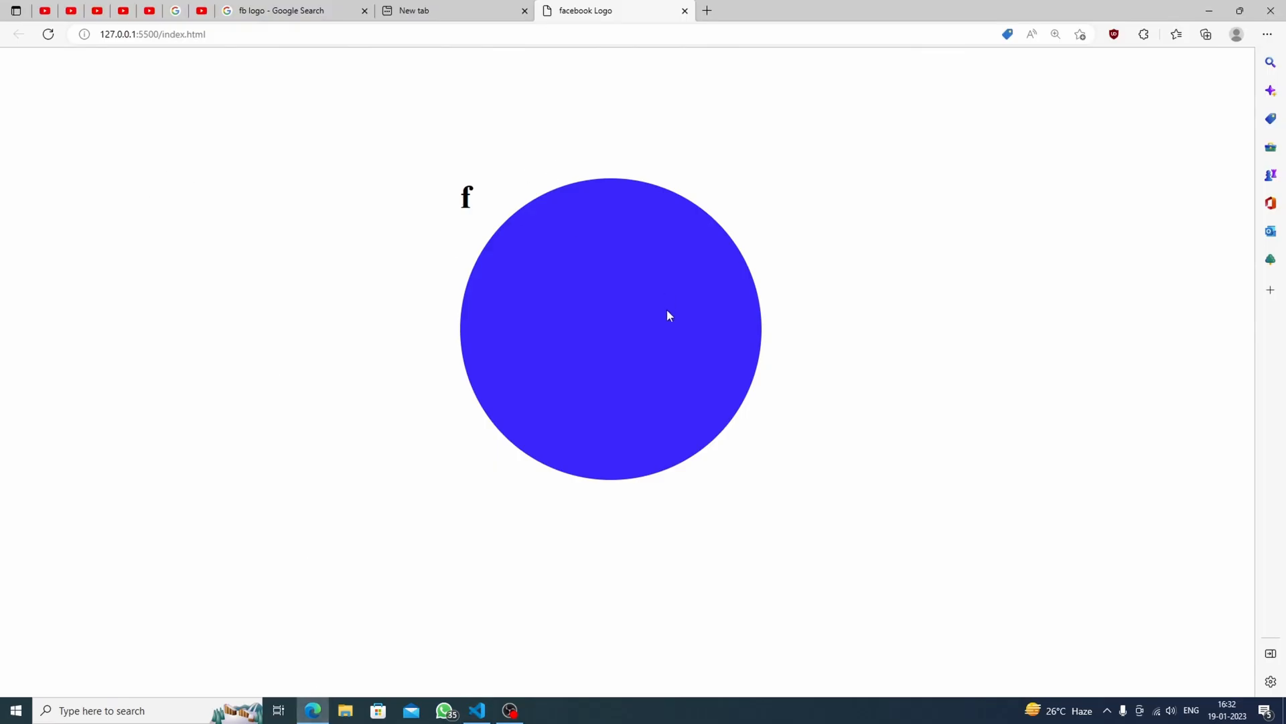
mouse_move(517, 608)
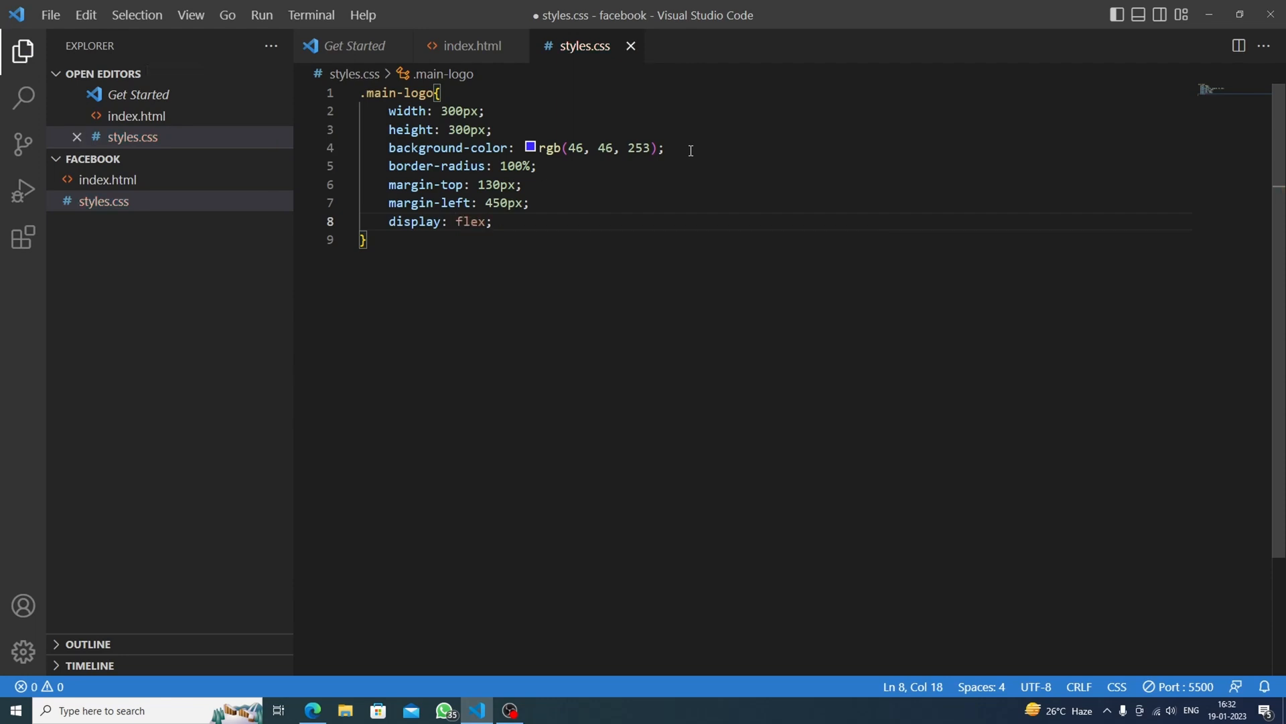
Centre the f with display flex, justify-content and align-items center, verifying in the preview
key("ctrl+s")
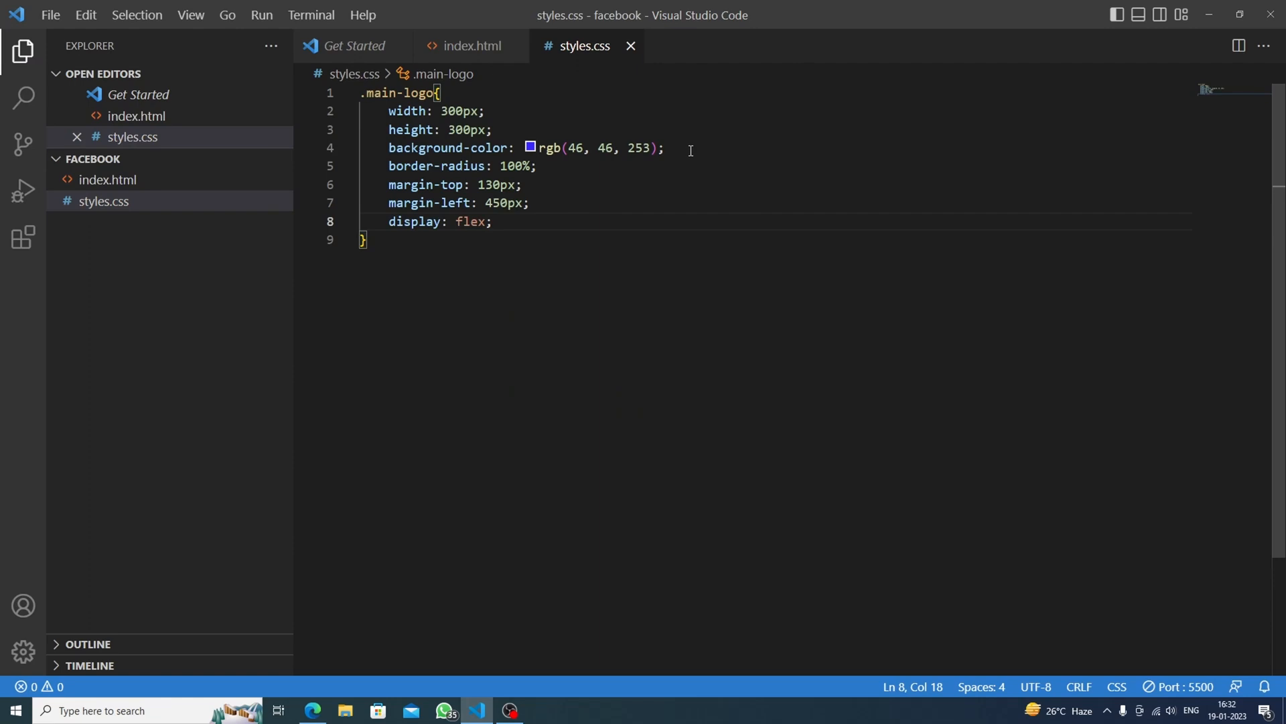
left_click(492, 221)
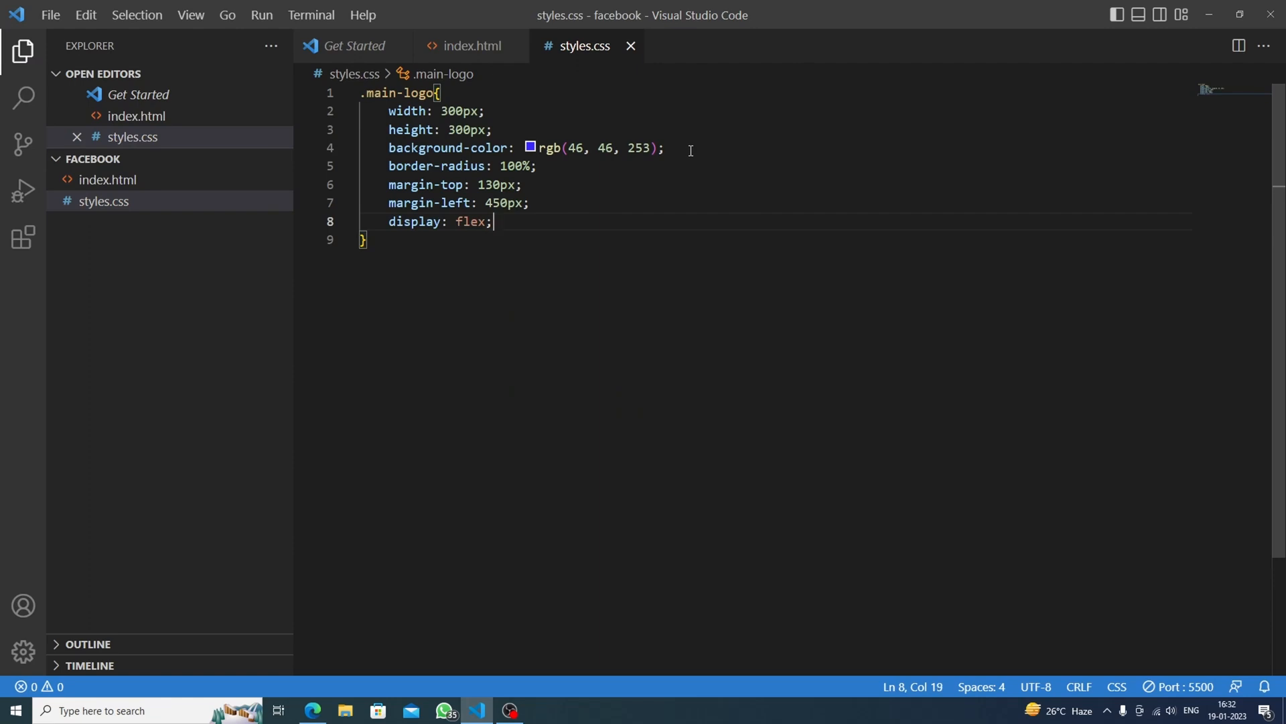
key("Enter")
type("justify-content: center;")
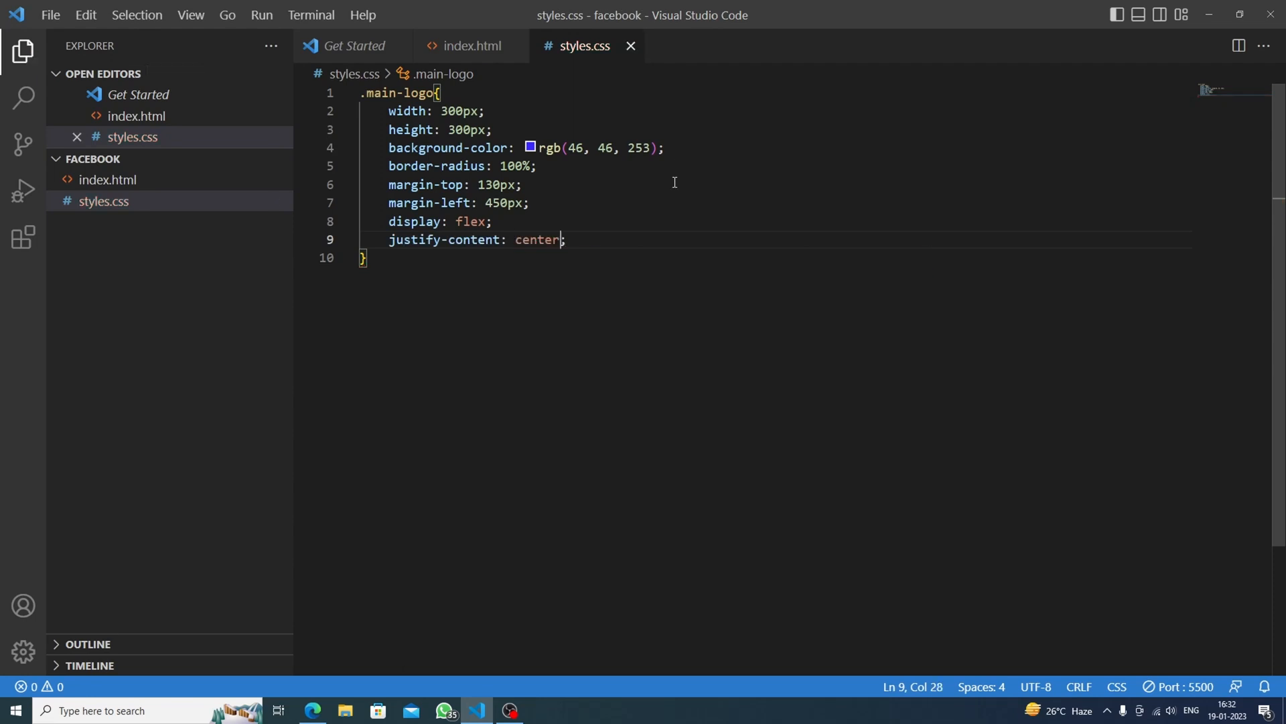
mouse_move(348, 685)
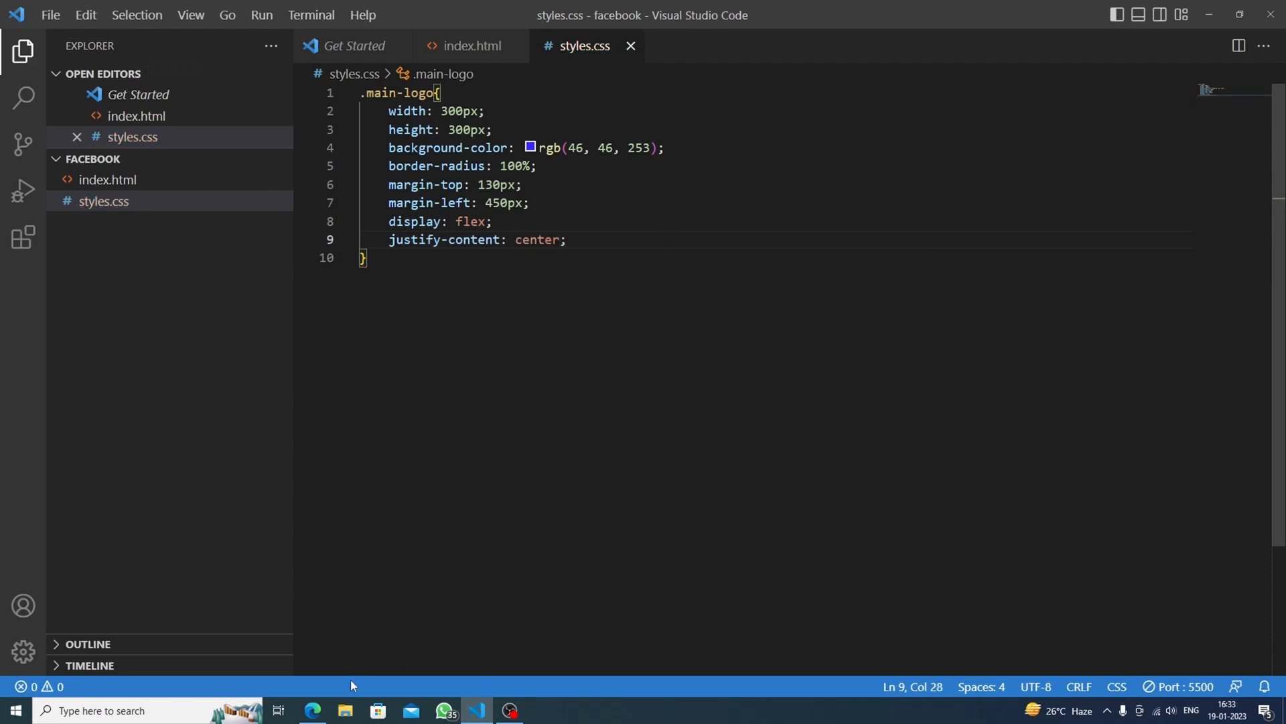
mouse_move(702, 403)
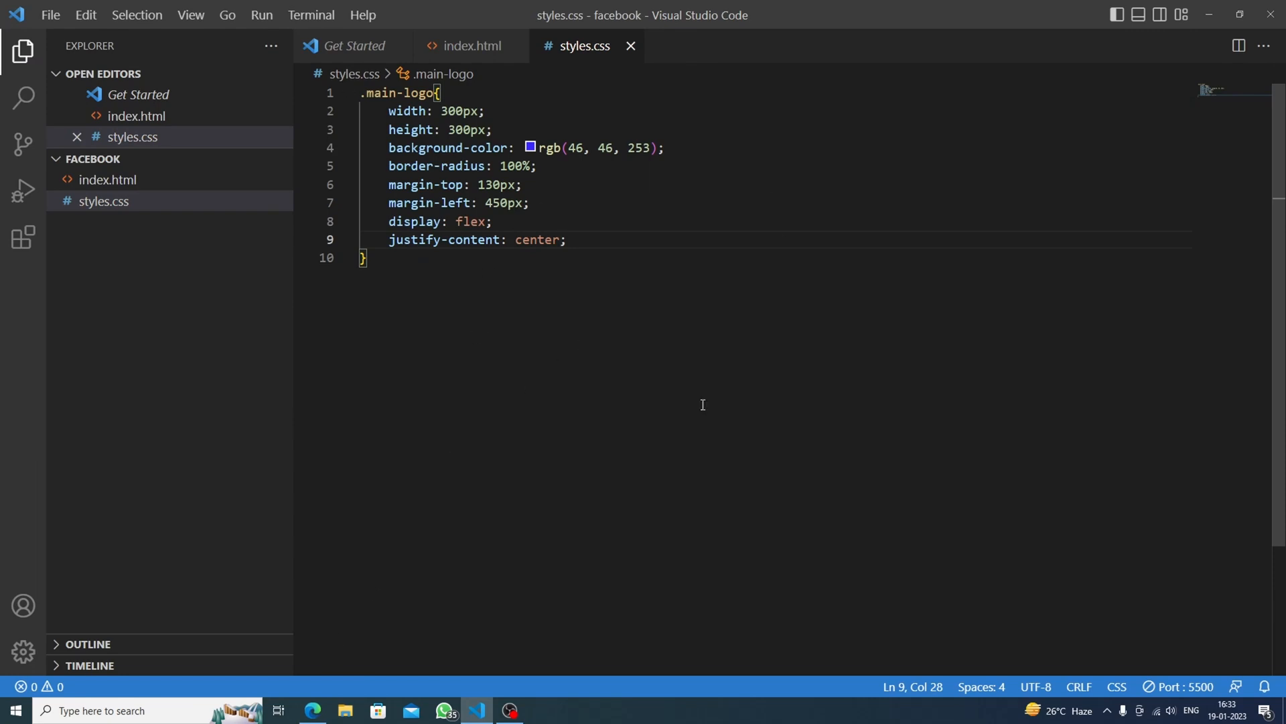
mouse_move(591, 371)
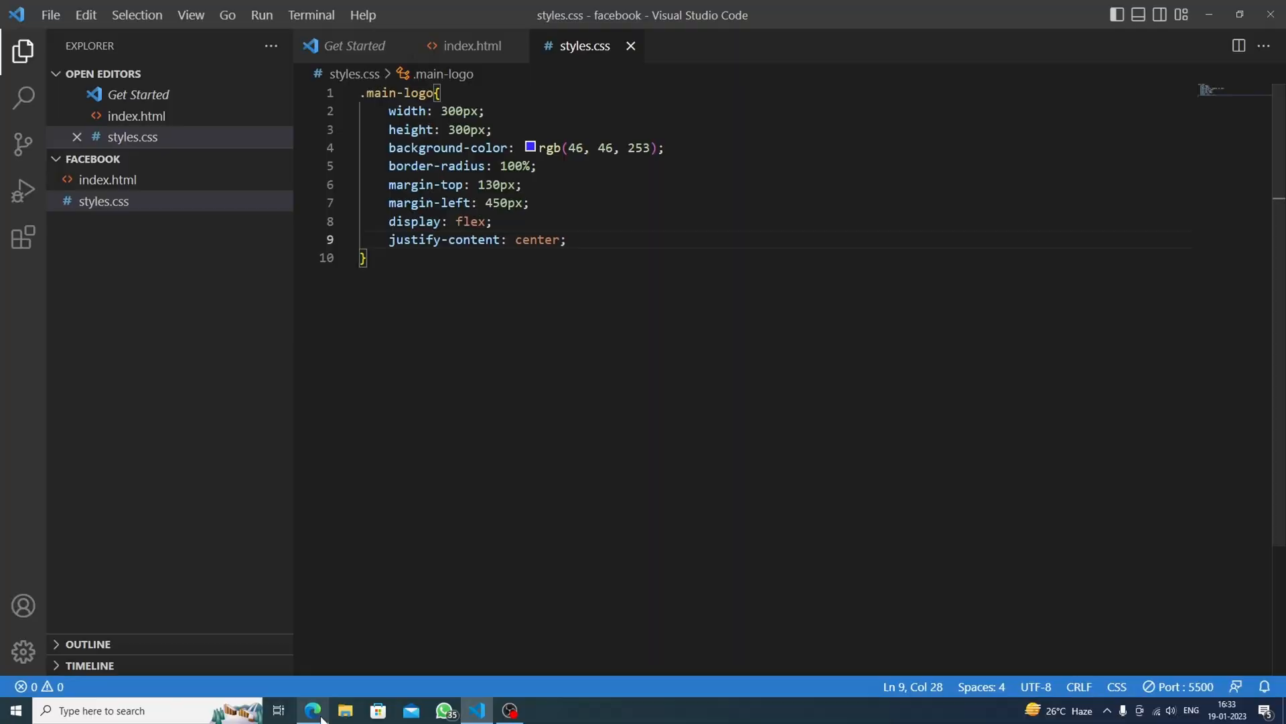
left_click(312, 711)
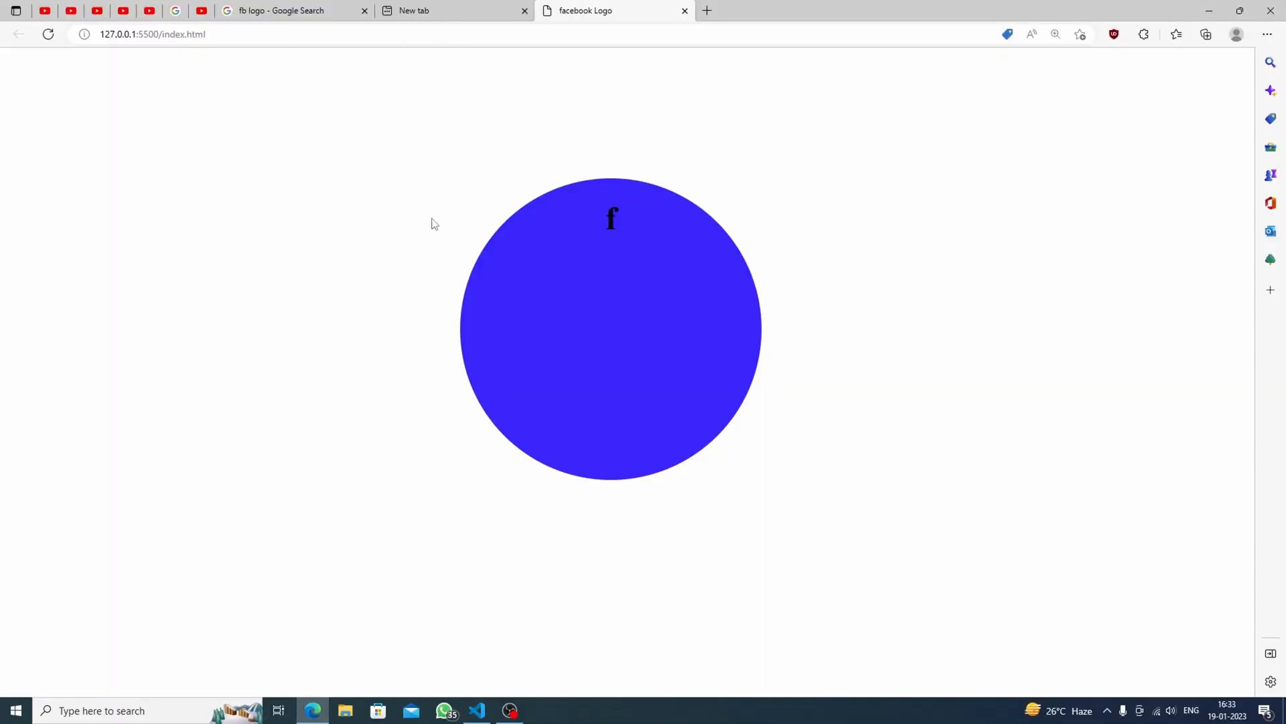
mouse_move(1050, 240)
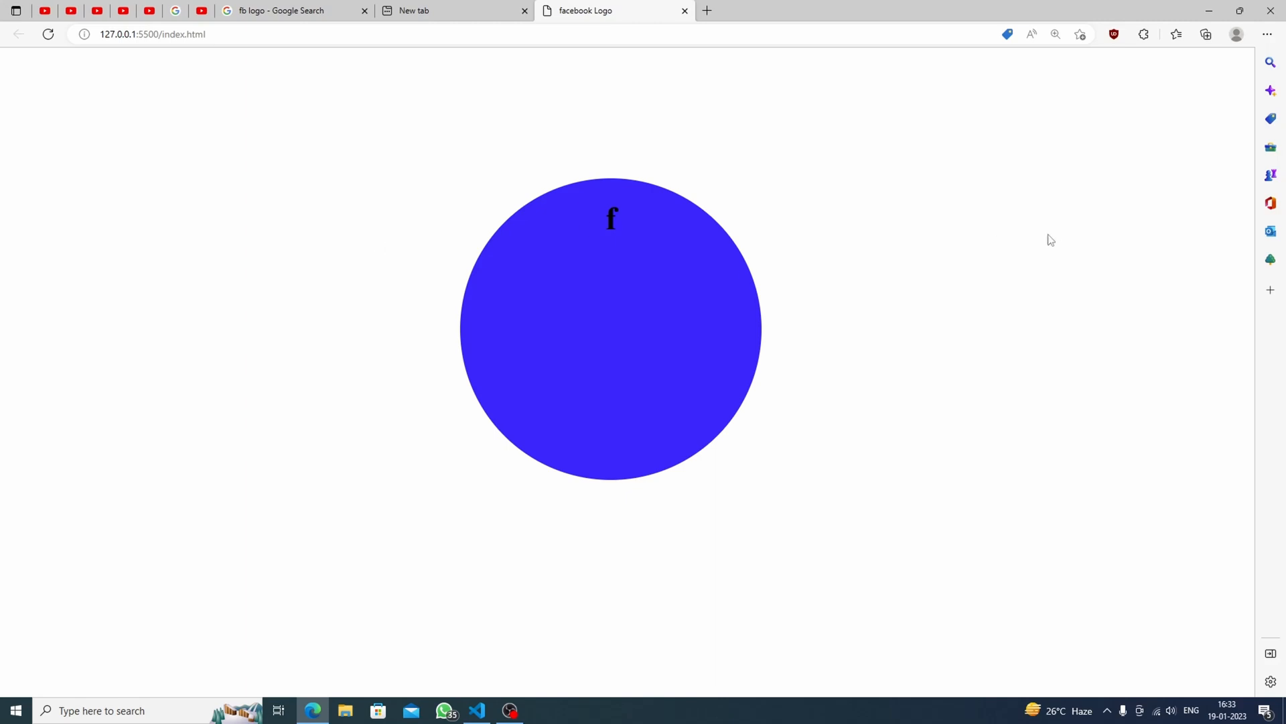
mouse_move(611, 229)
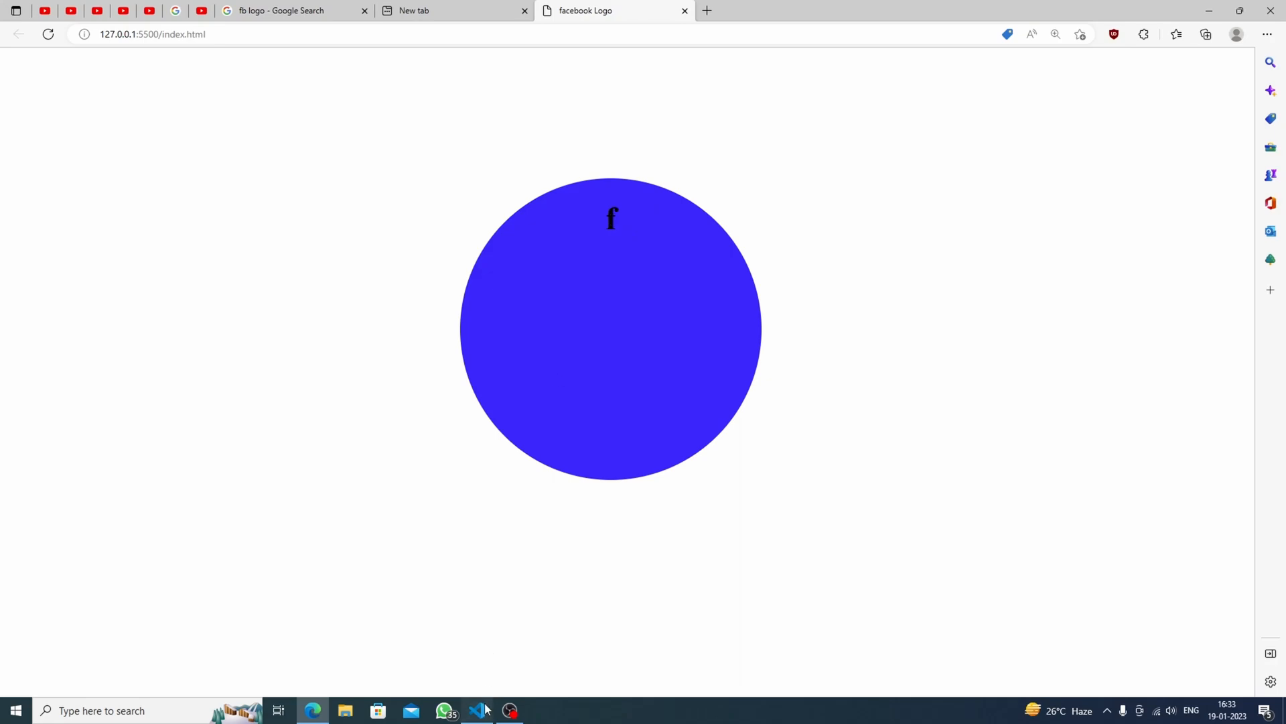
left_click(477, 711)
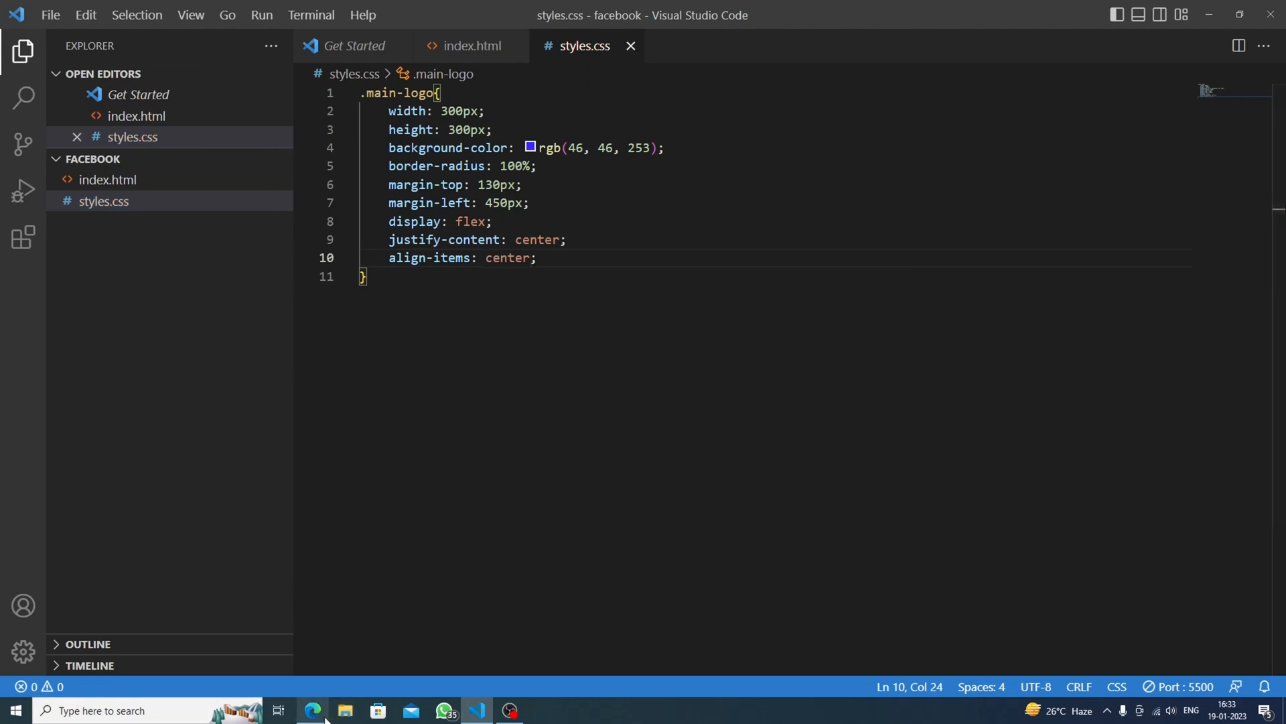
left_click(312, 710)
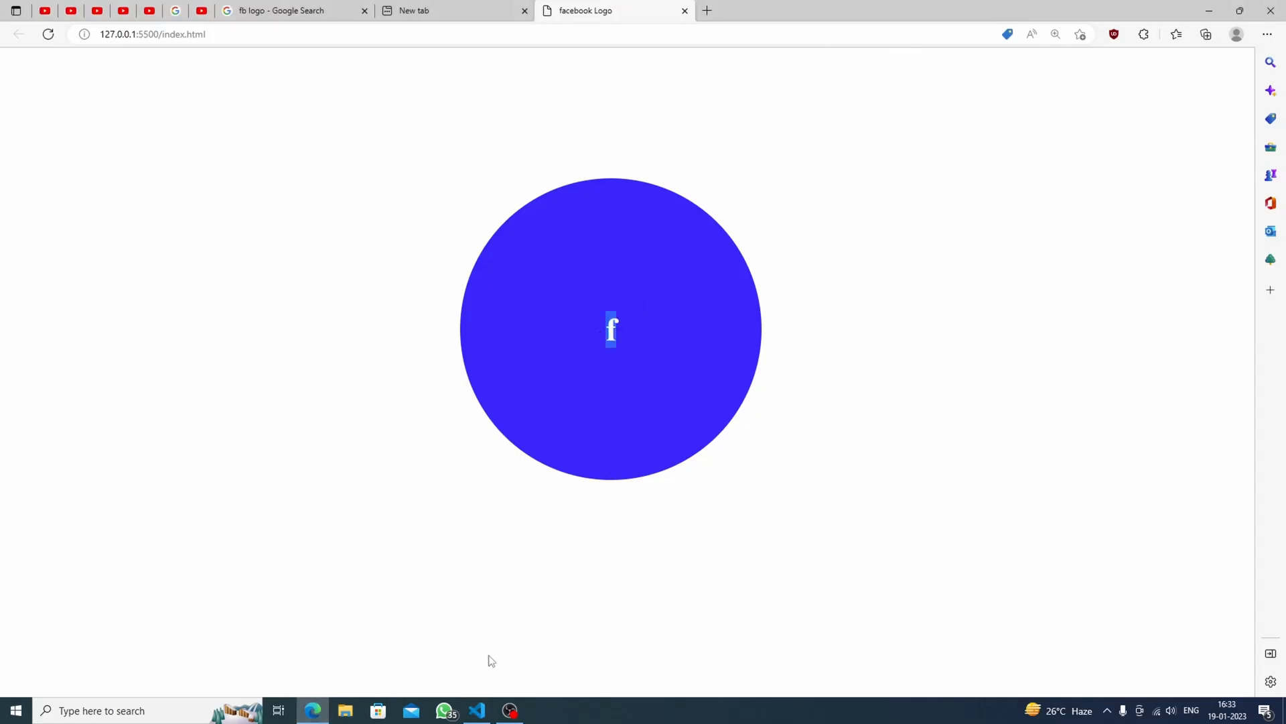
Add an h1 rule making the f white at font-size 300px and check the preview
left_click(477, 710)
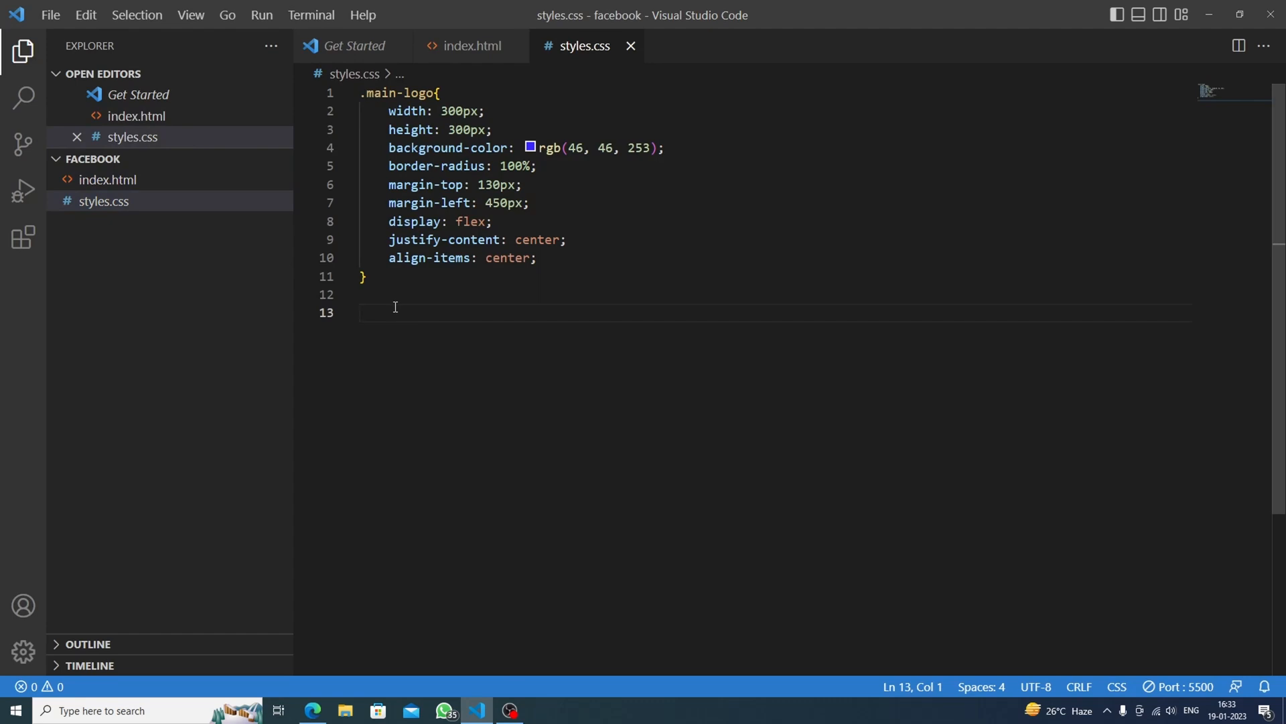
type("h1{")
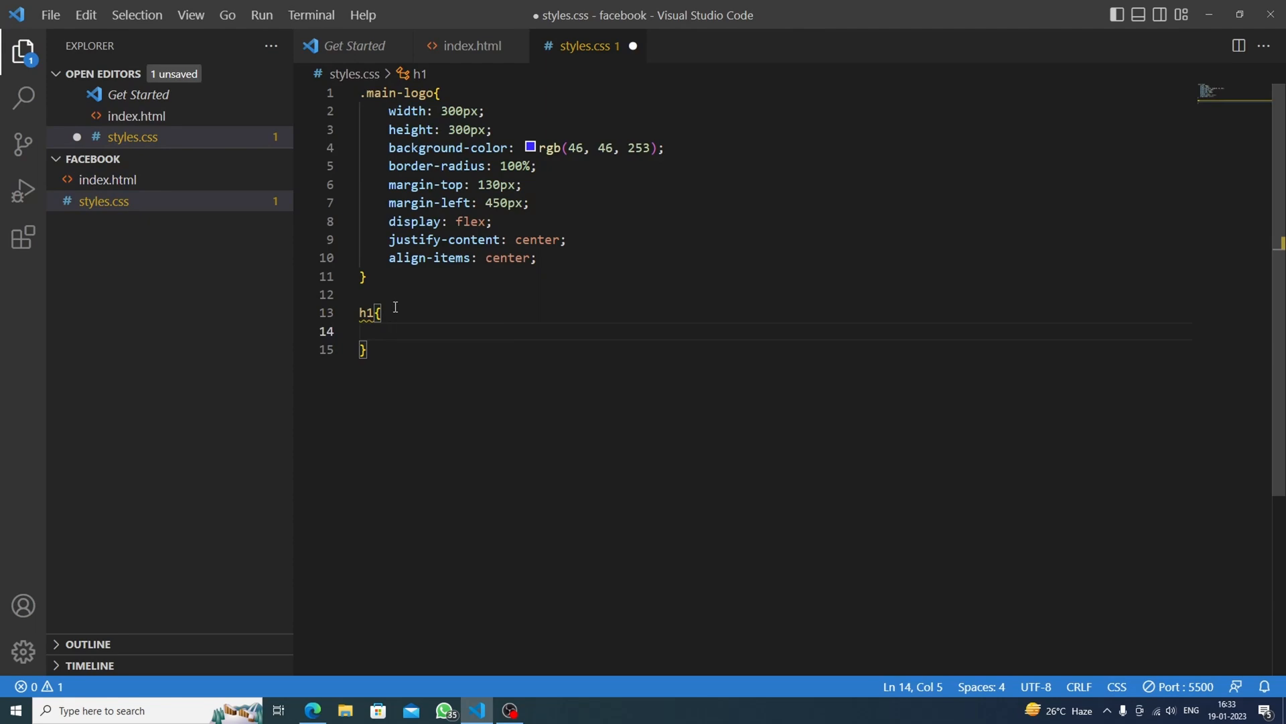
type("color: white;")
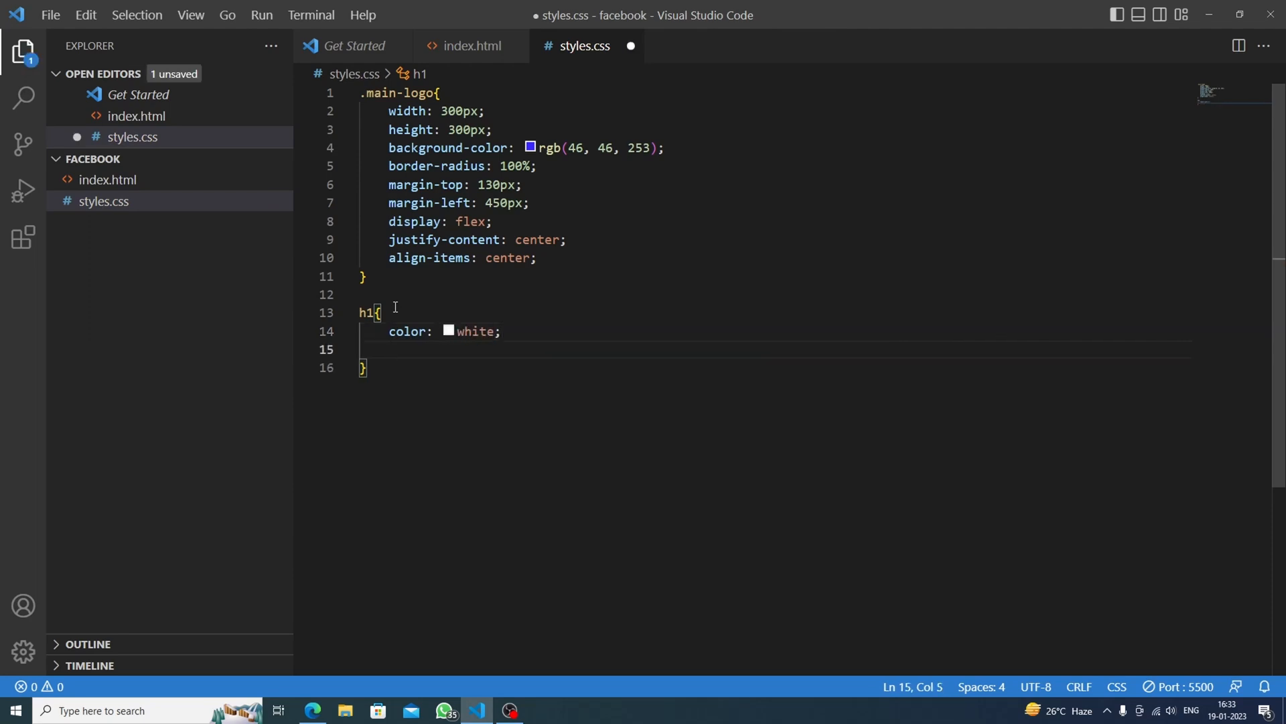
key("ctrl+s")
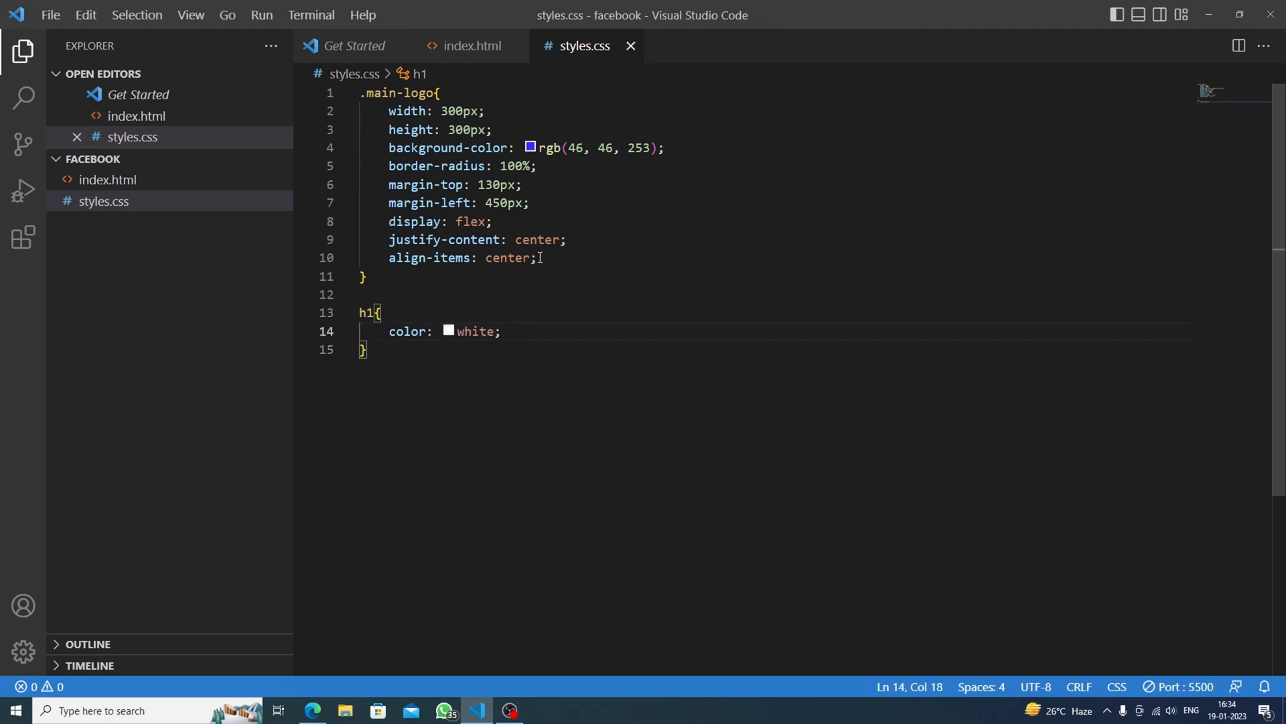
type("font-size: ;")
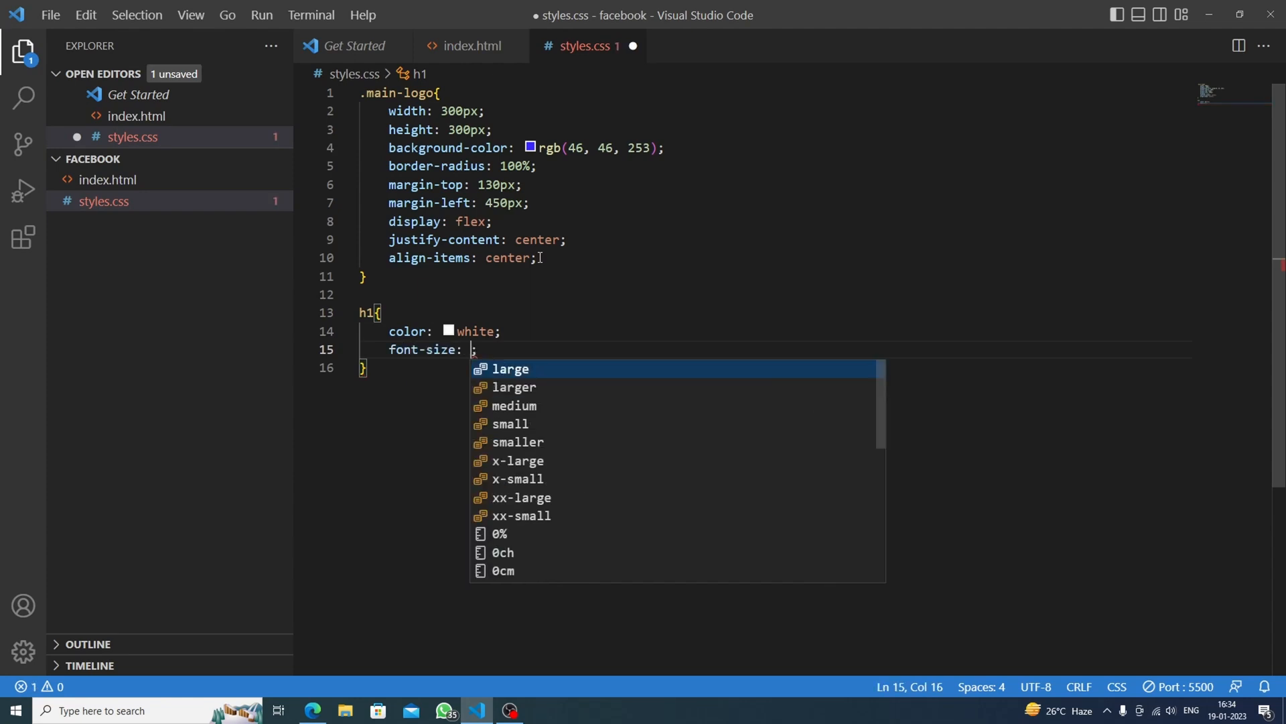
type("300px")
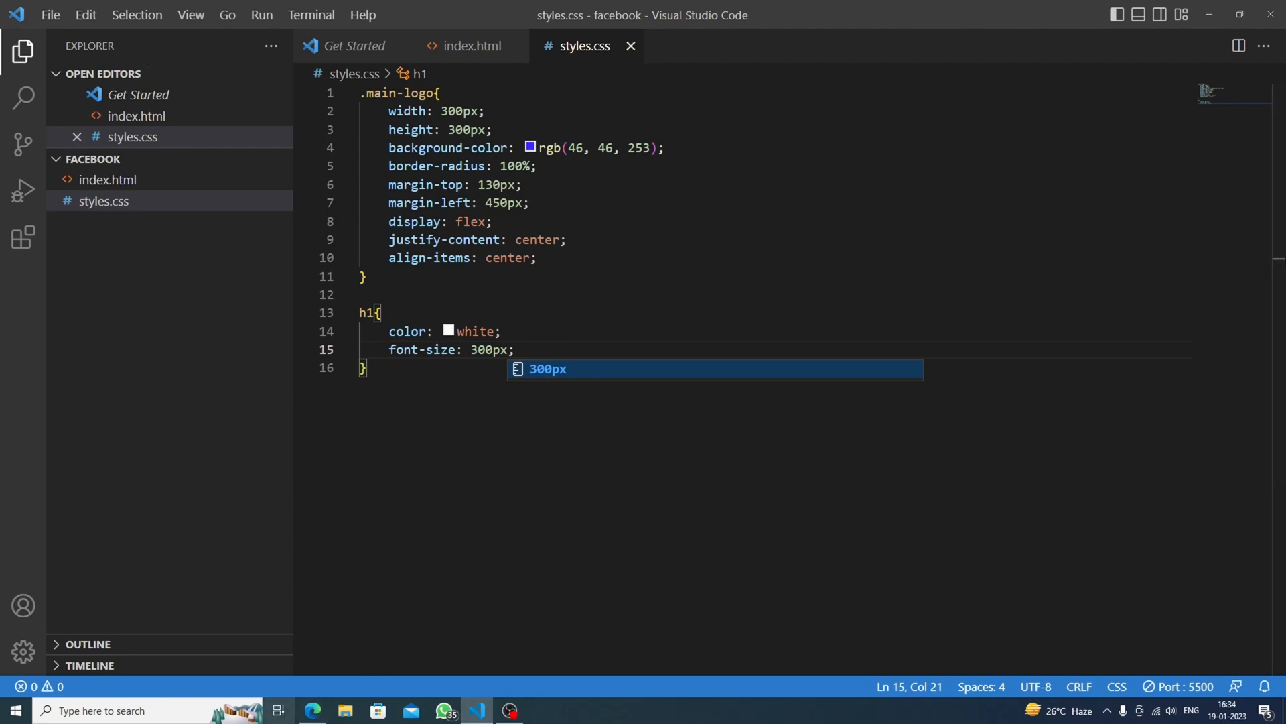
left_click(312, 711)
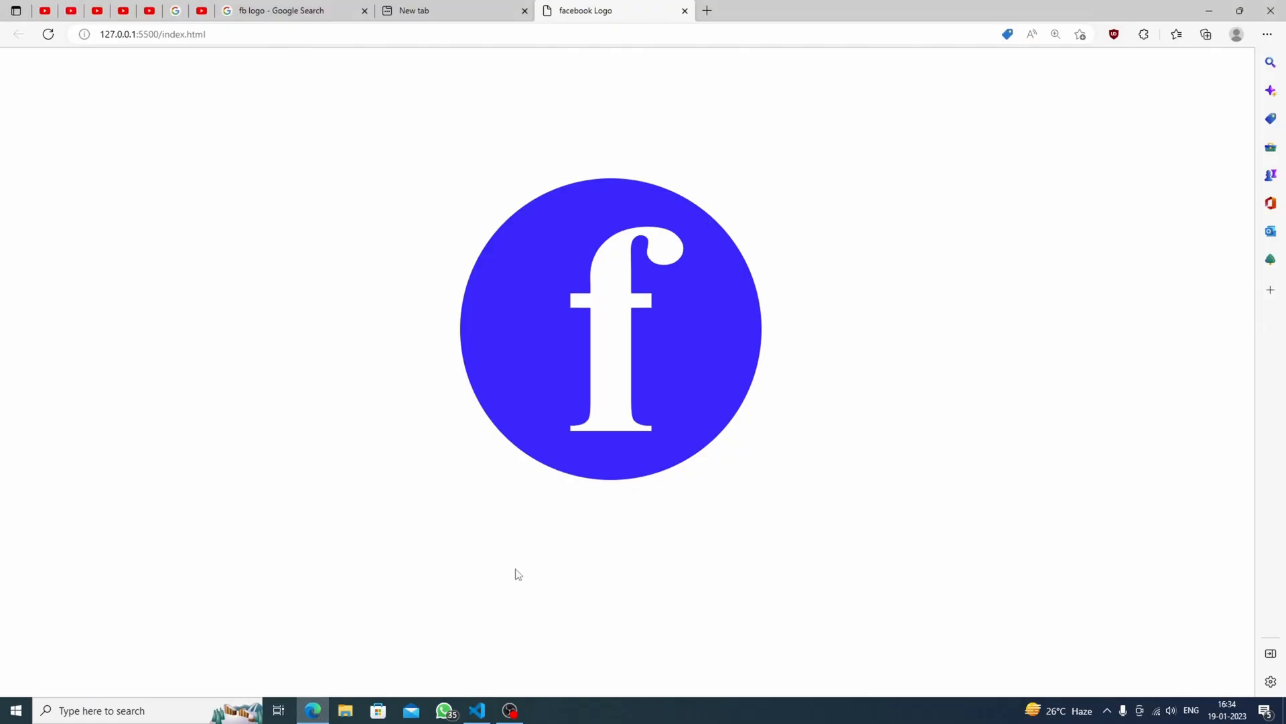
left_click(476, 710)
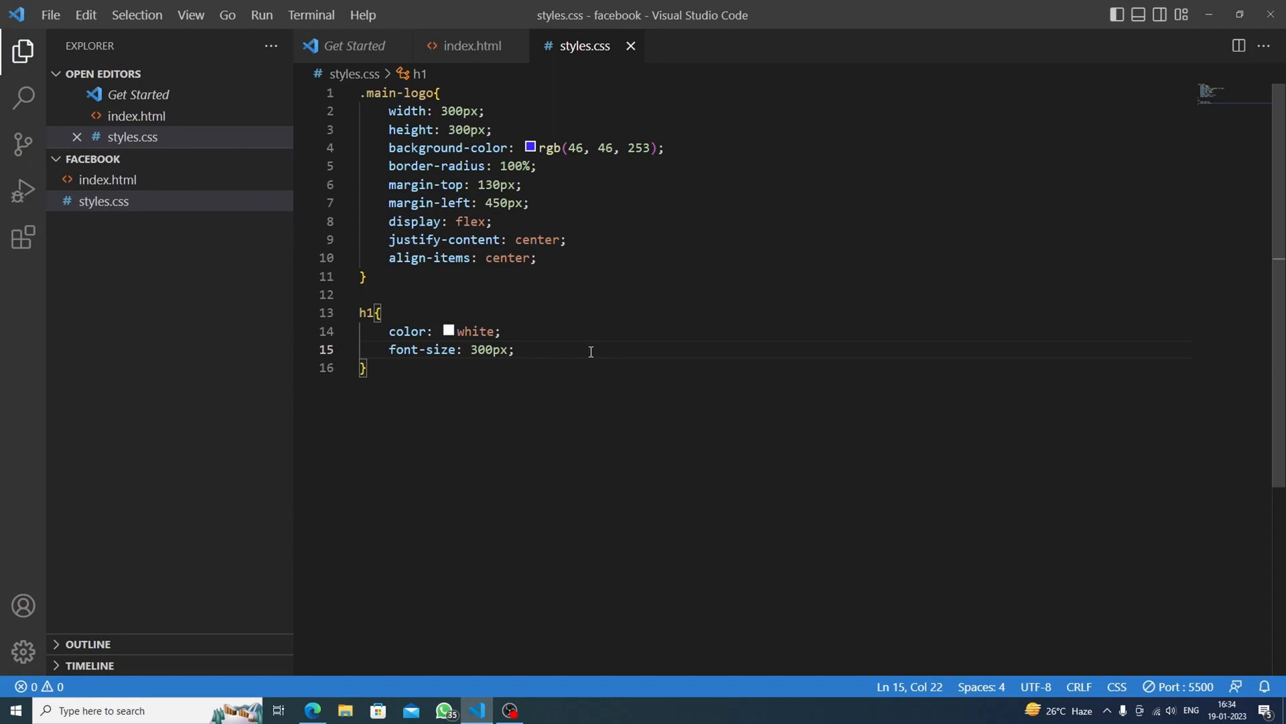
Set the h1 font-family to sans-serif and compare the preview with the reference logo
type("f")
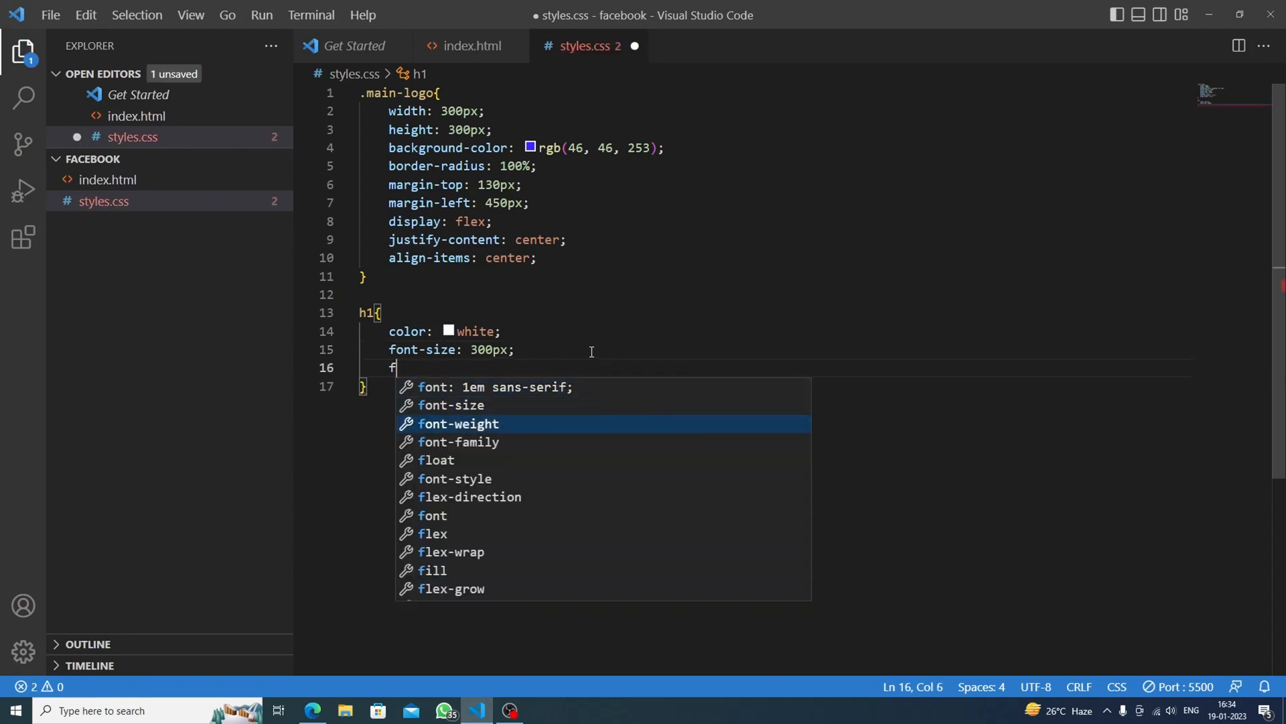
type("ont-family: sa")
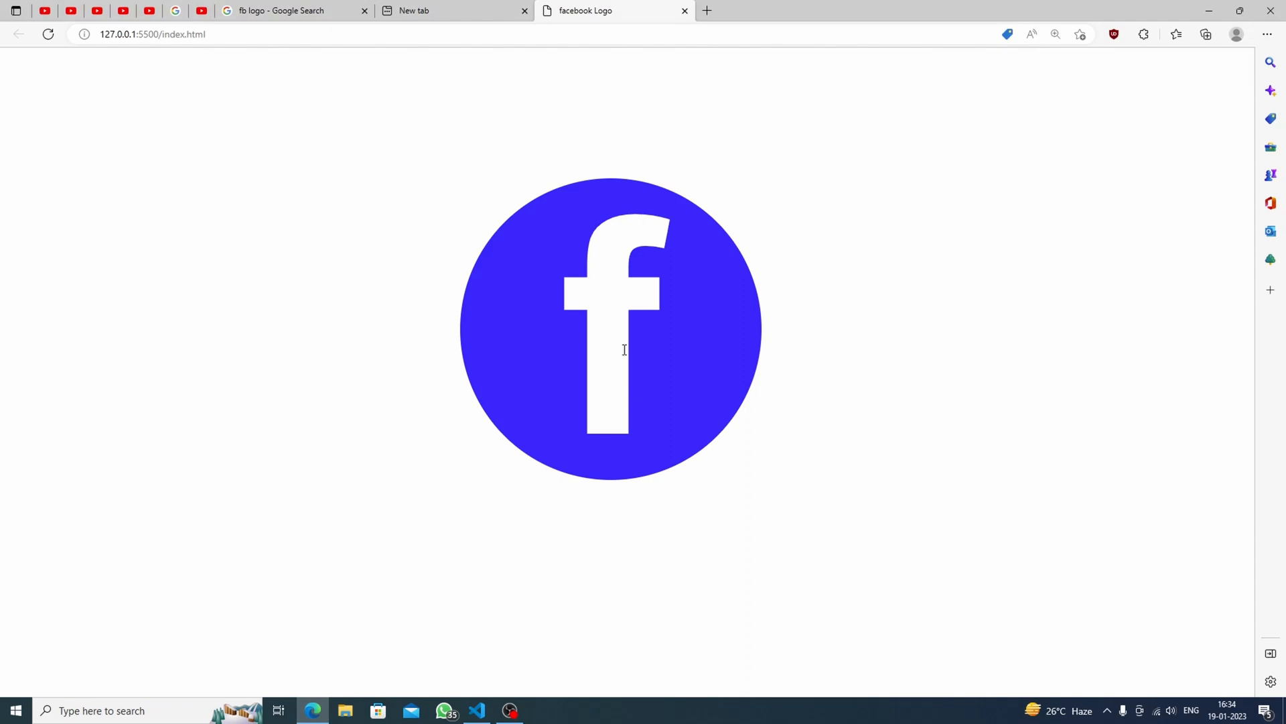
left_click(291, 11)
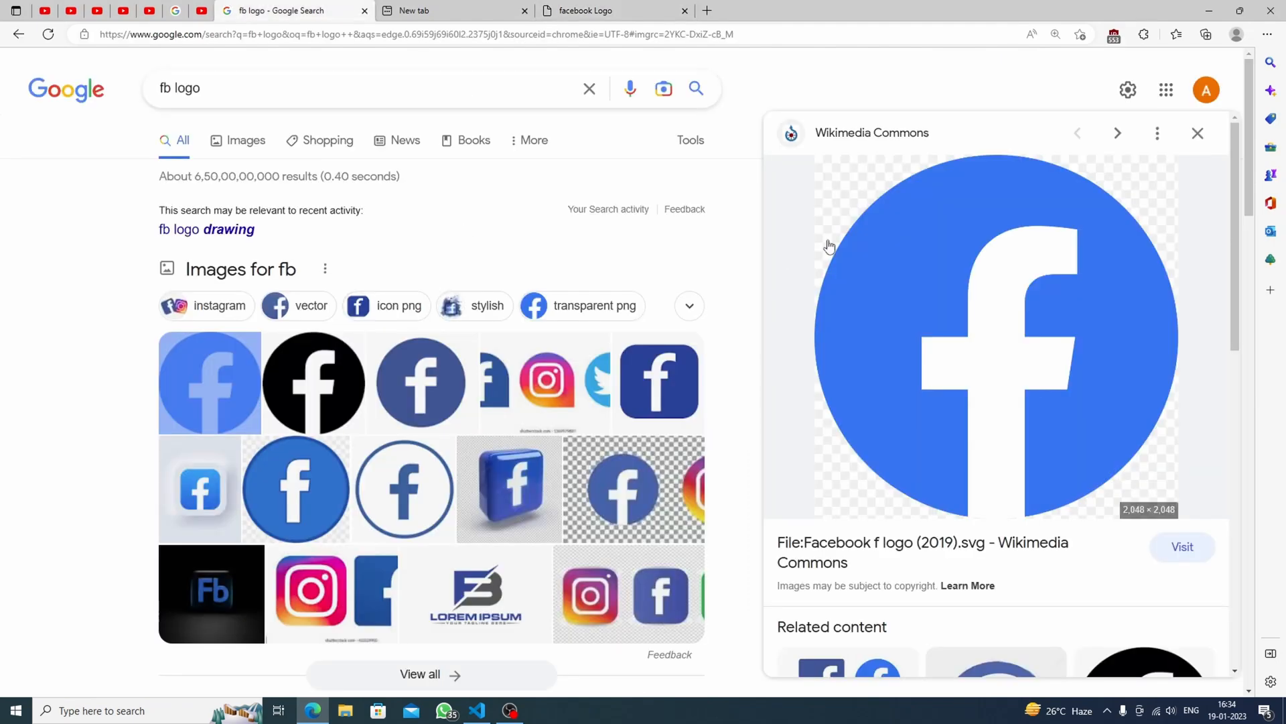
left_click(585, 10)
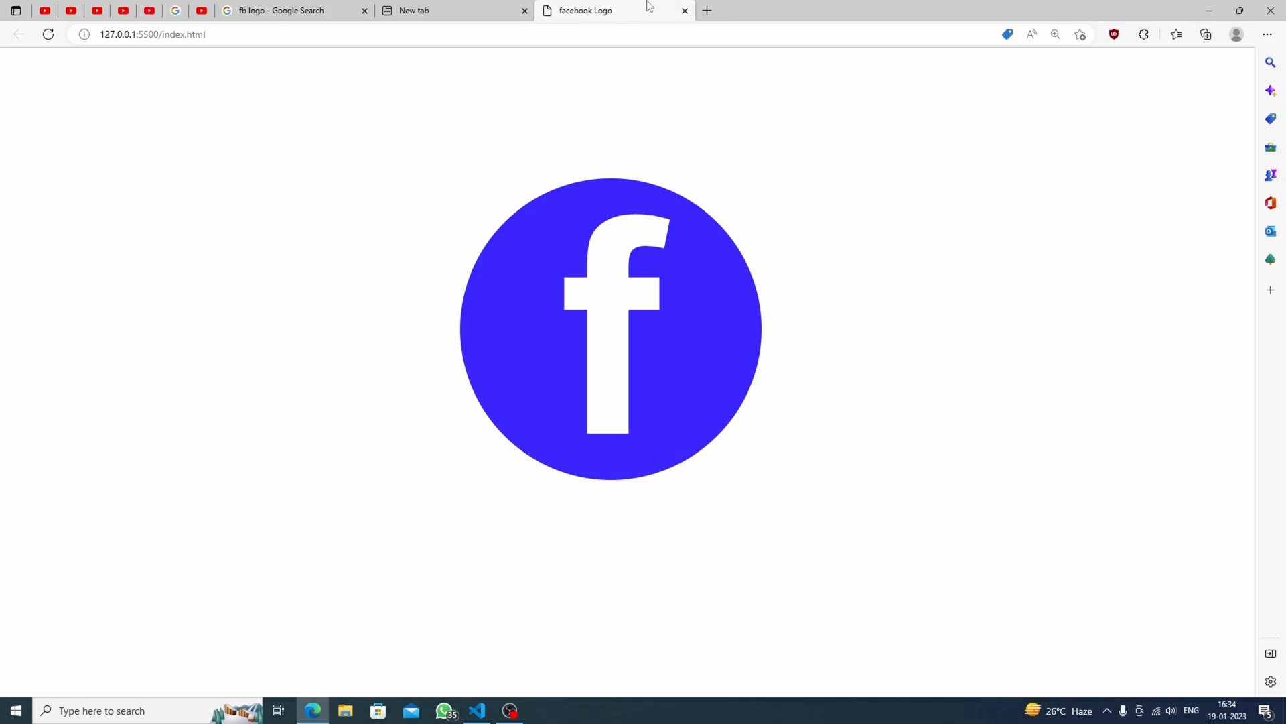
left_click(291, 11)
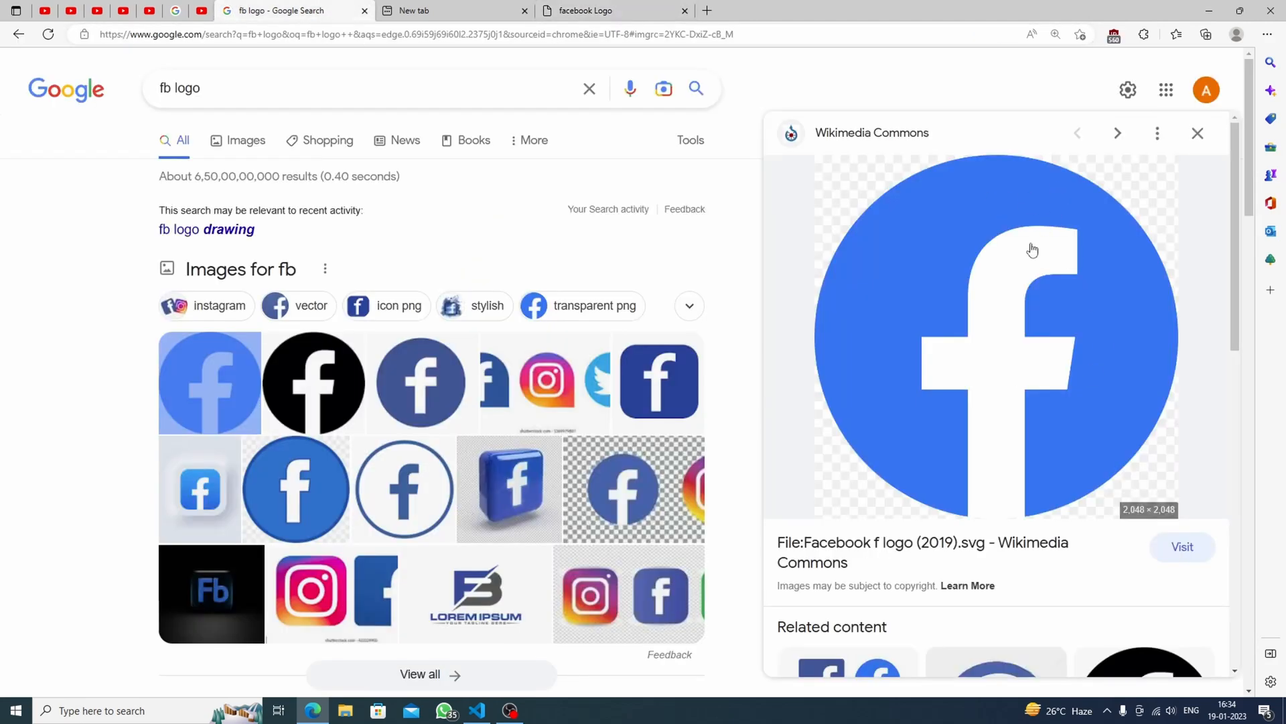
Give the h1 font-size 350px and margin-top 330px so the stem runs off the circle, checking the preview
left_click(476, 710)
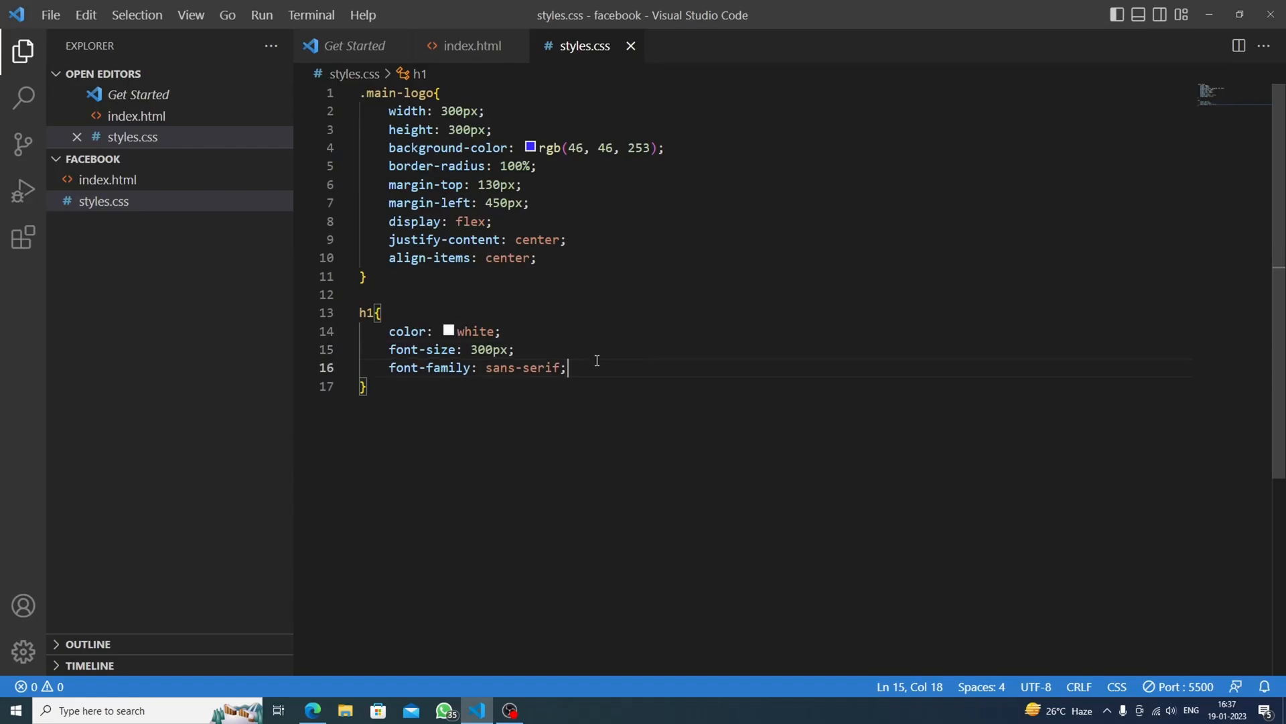
type("margin-top: ;")
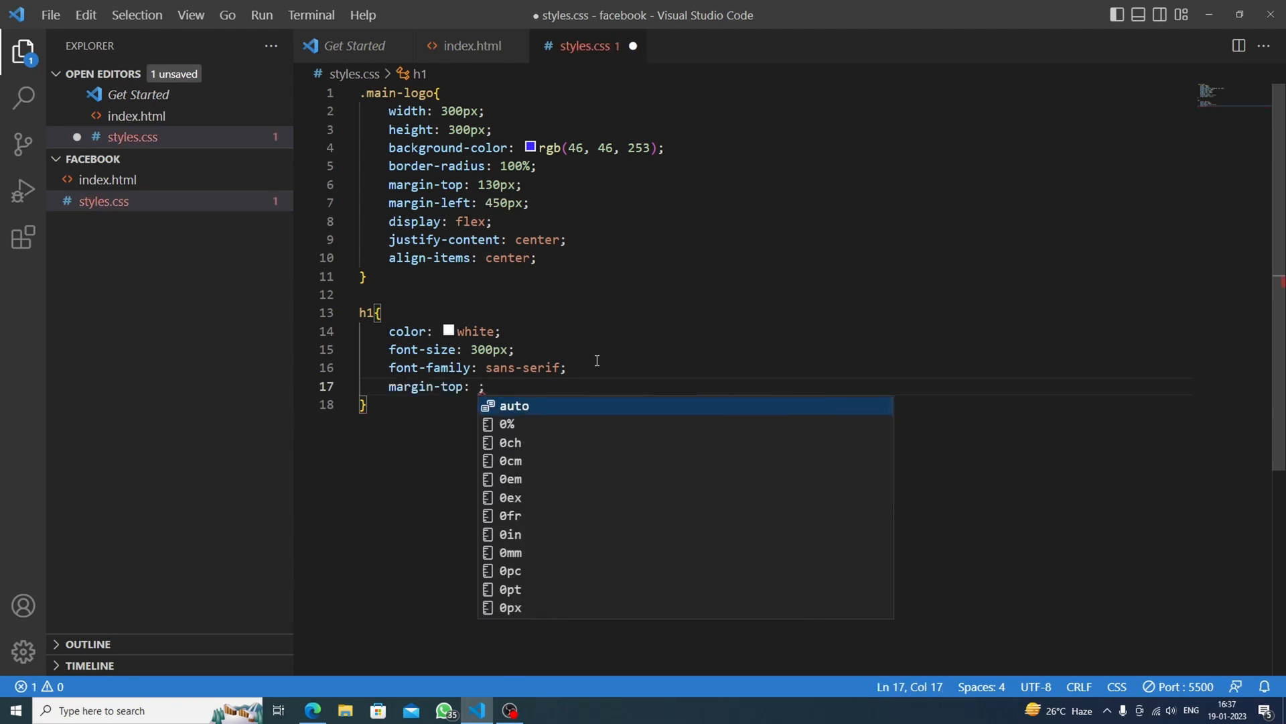
type("350px")
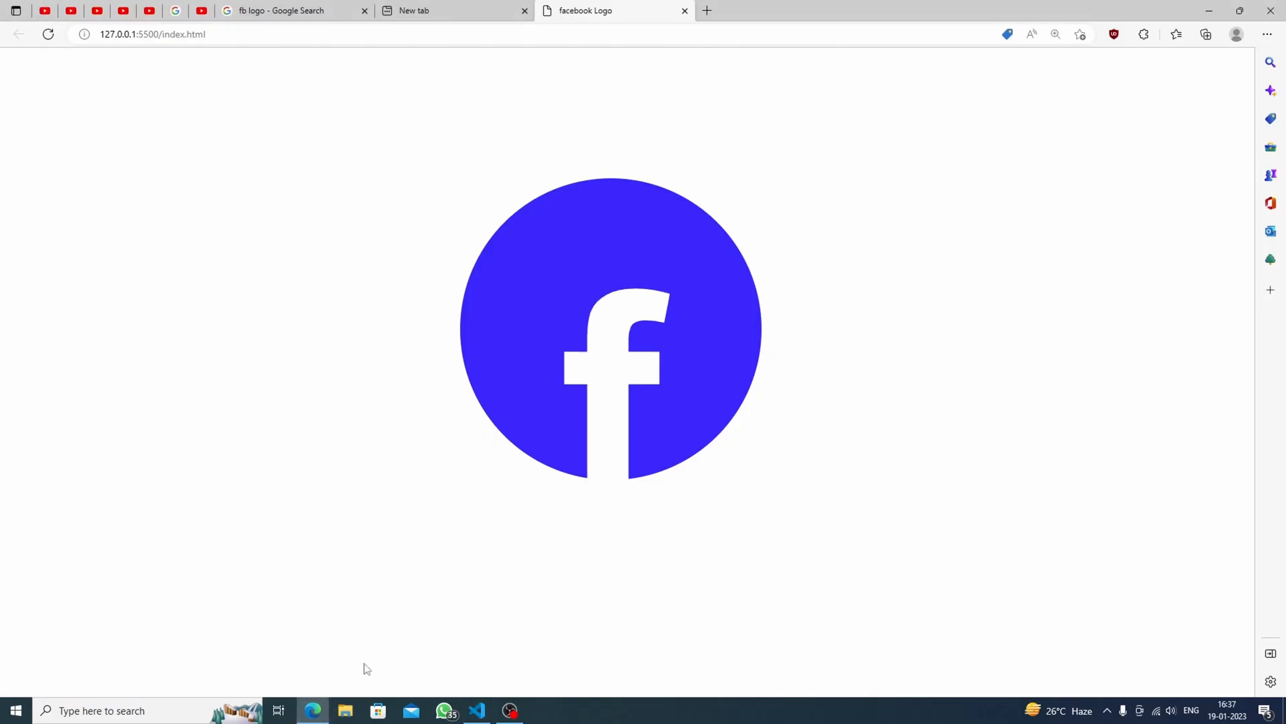
mouse_move(626, 338)
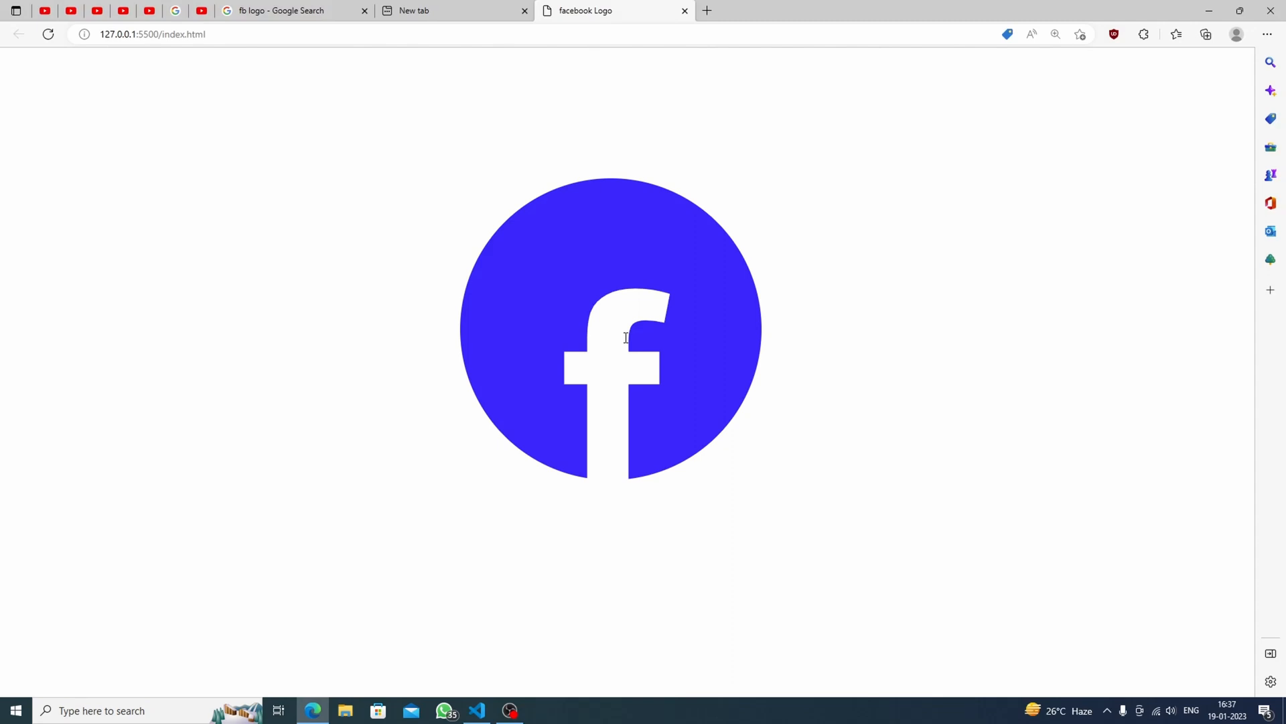
left_click(477, 711)
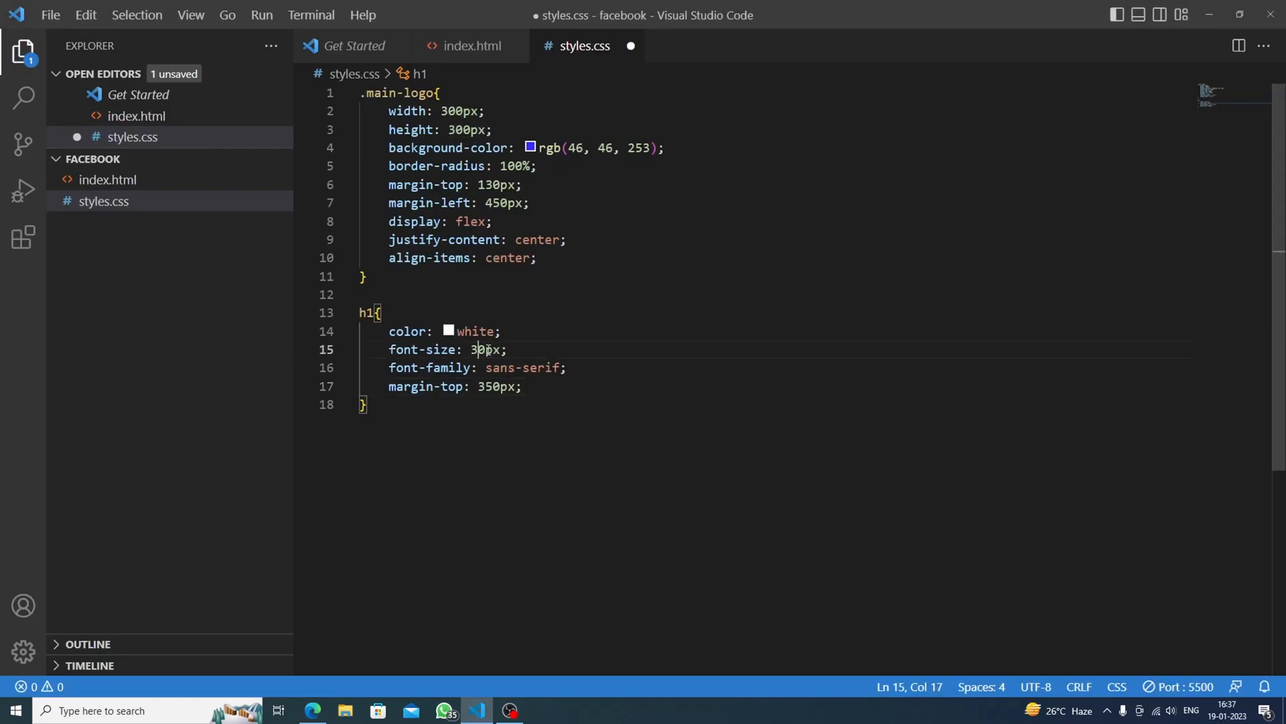
left_click(312, 710)
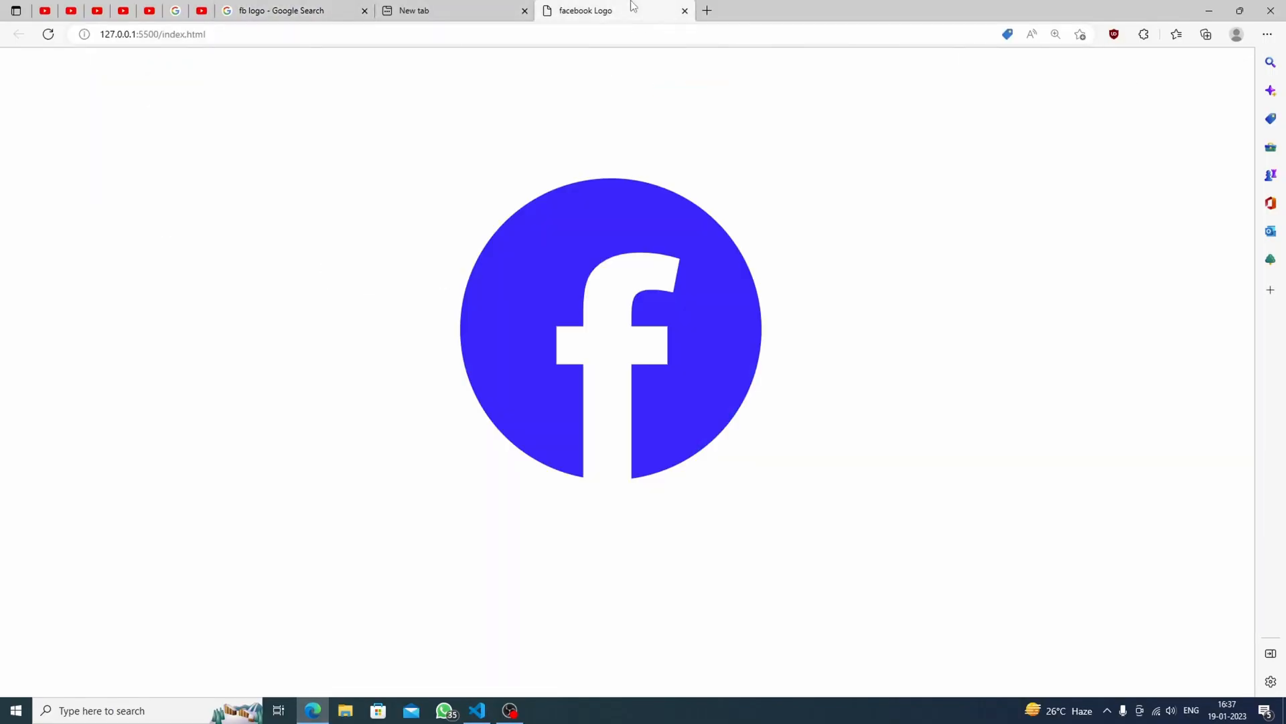
left_click(476, 710)
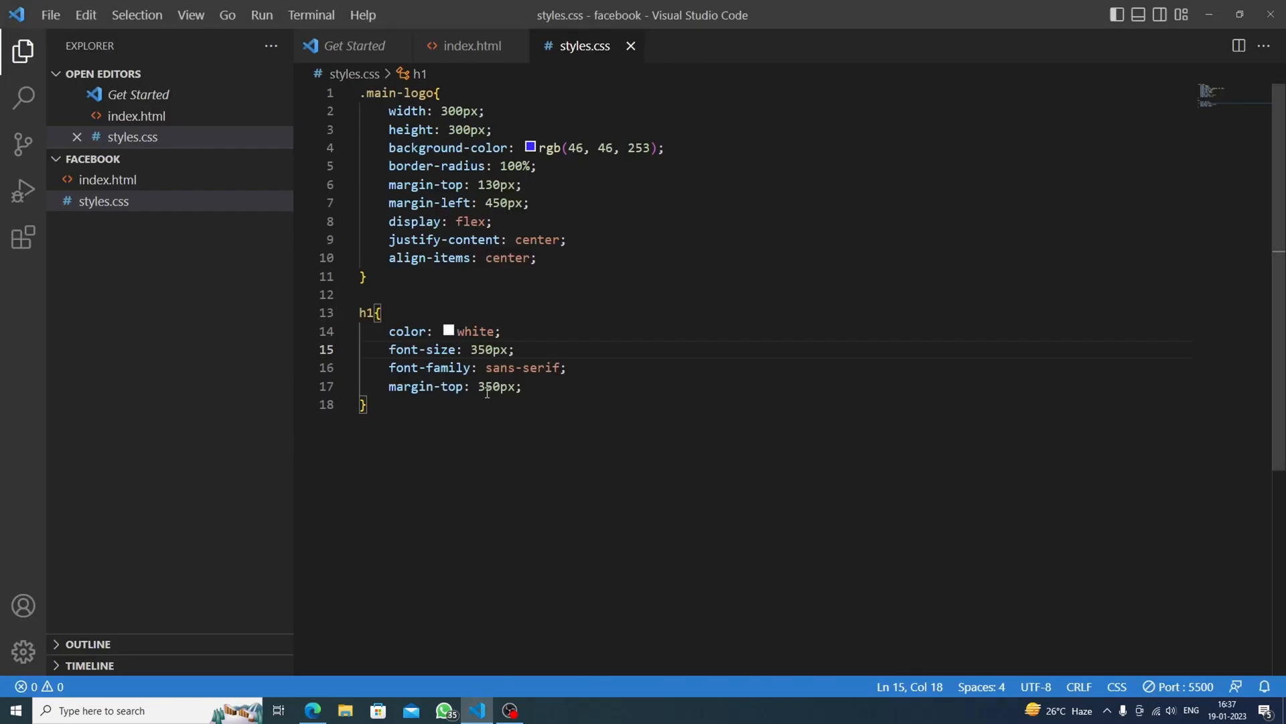
type("3")
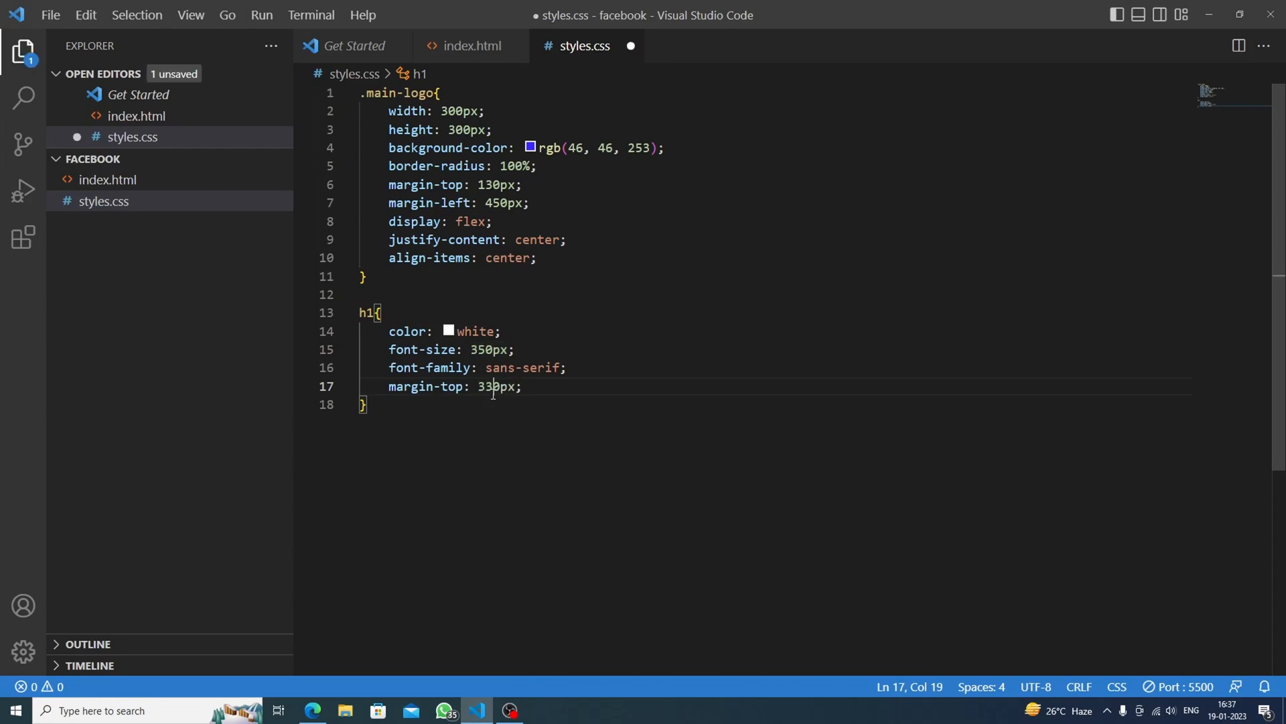
left_click(313, 711)
type("blue sha")
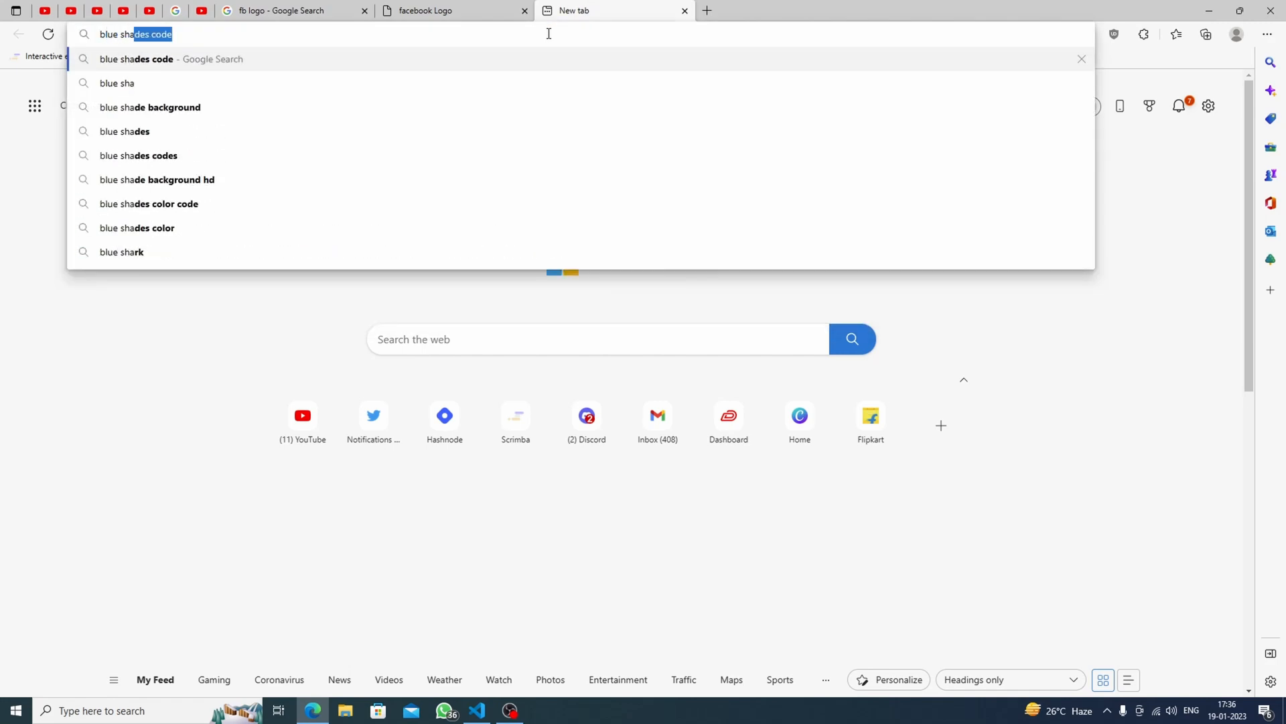
Search Google for blue shades code and open the chart listing azure blue as #007FFF
key("Return")
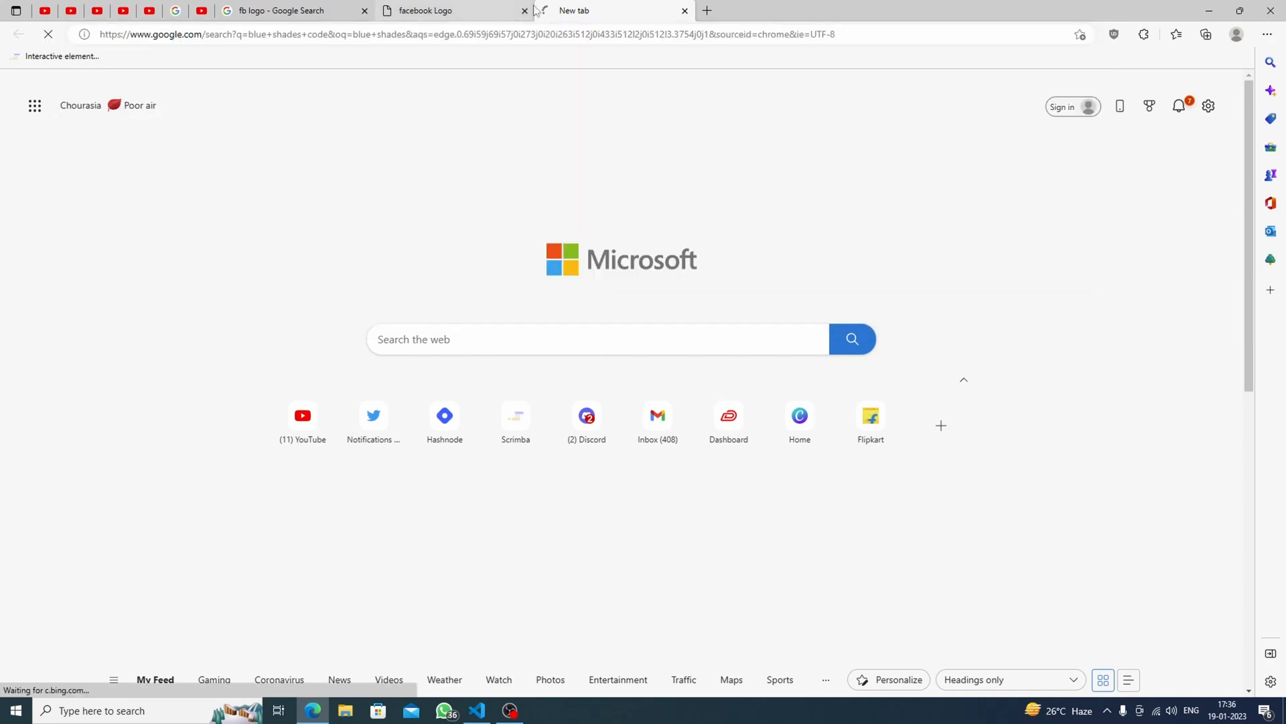
left_click(611, 11)
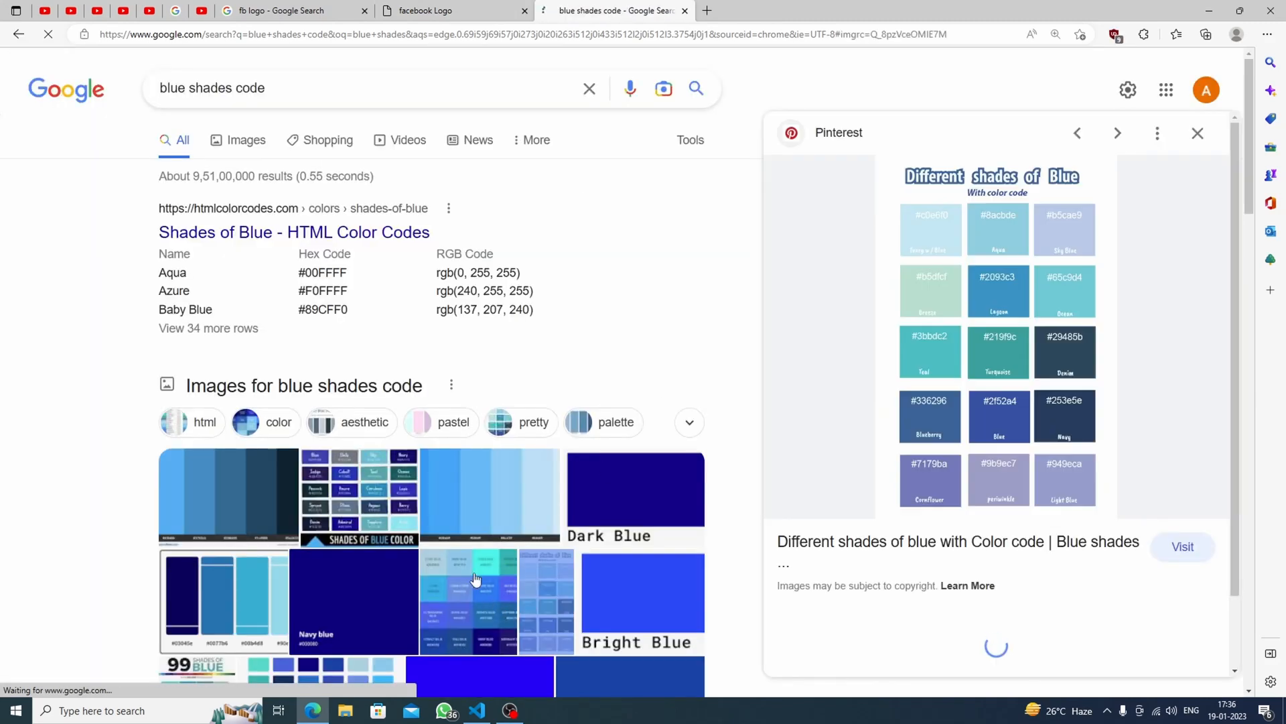
left_click(1116, 133)
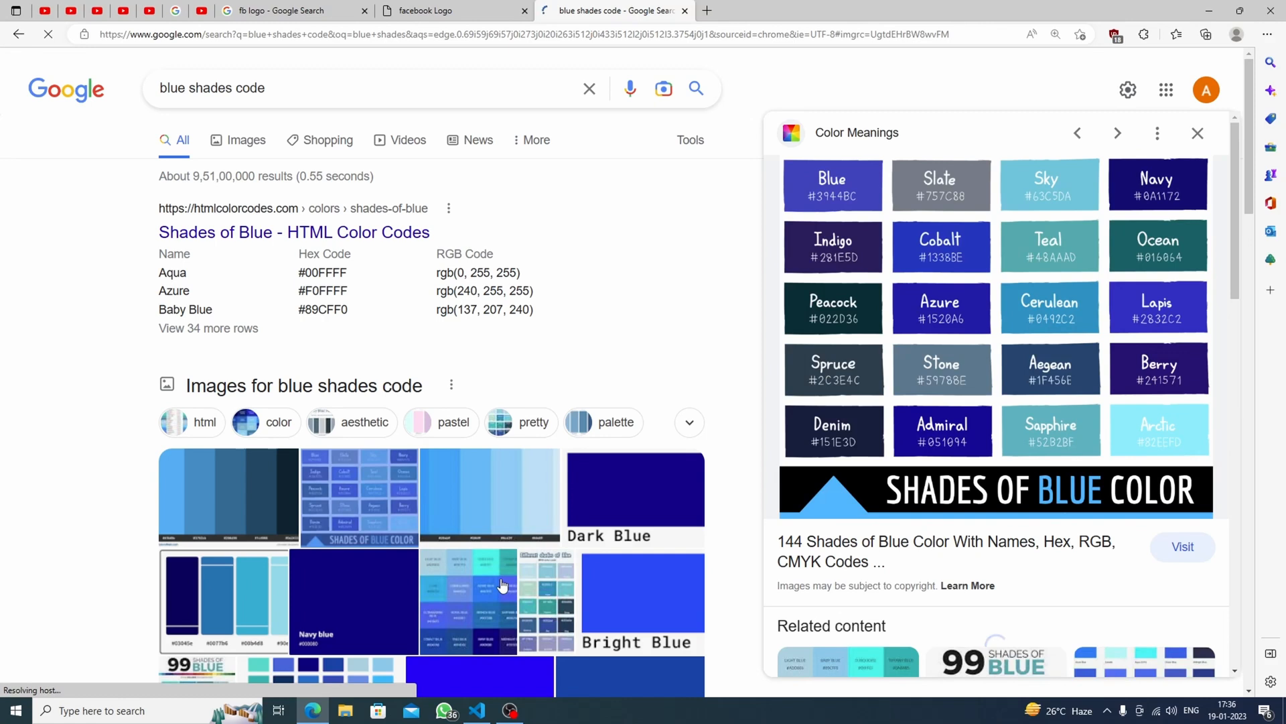
left_click(1118, 133)
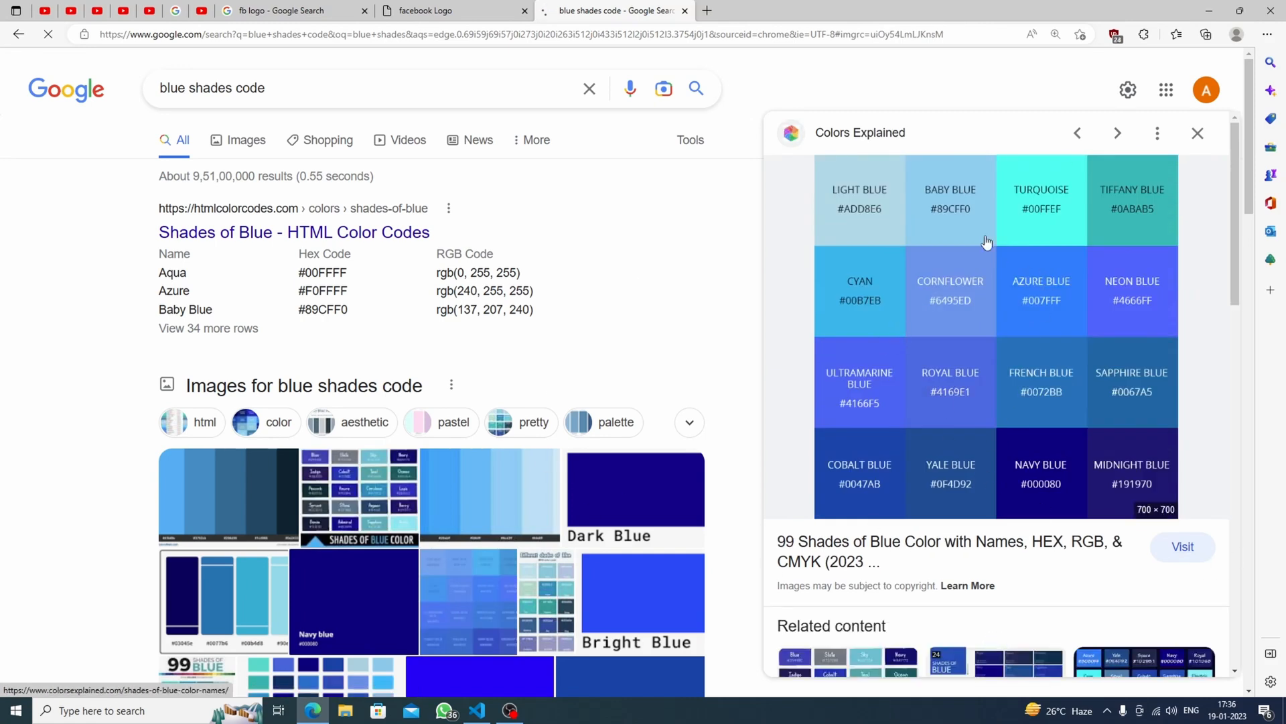
mouse_move(1165, 243)
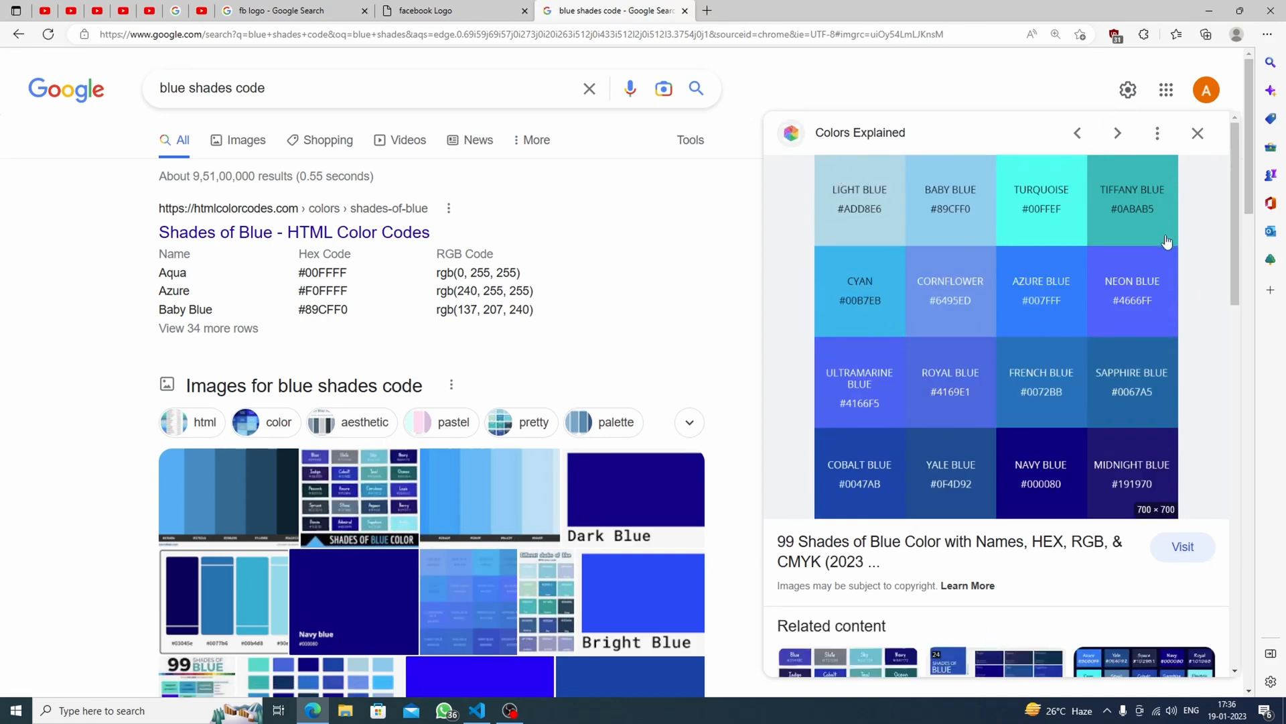
mouse_move(1033, 366)
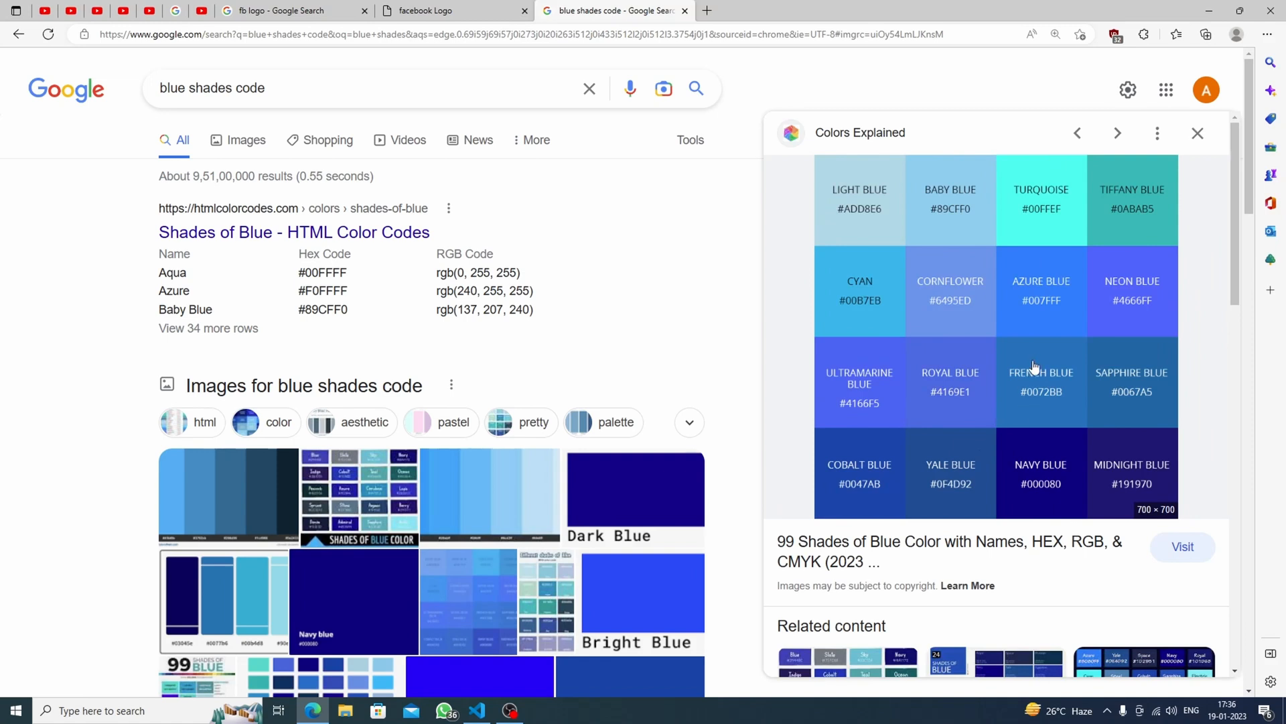
mouse_move(1048, 309)
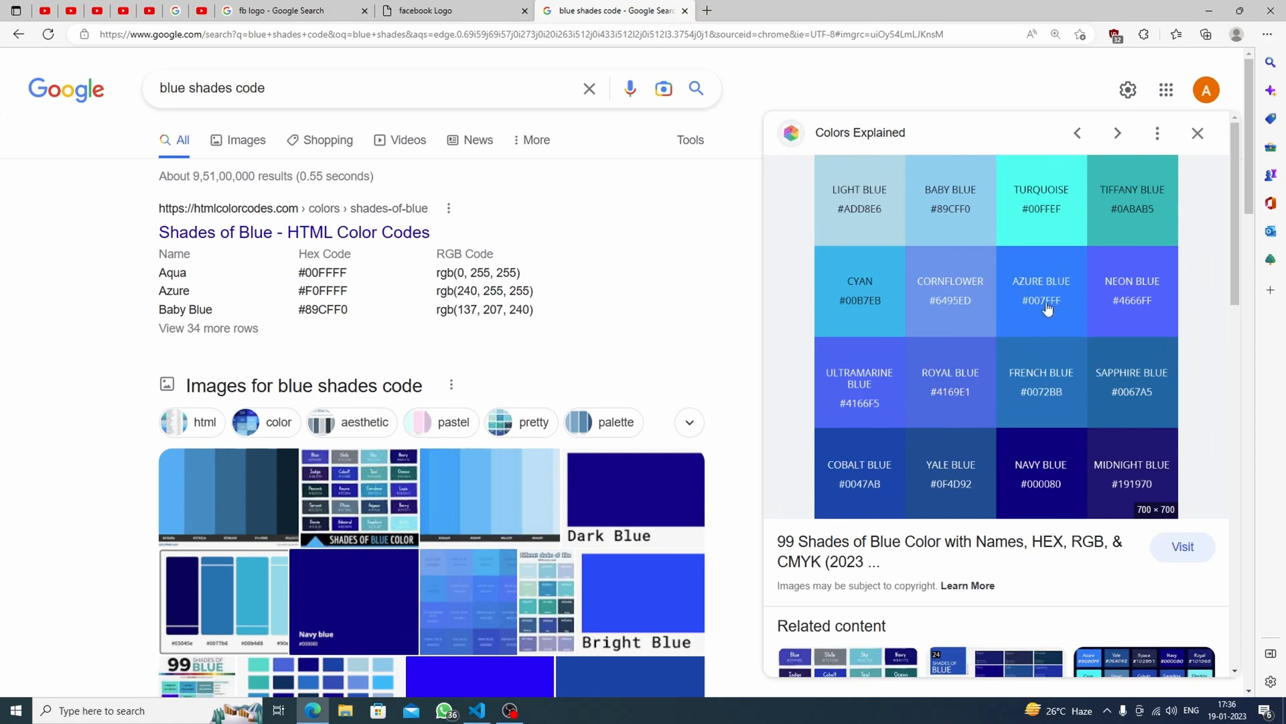
mouse_move(1047, 317)
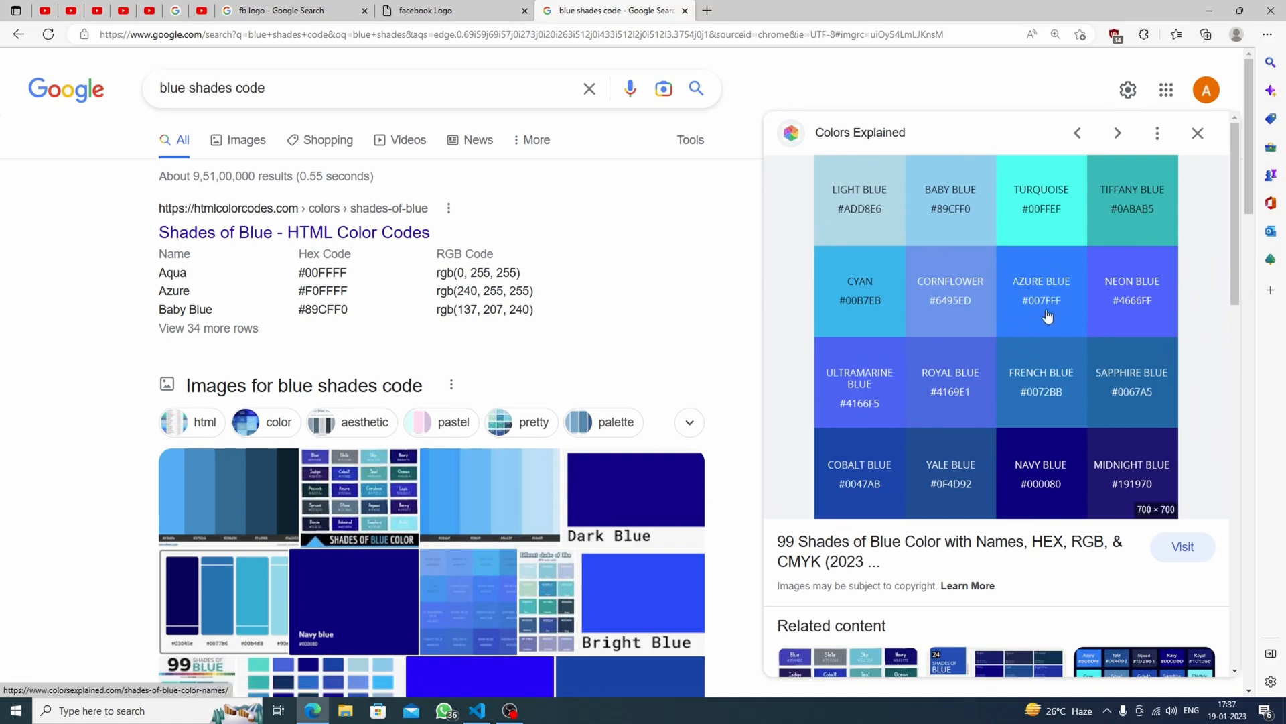
Change the .main-logo background-color to #007fff and check the lighter blue in the preview
left_click(476, 710)
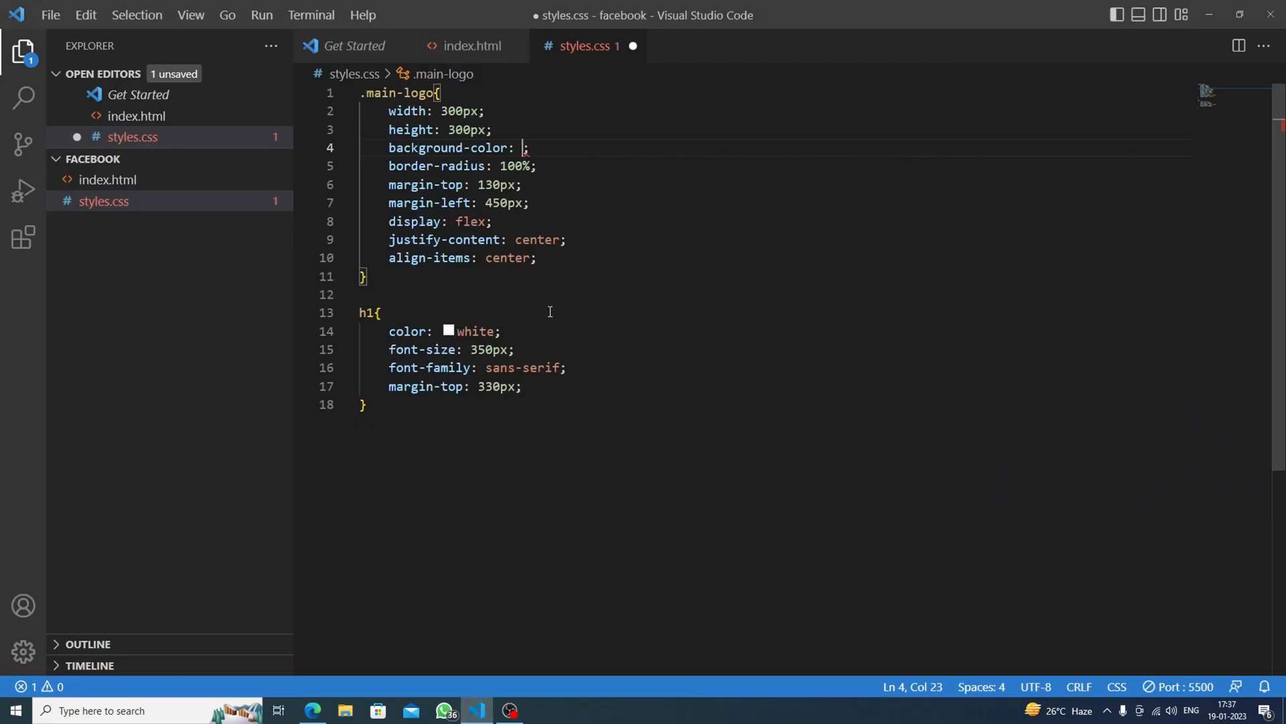
mouse_move(583, 133)
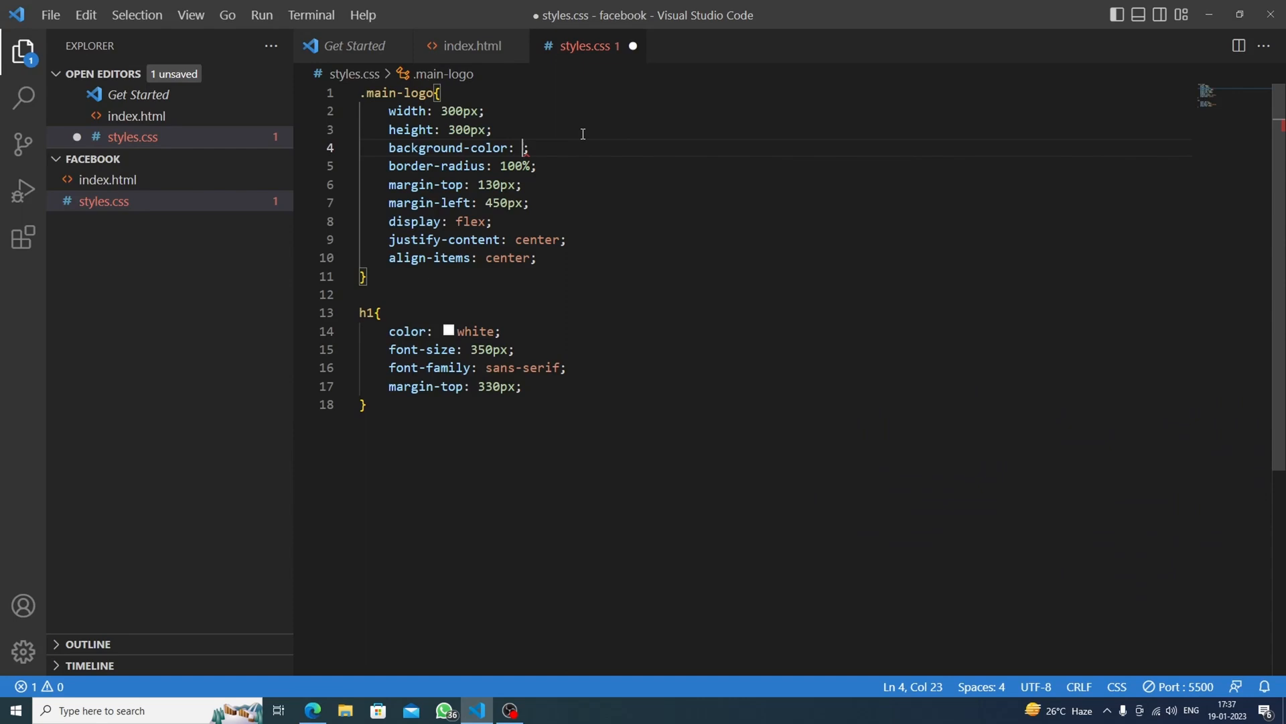
type("#007")
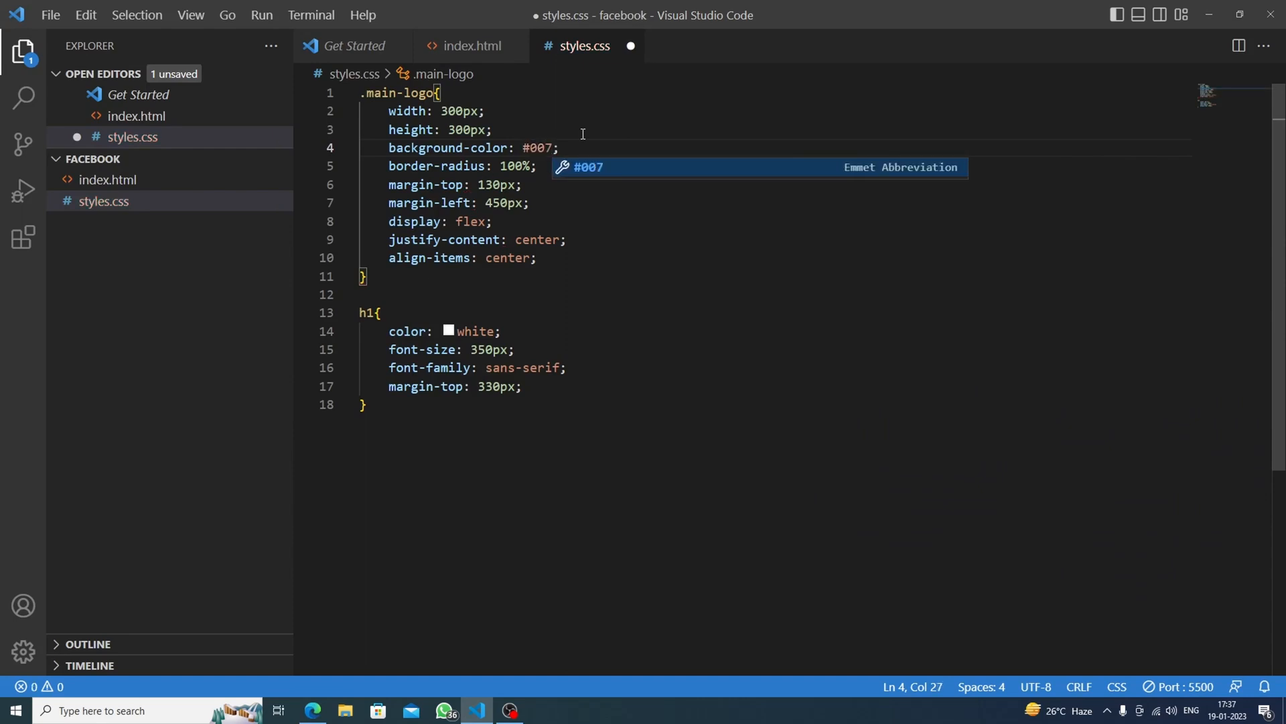
type("fff")
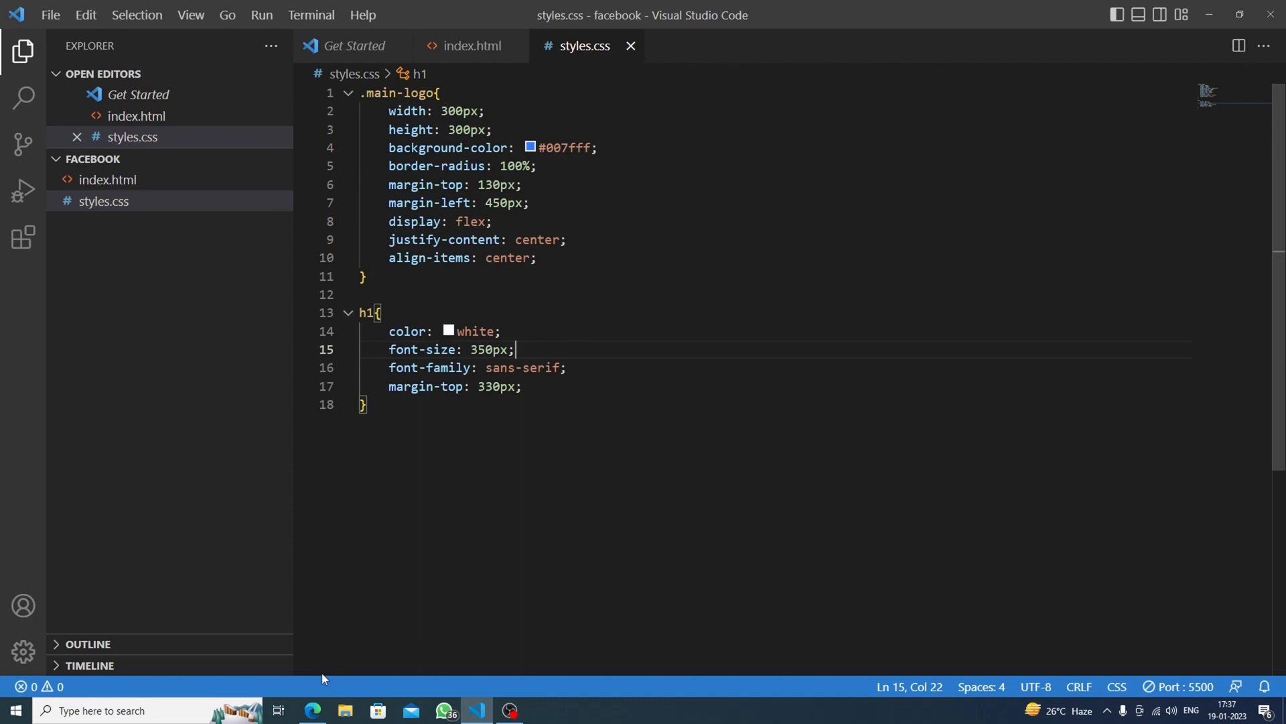
left_click(312, 711)
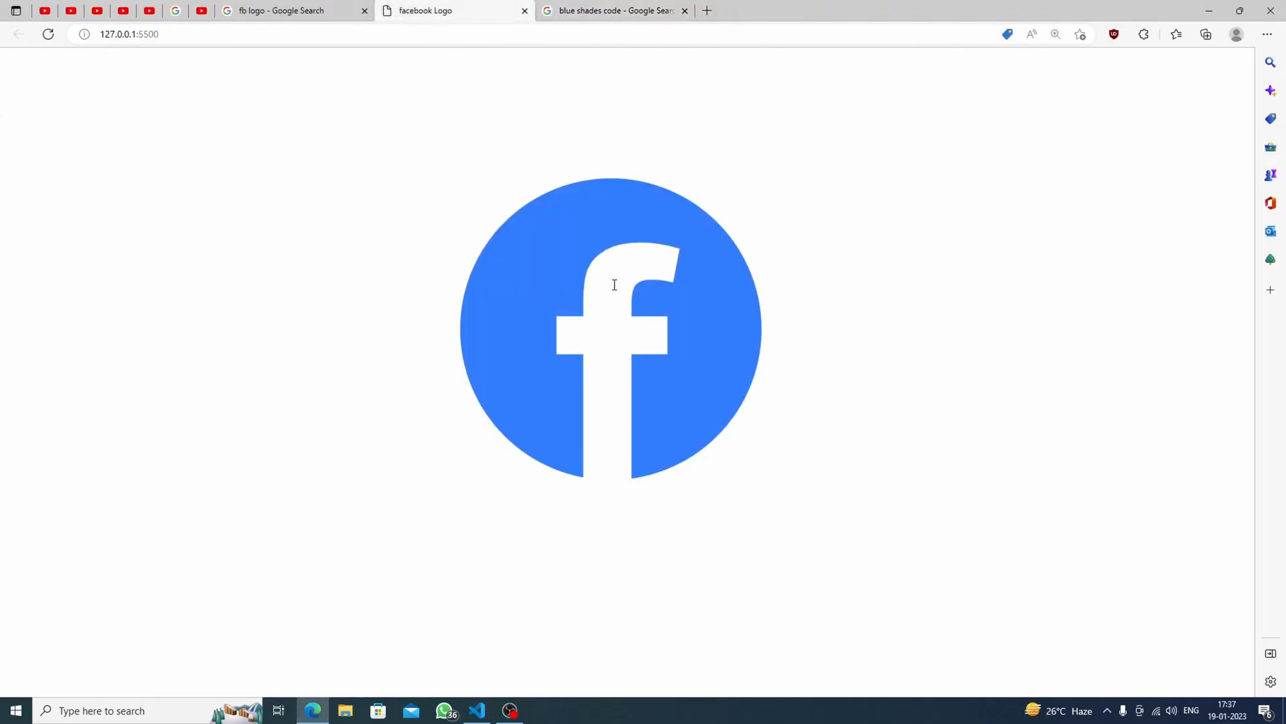